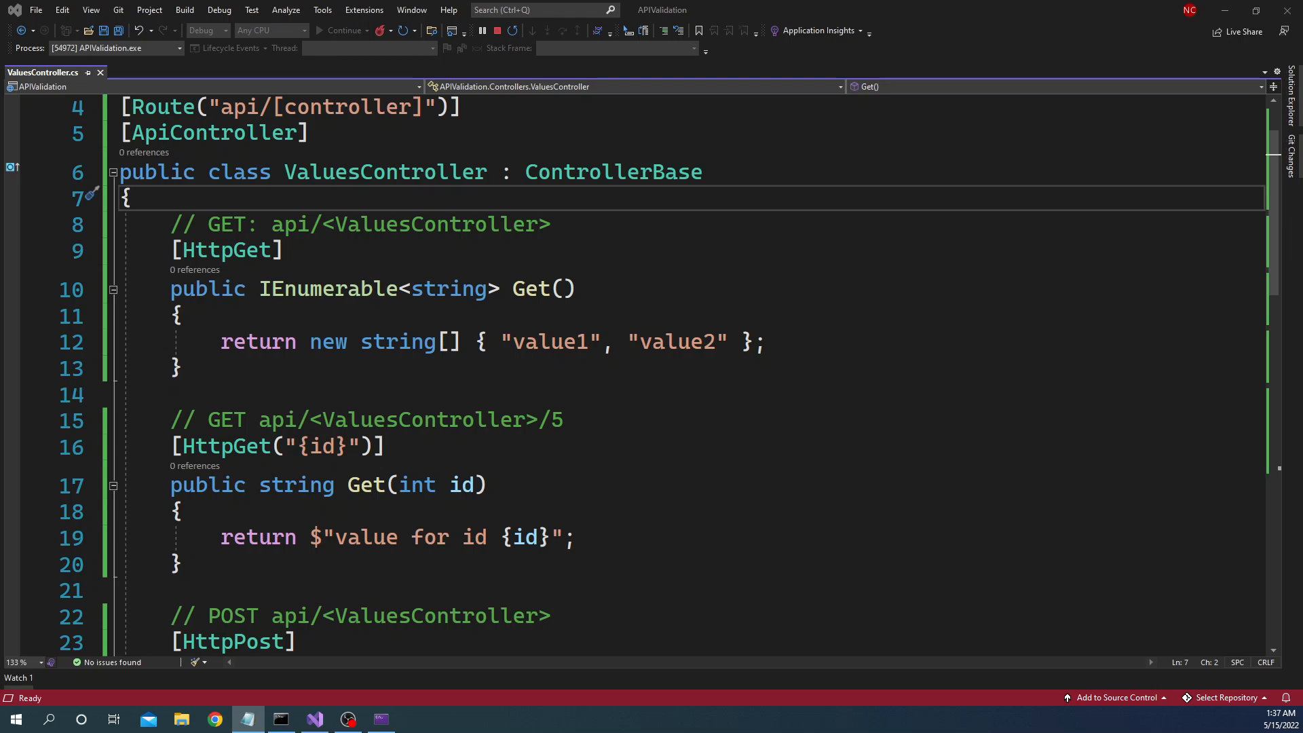
# Step: Review the ValuesController Get and Post actions, highlighting their IEnumerable and Value types
pyautogui.doubleClick(385, 173)
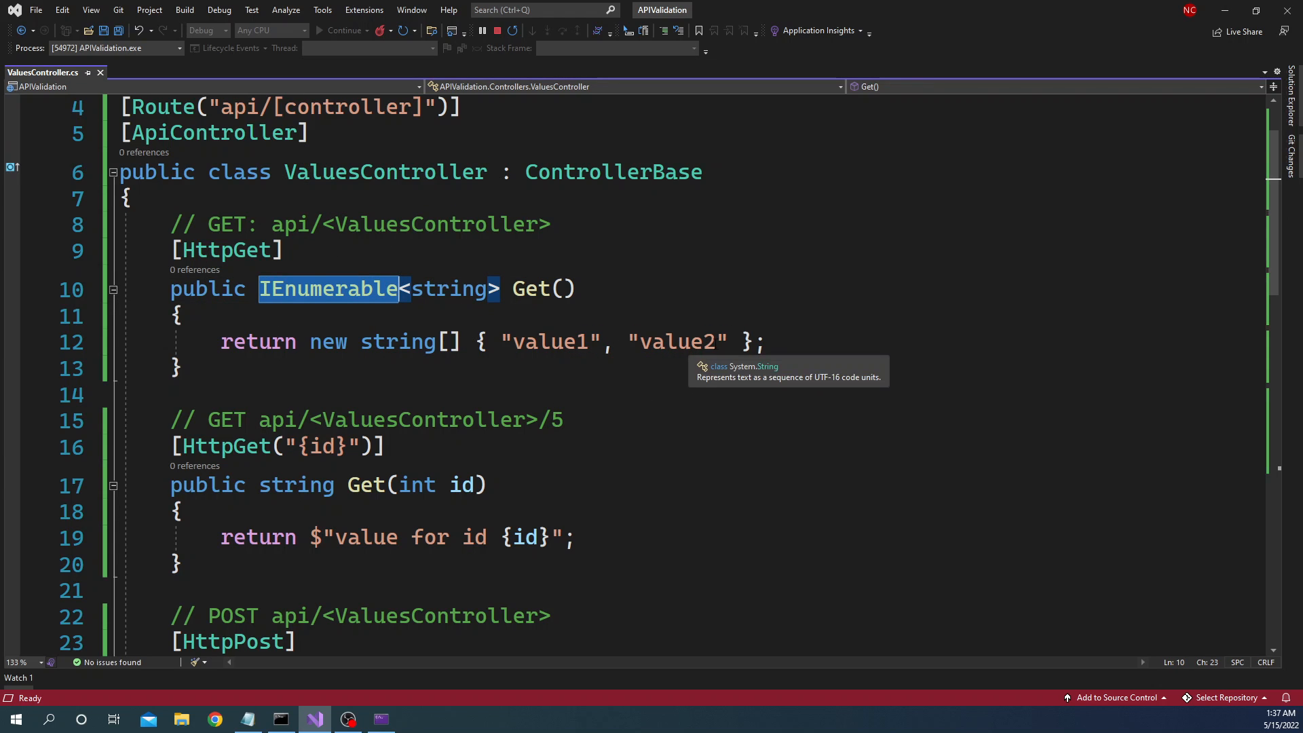
pyautogui.scroll(-3)
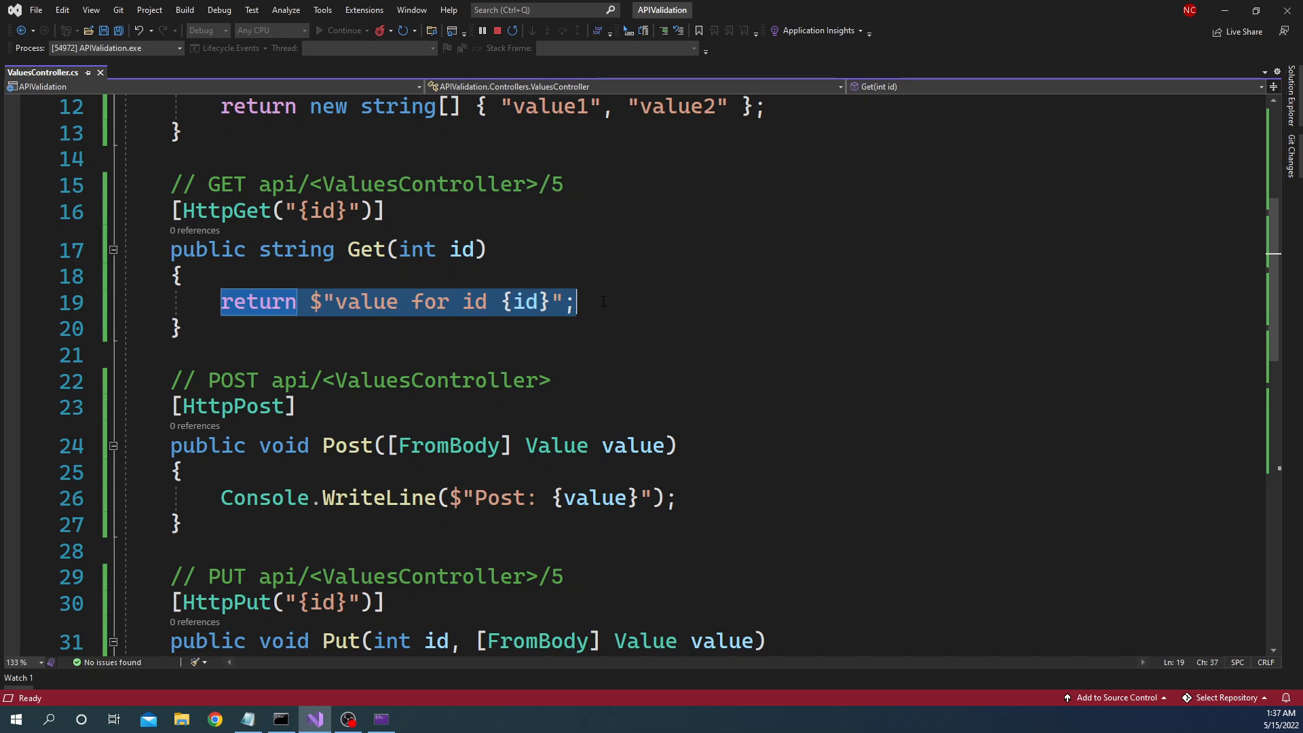
pyautogui.scroll(-3)
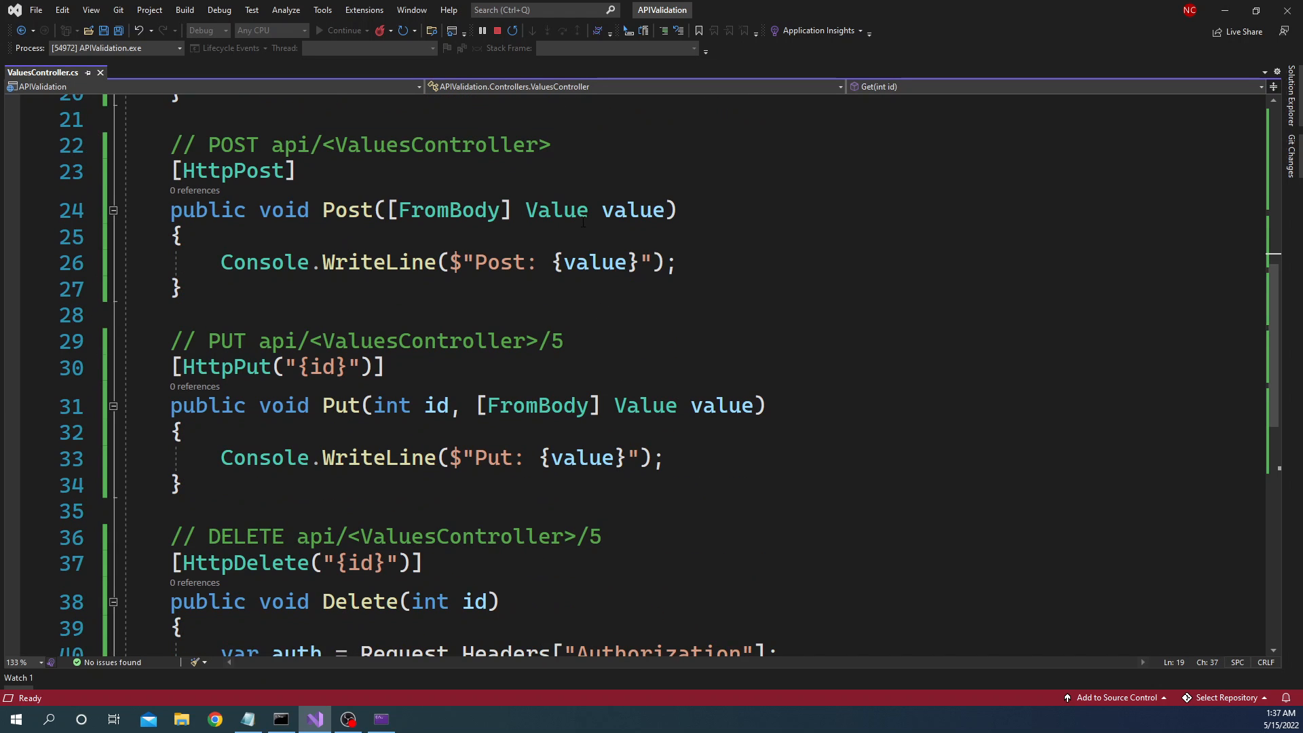
pyautogui.doubleClick(557, 209)
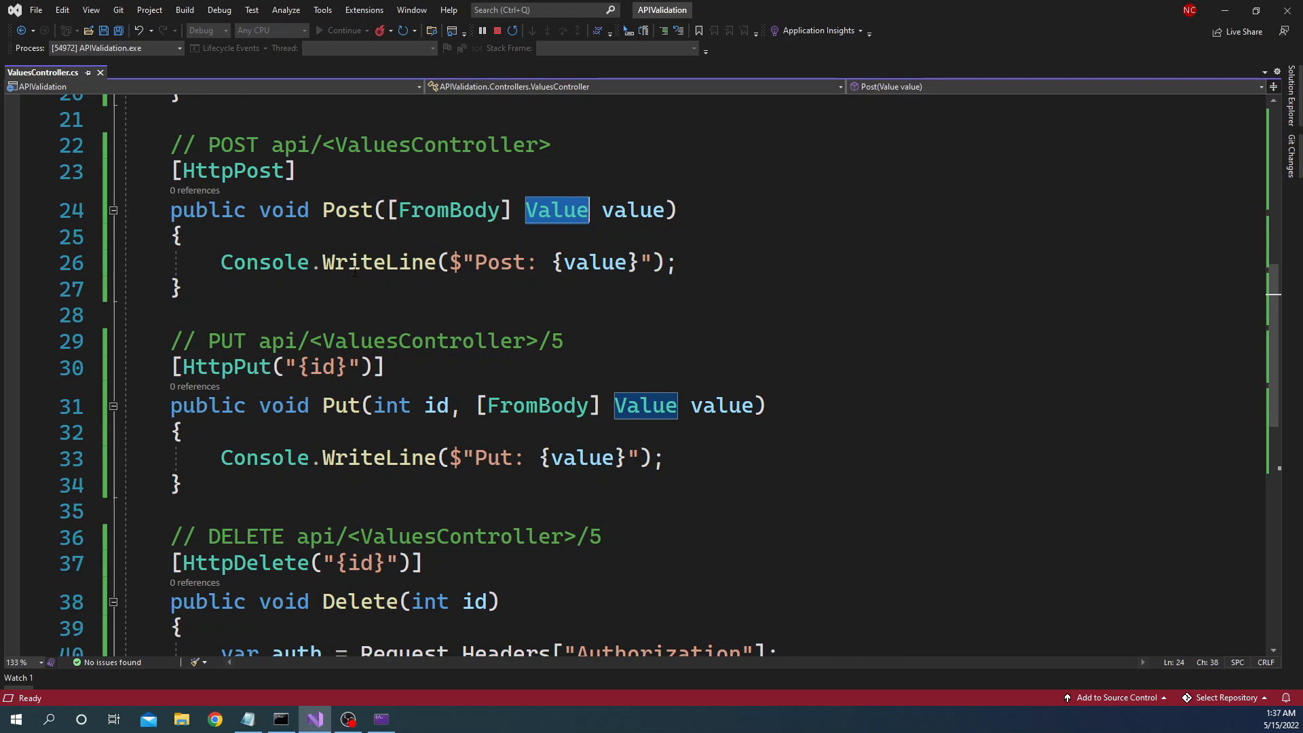
pyautogui.moveTo(592, 261)
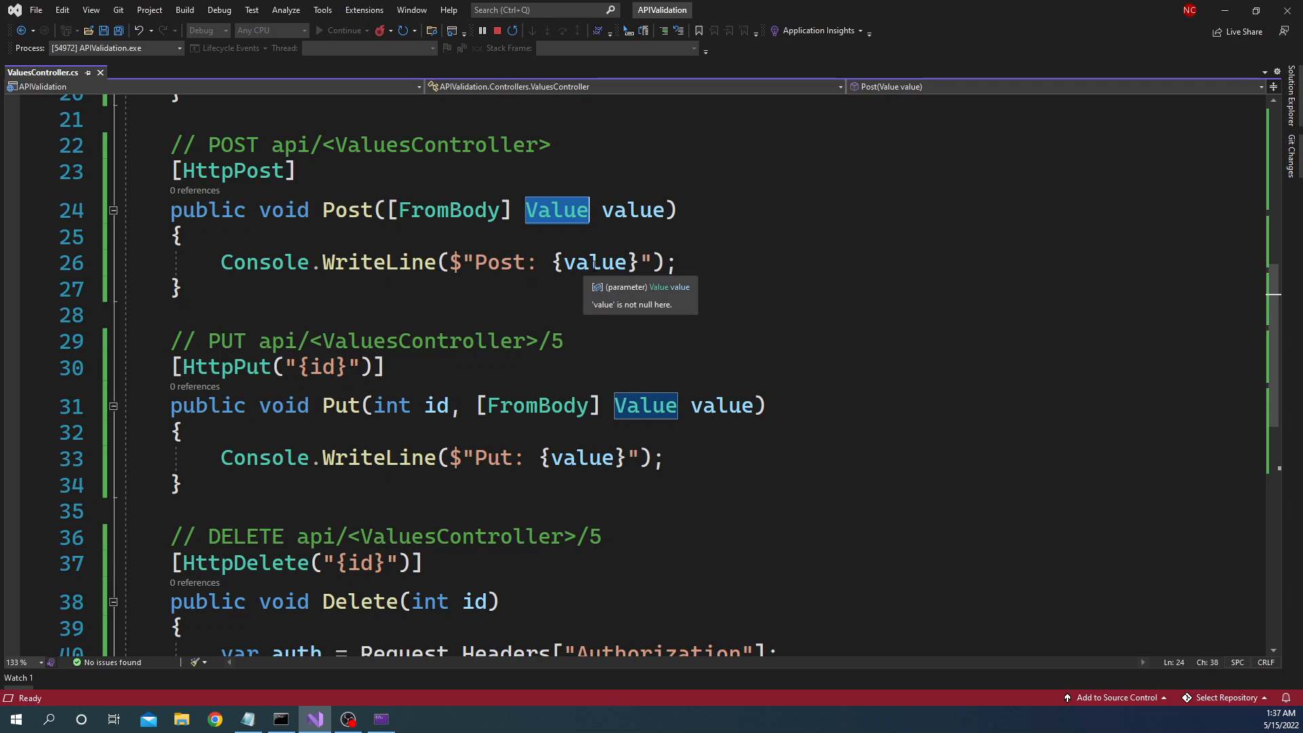
pyautogui.scroll(-3)
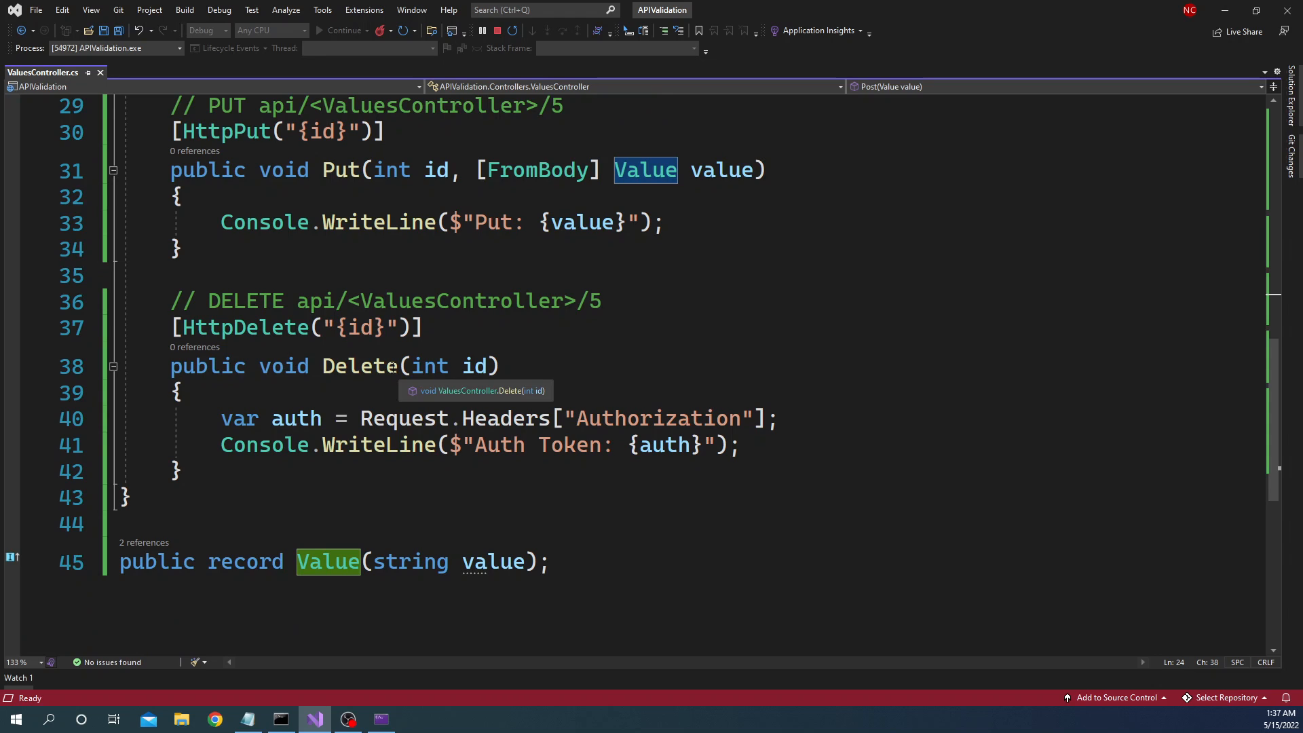
pyautogui.moveTo(567, 407)
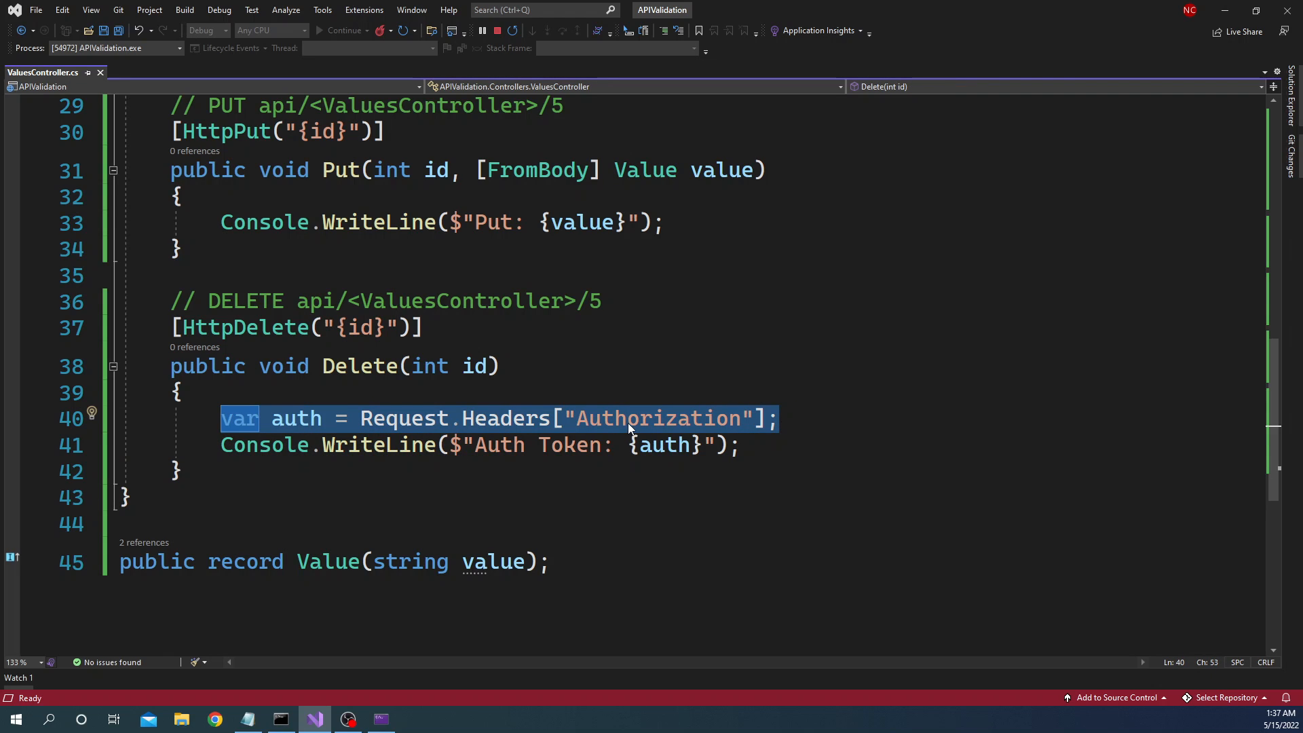
# Step: Examine the Authorization header handling and the Auth Token logging line in the controller
pyautogui.doubleClick(657, 418)
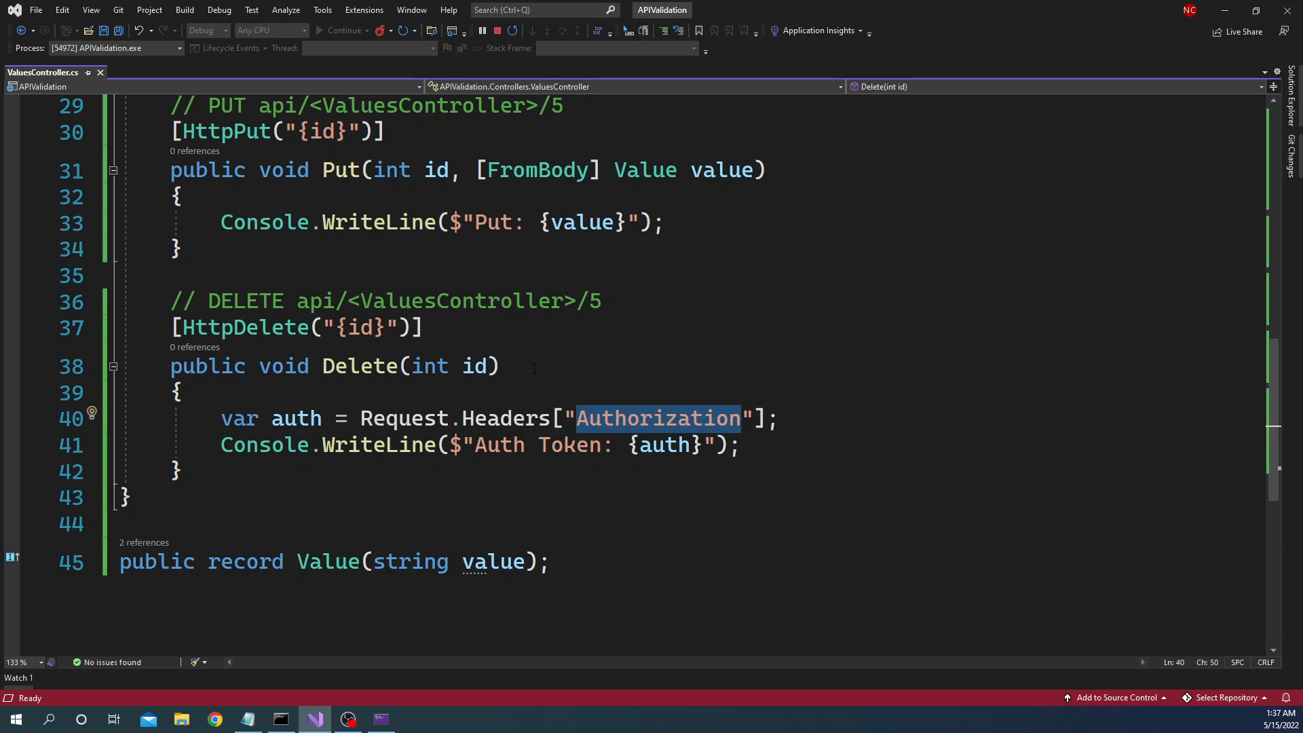
pyautogui.click(486, 418)
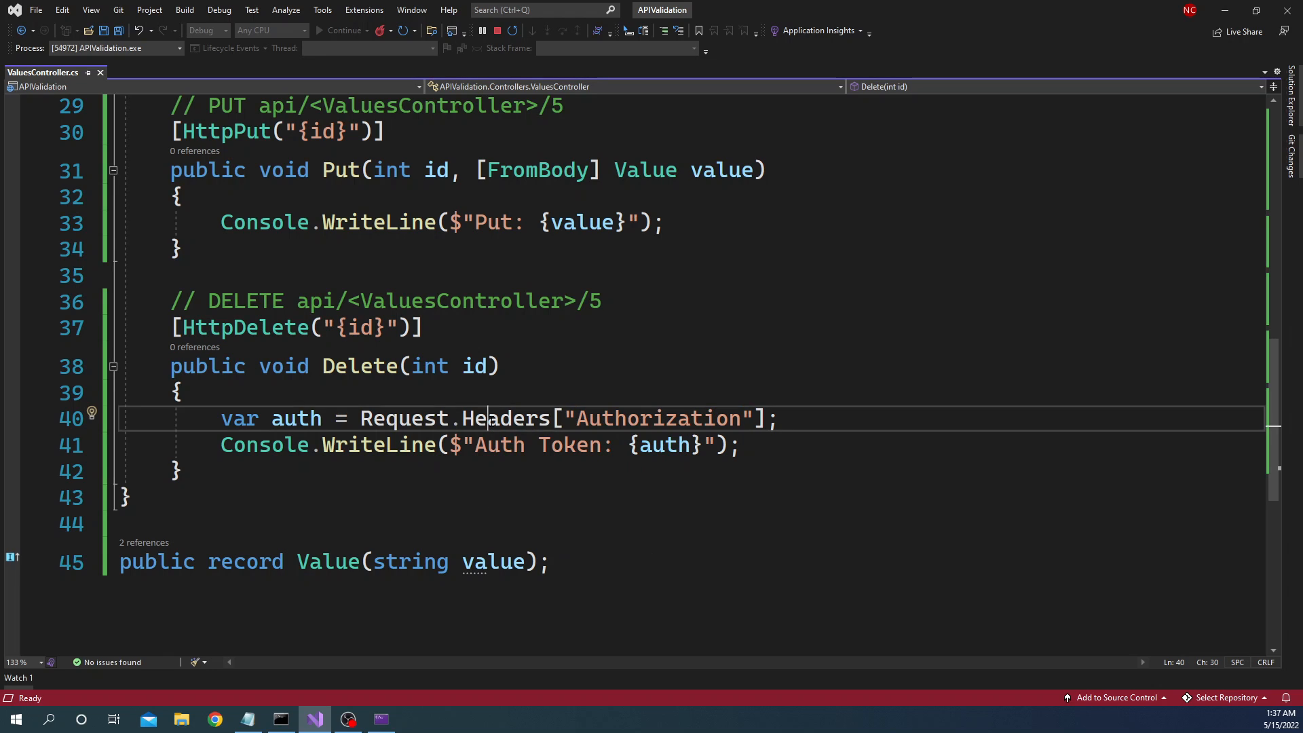
pyautogui.doubleClick(657, 418)
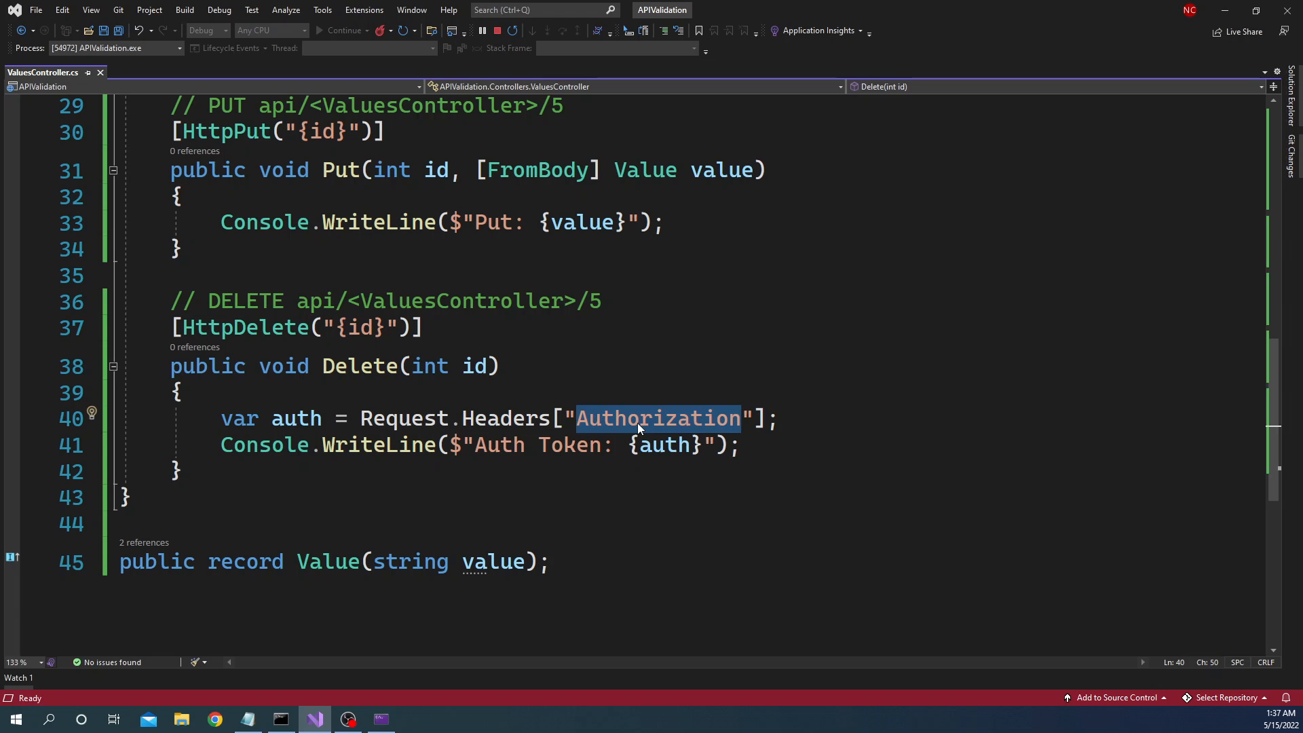
pyautogui.moveTo(520, 384)
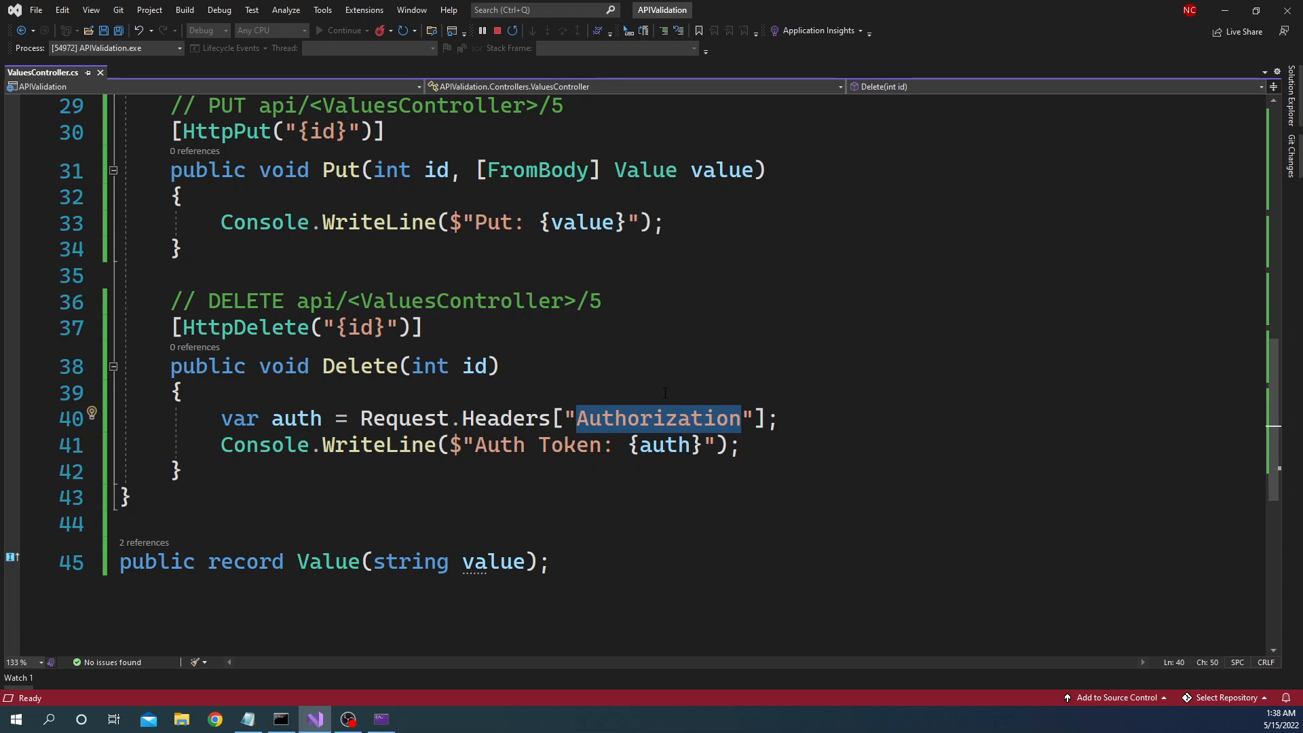
pyautogui.click(222, 418)
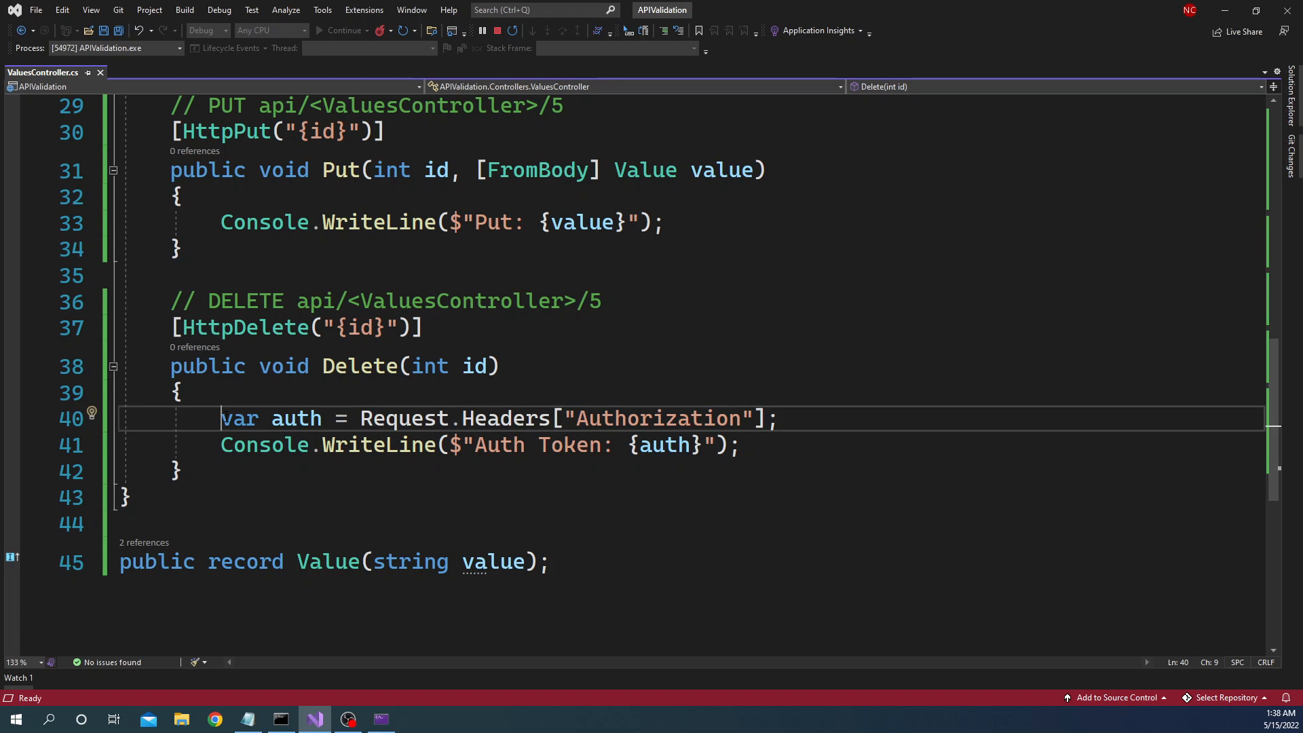
pyautogui.click(423, 445)
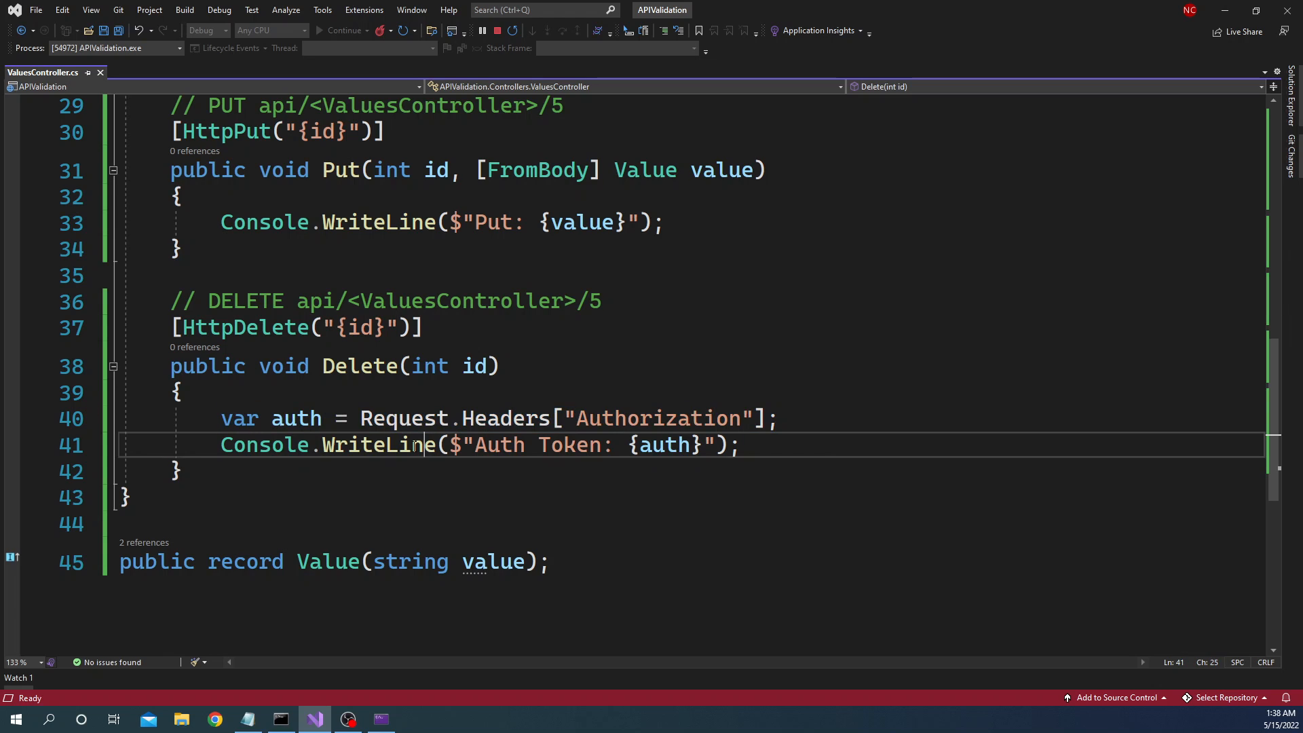
pyautogui.press('End')
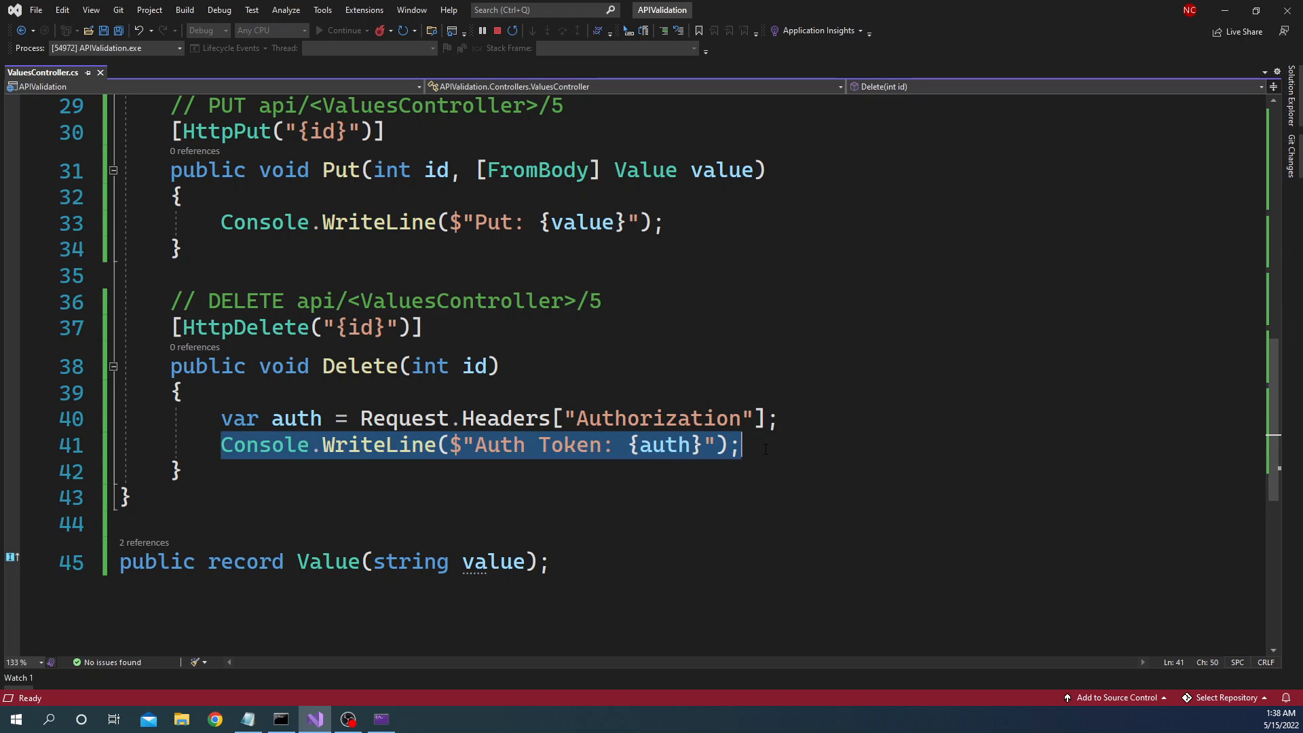
pyautogui.moveTo(299, 417)
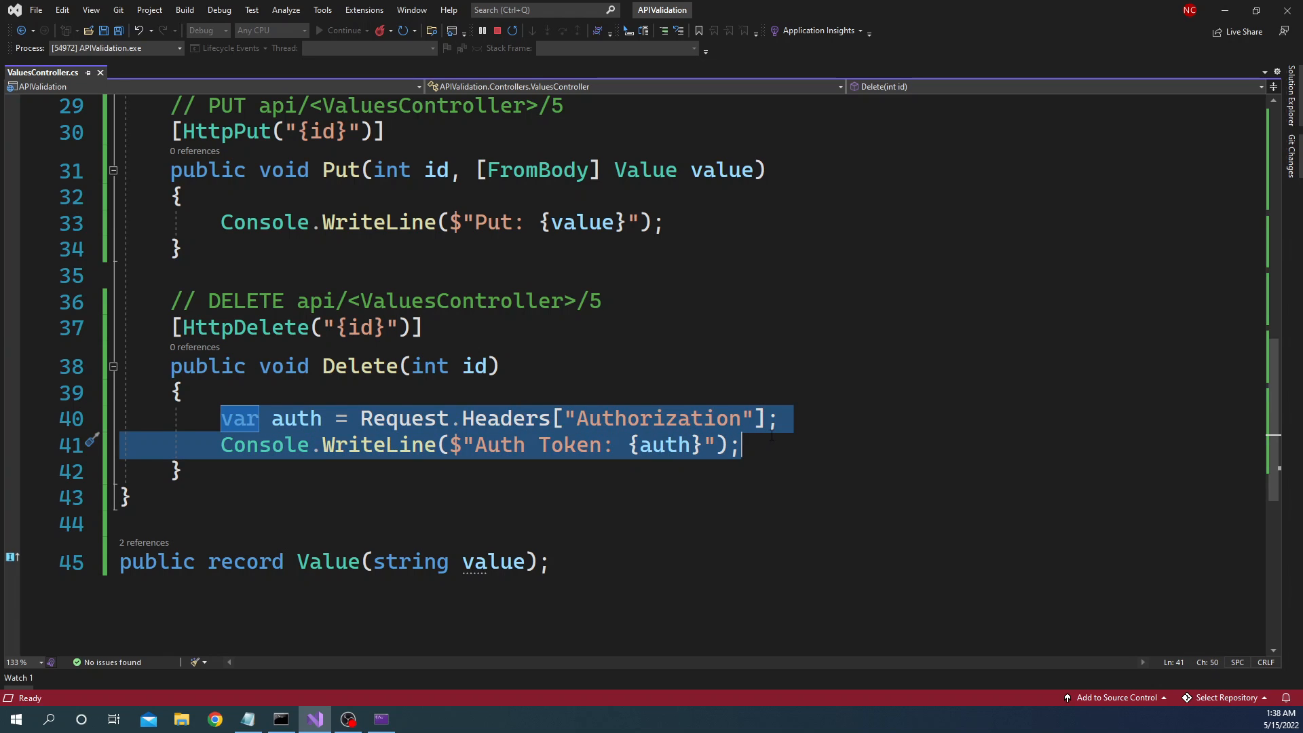
pyautogui.moveTo(565, 395)
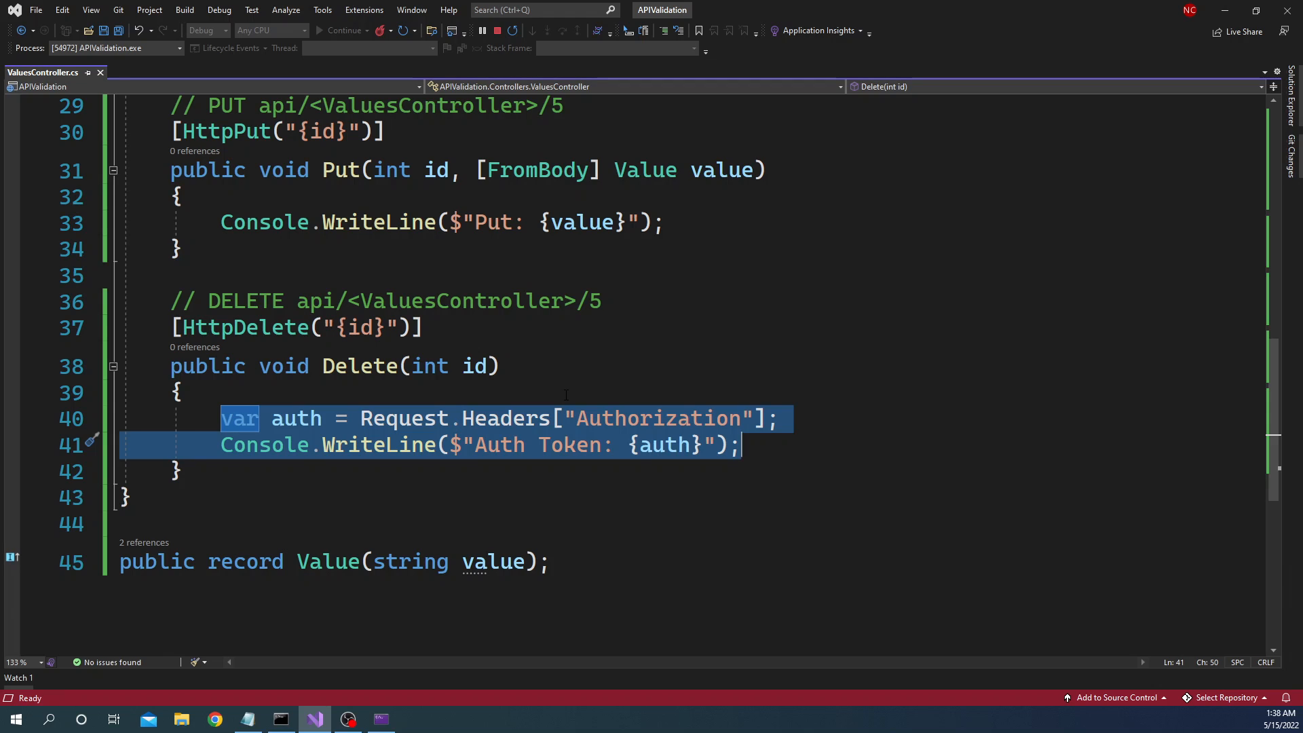
pyautogui.moveTo(644, 170)
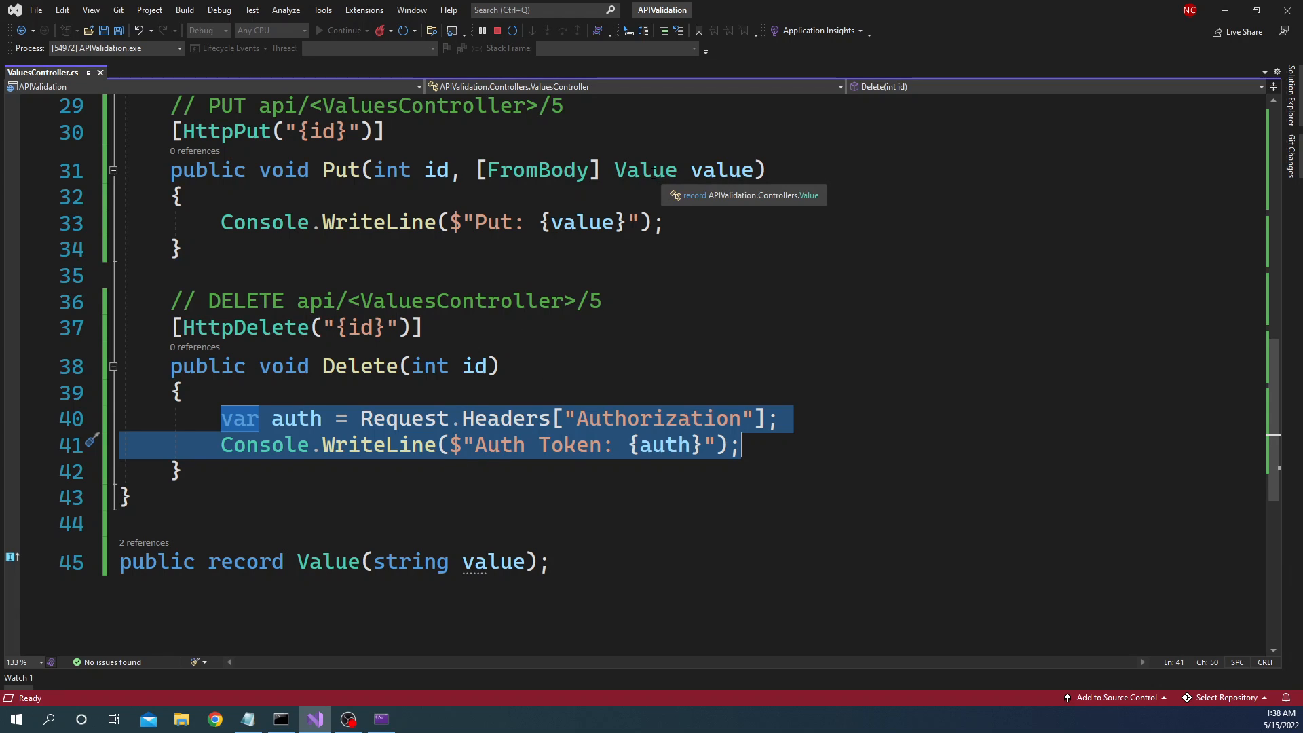
# Step: Check the Put action's Value parameter type and scroll back over the controller
pyautogui.click(645, 170)
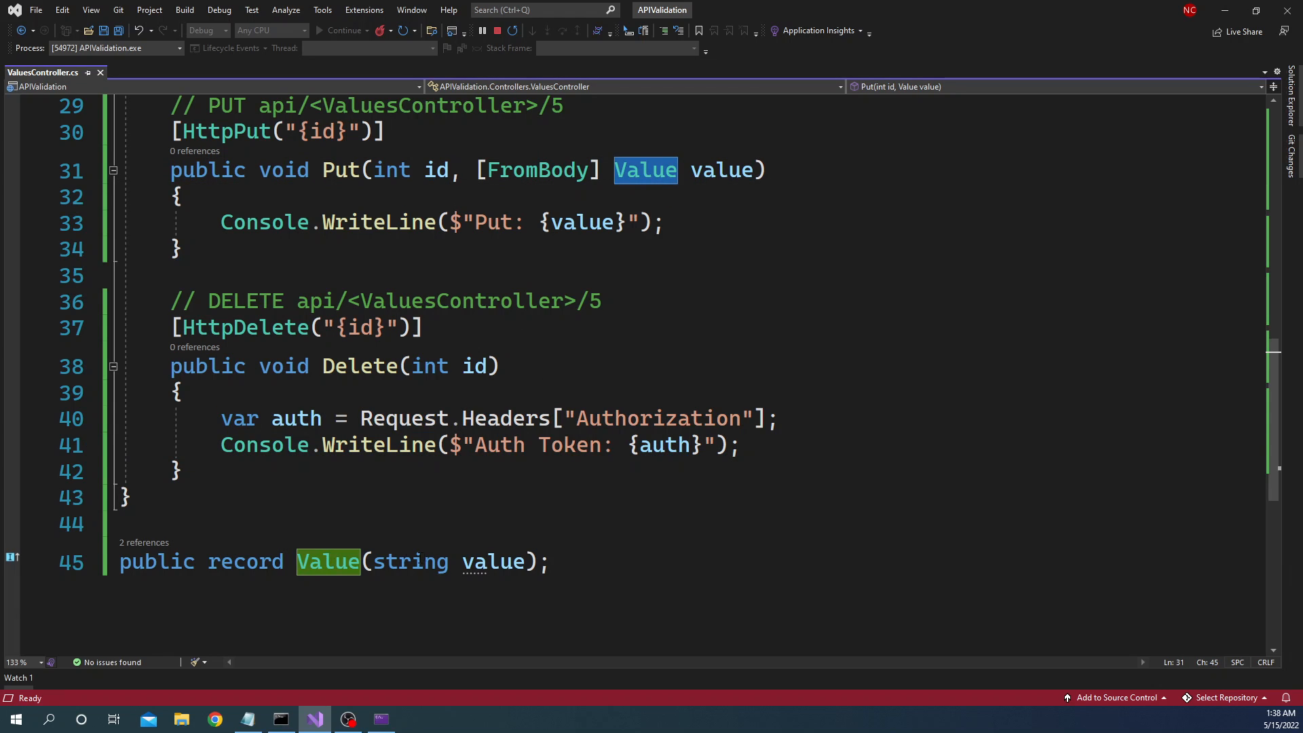
pyautogui.scroll(3)
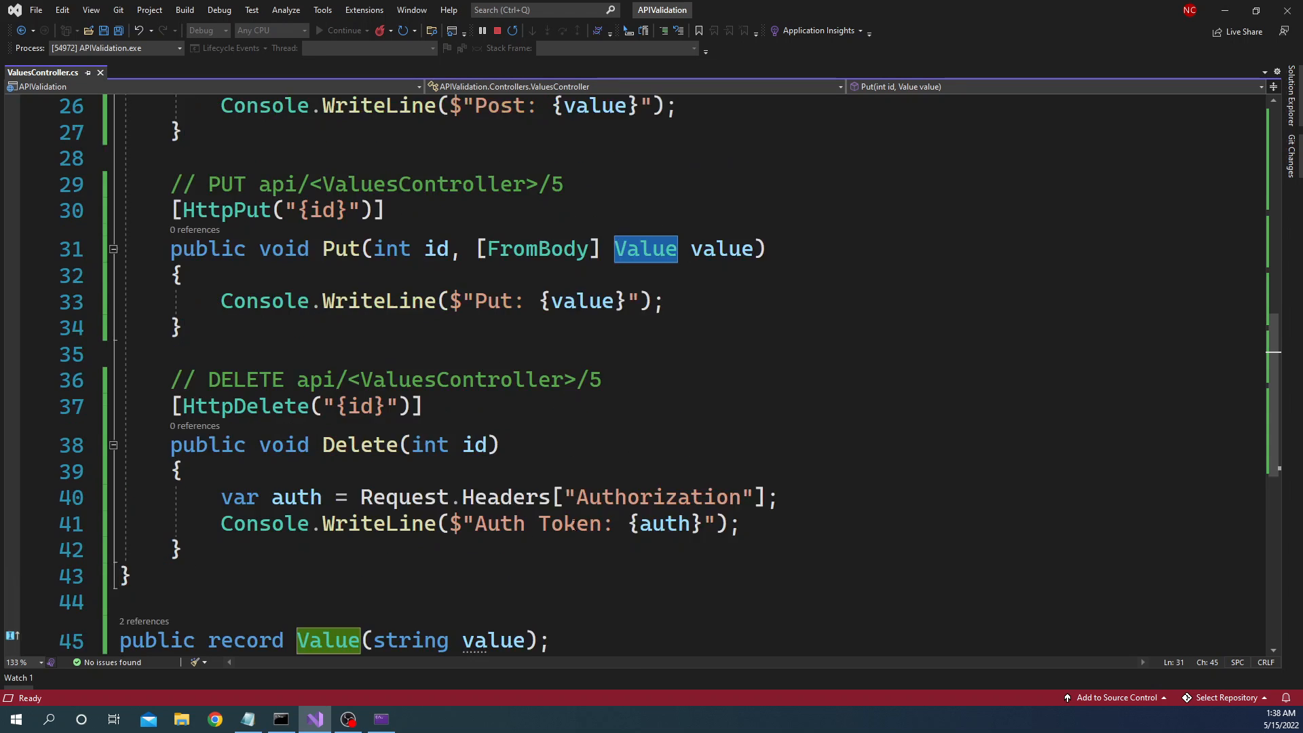
pyautogui.scroll(3)
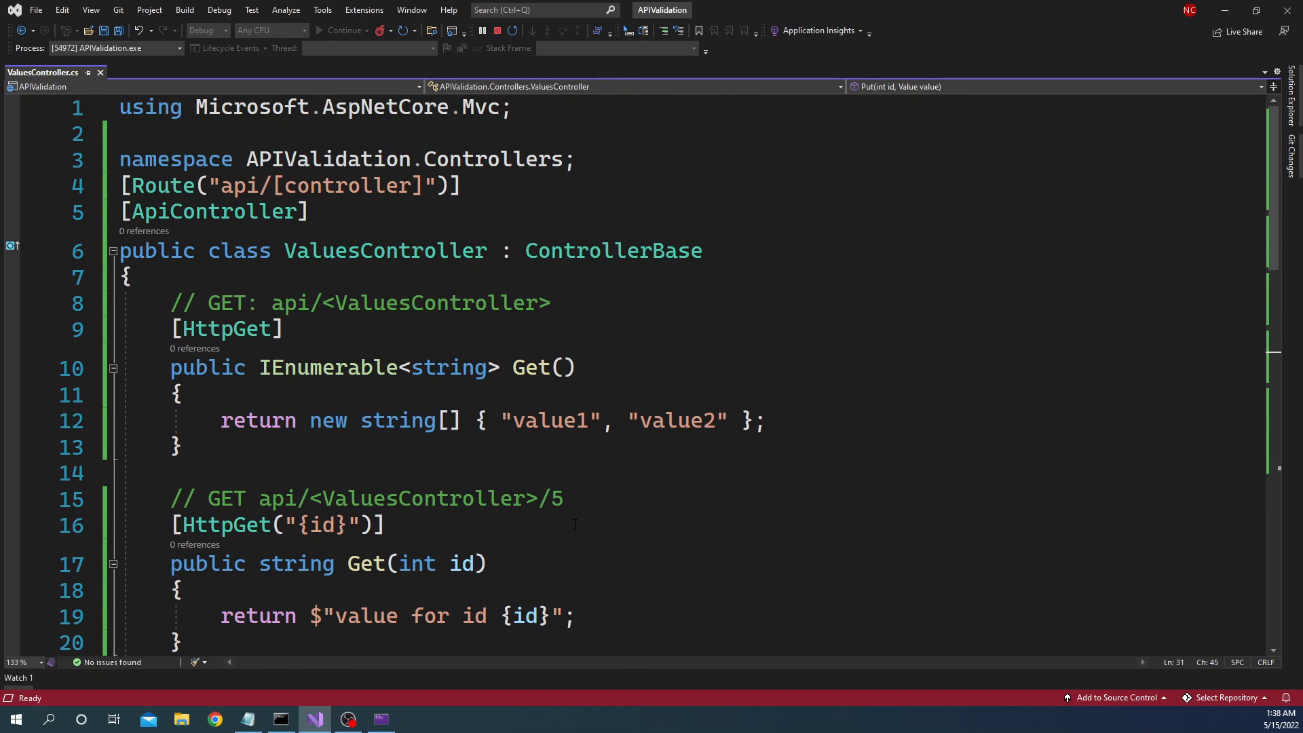
pyautogui.scroll(-3)
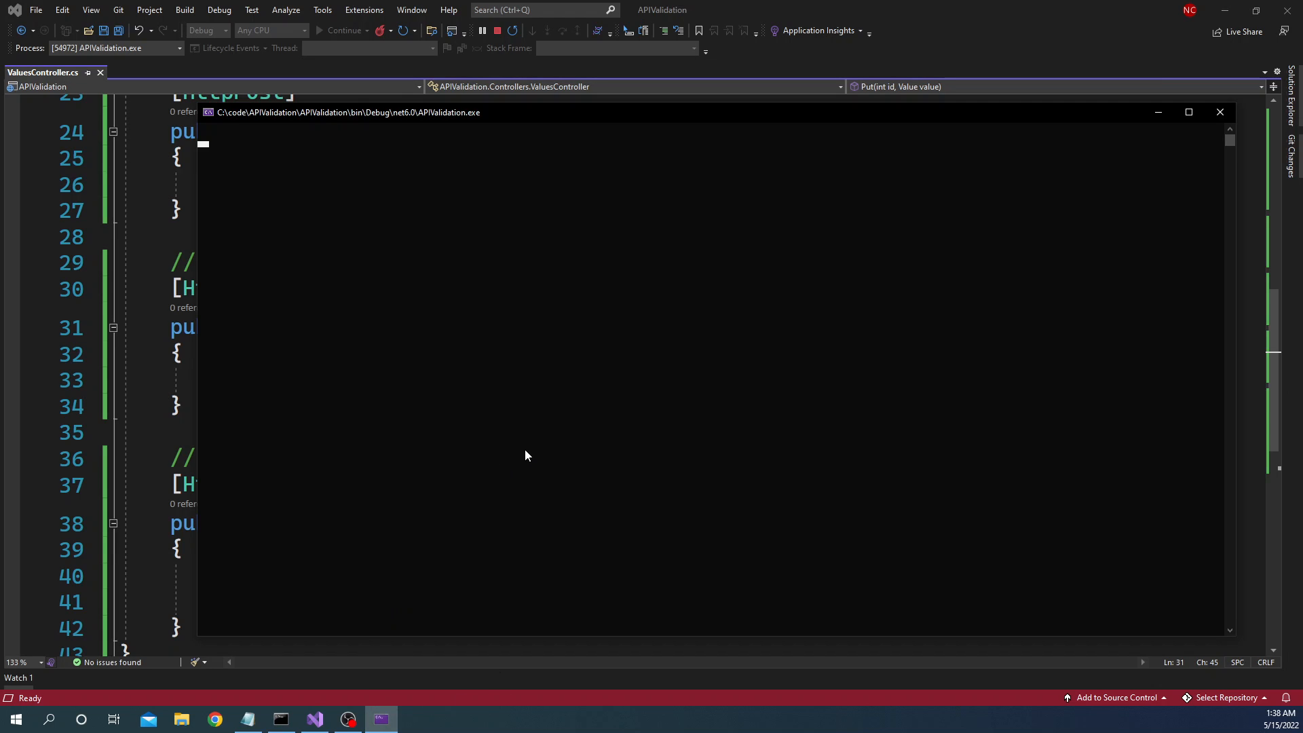
# Step: Run 'dotnet tool install -g Microsoft.dotnet-httprepl', which reports the tool is already installed
pyautogui.click(281, 720)
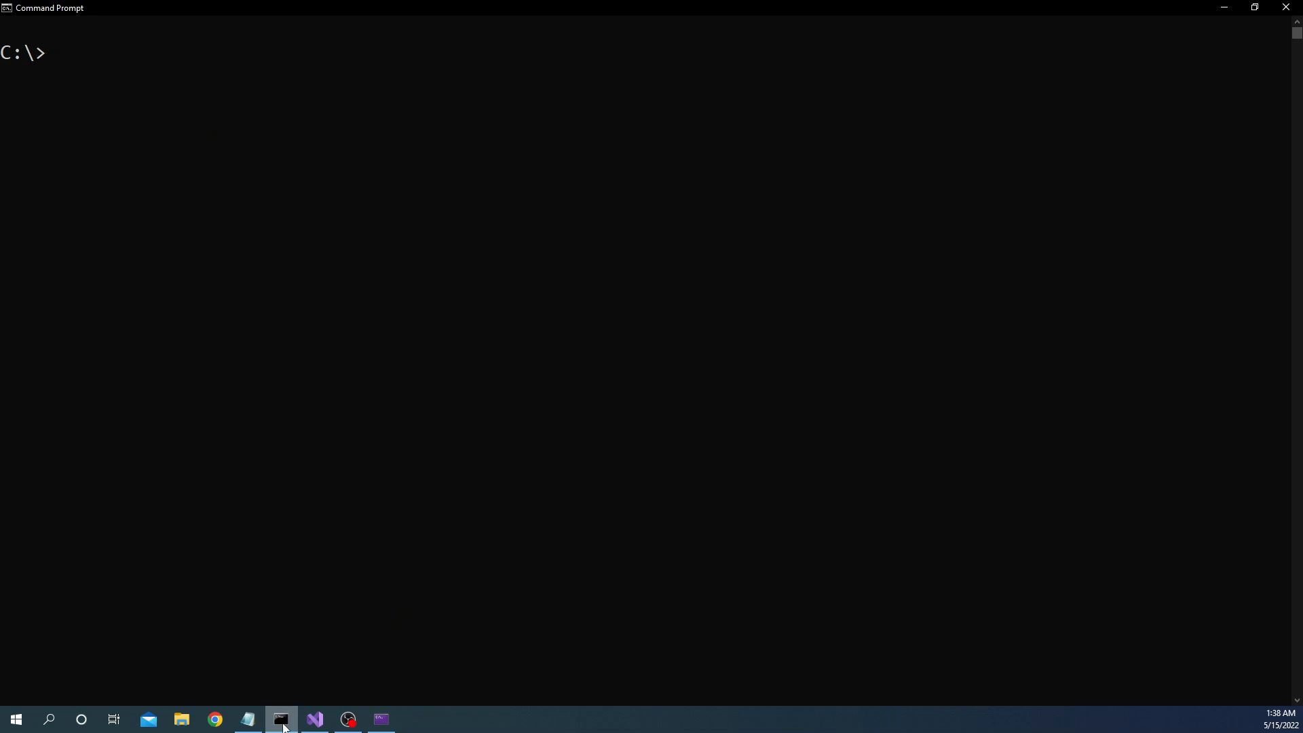
pyautogui.moveTo(430, 335)
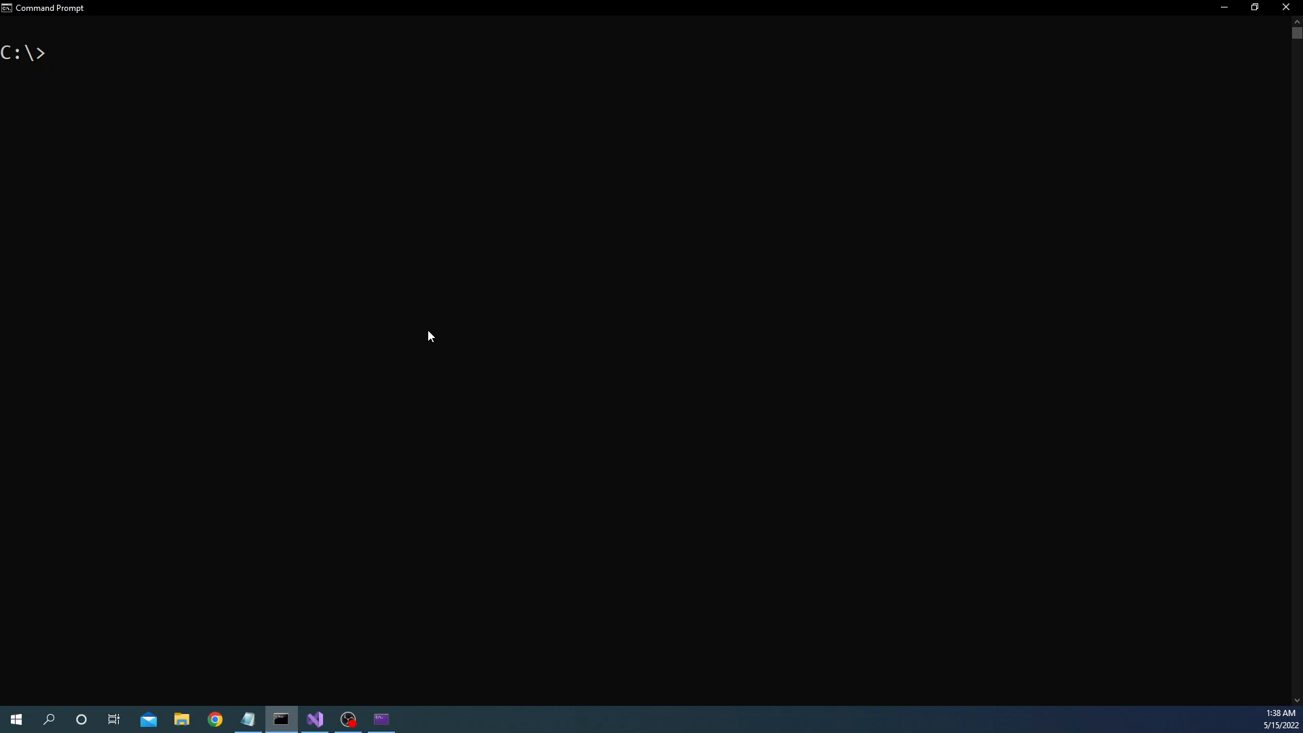
pyautogui.write('do')
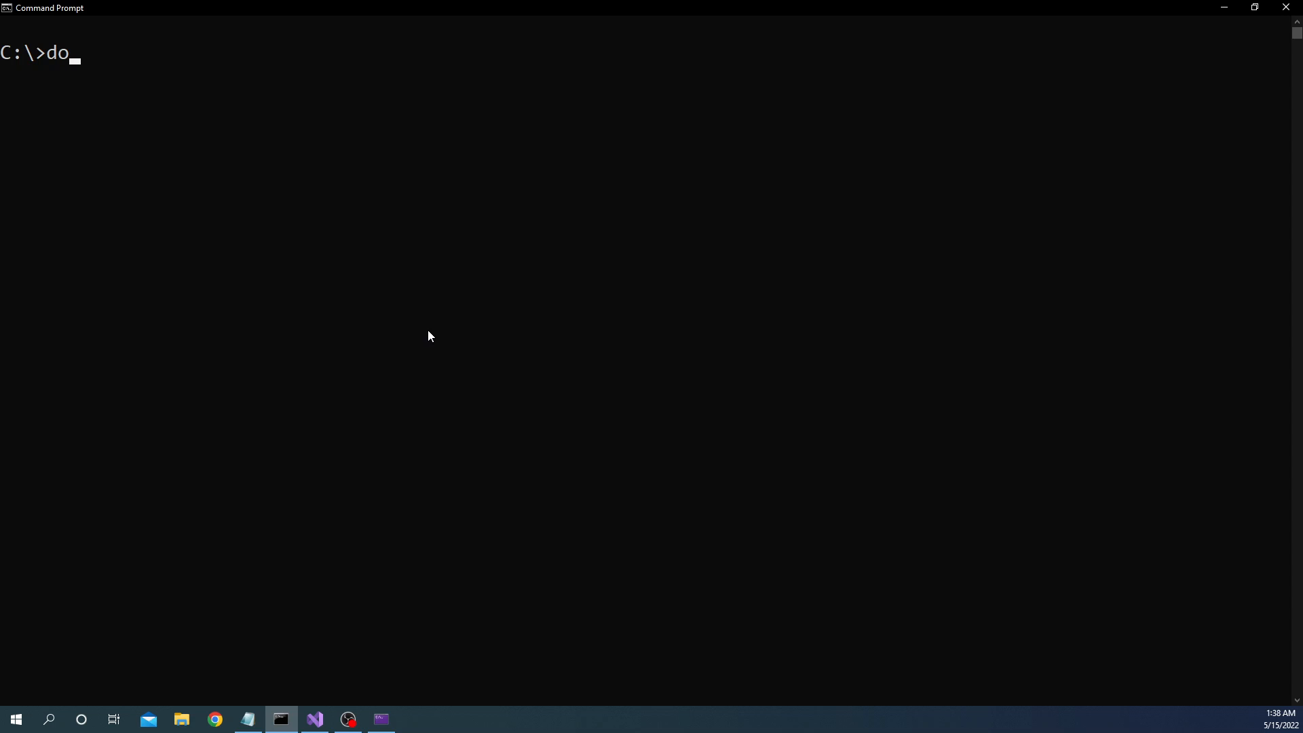
pyautogui.write('tnet')
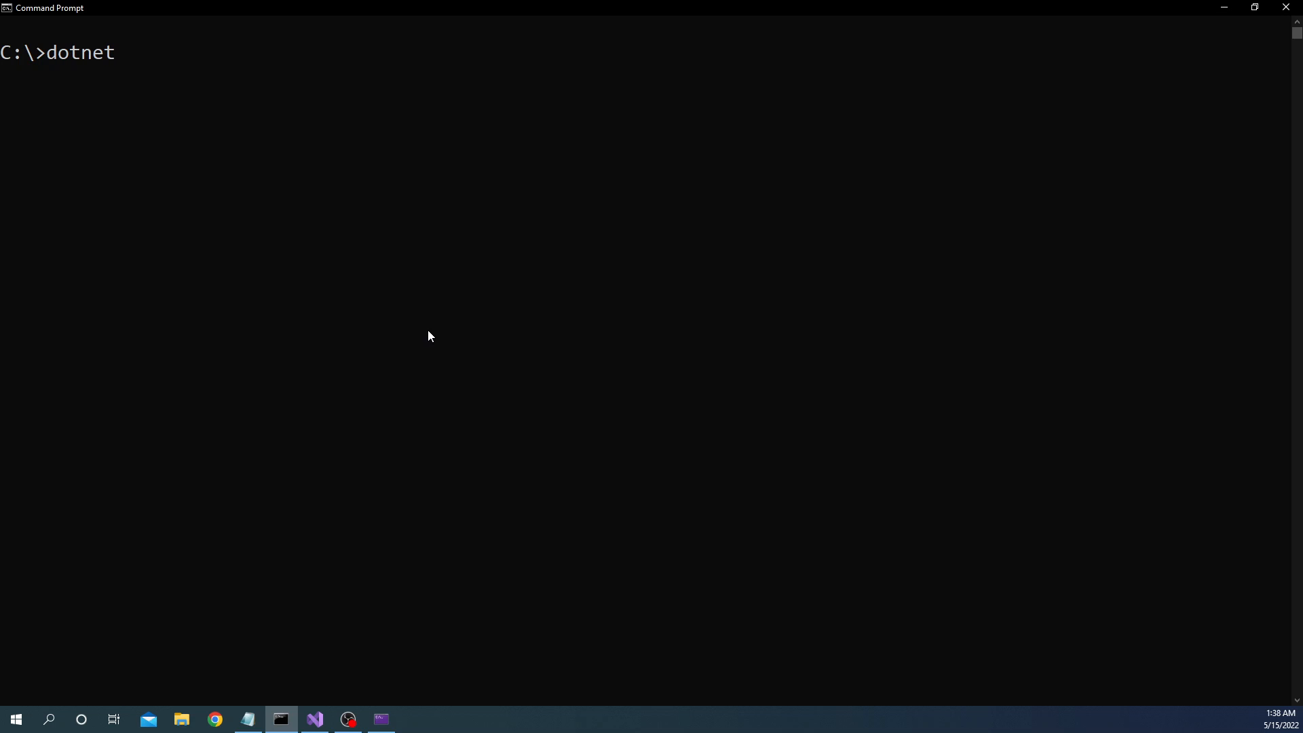
pyautogui.write('tool')
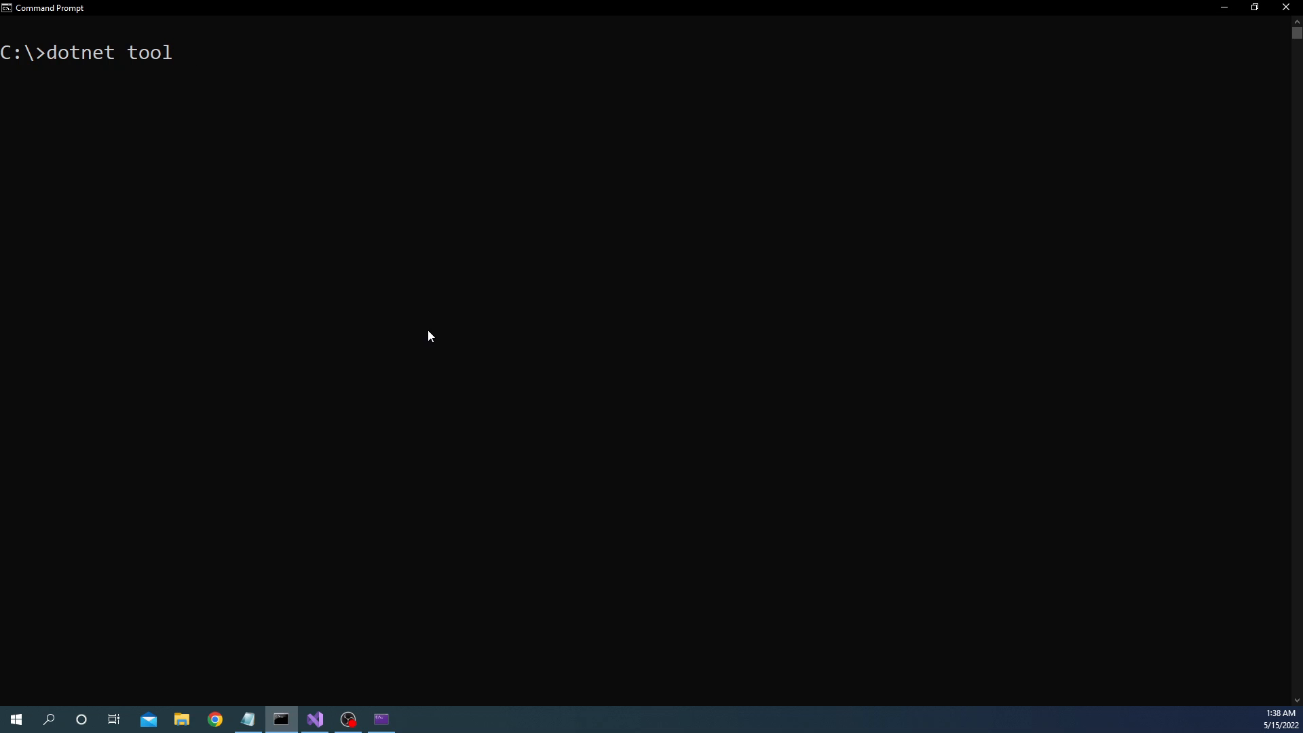
pyautogui.write('install')
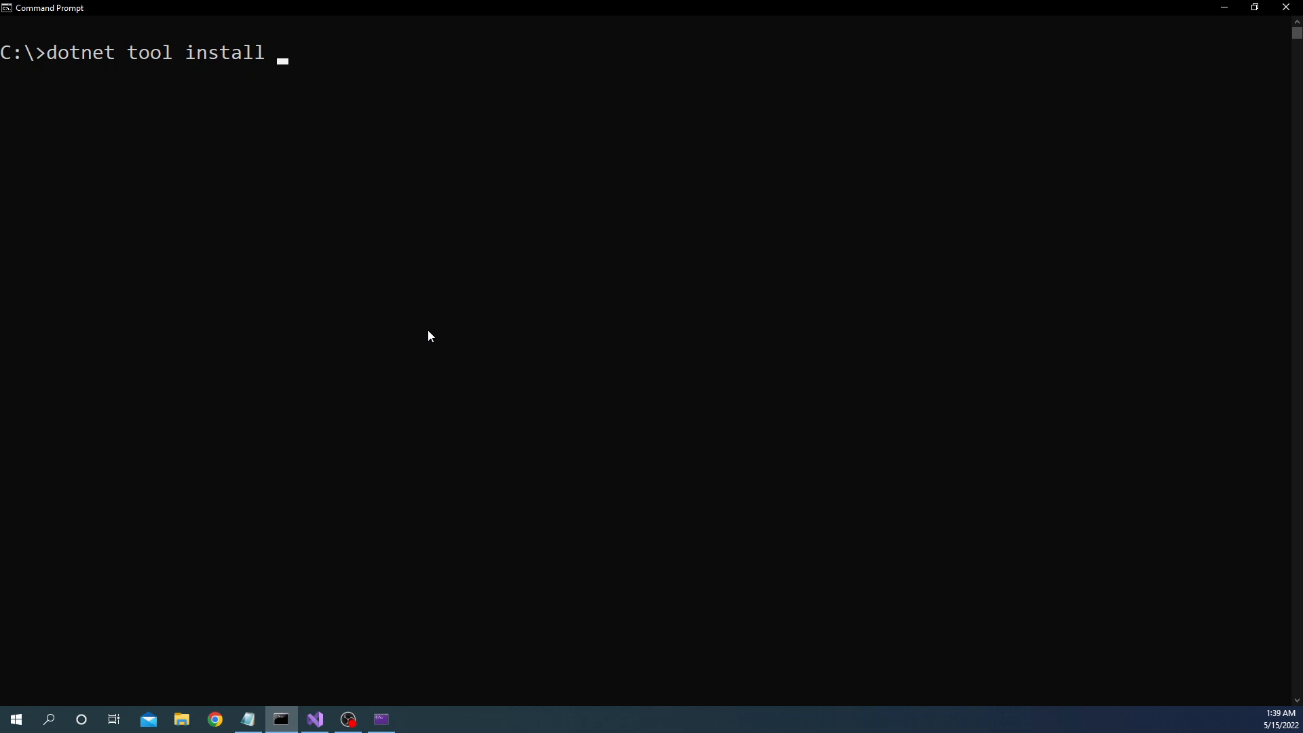
pyautogui.write('-g')
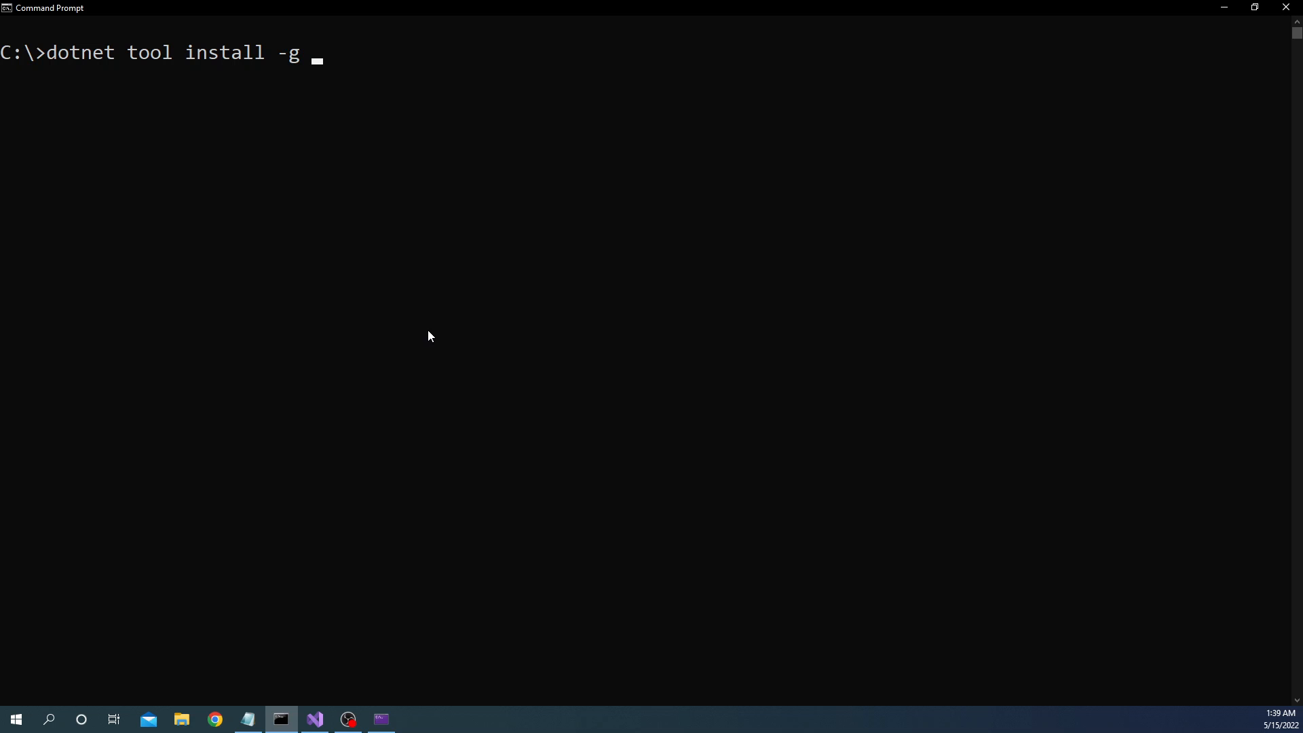
pyautogui.write('Mic')
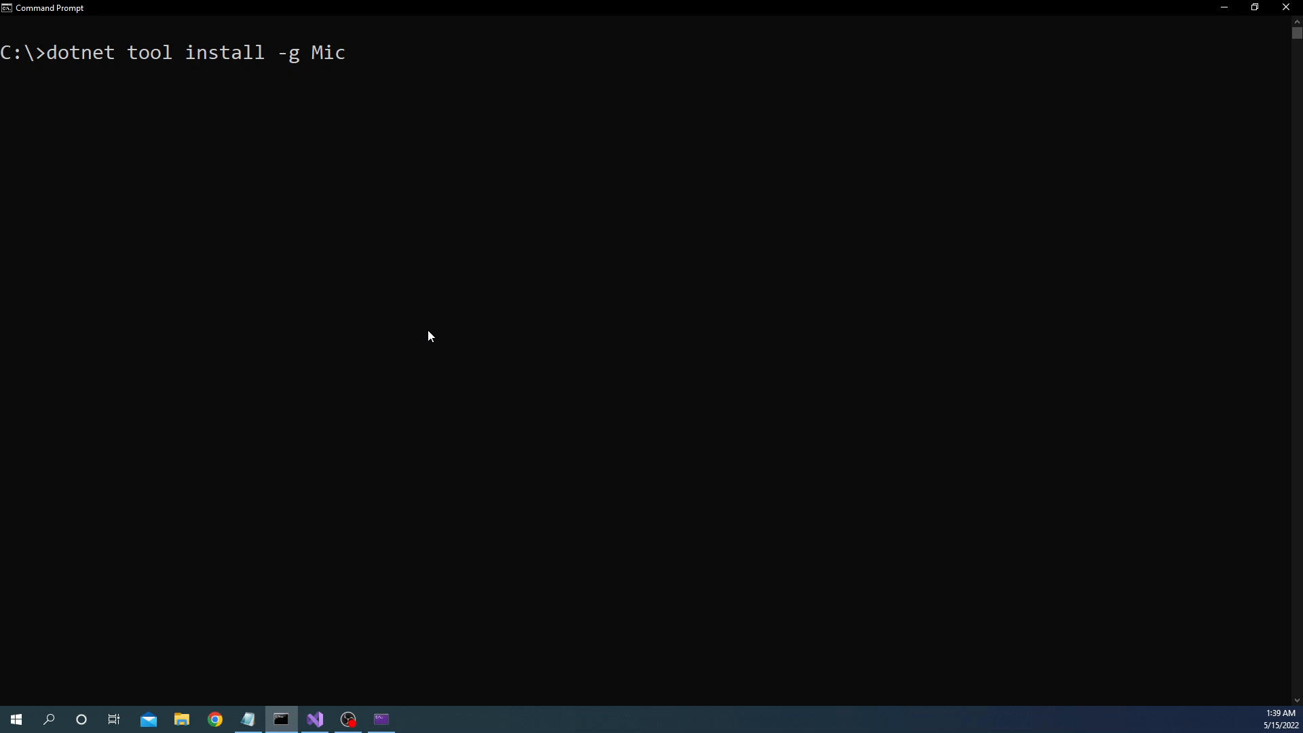
pyautogui.write('rosoft')
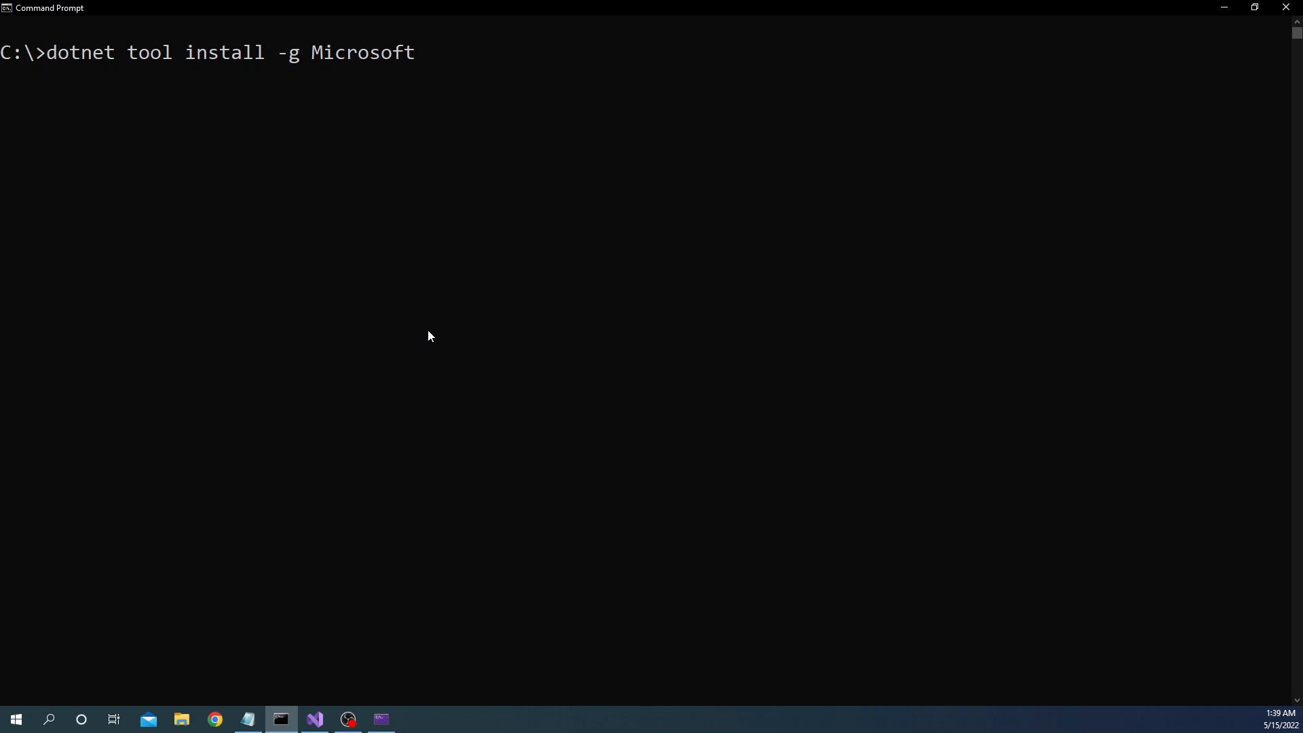
pyautogui.write('.d')
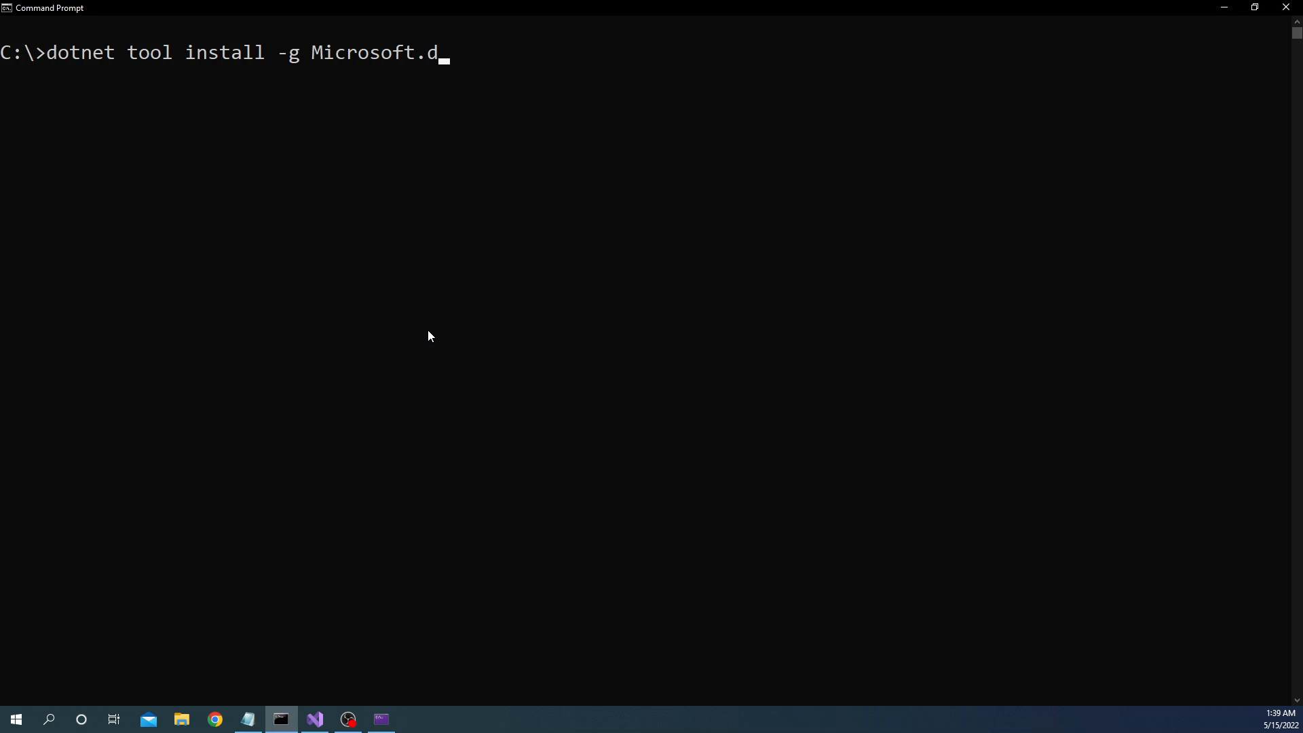
pyautogui.write('otnet')
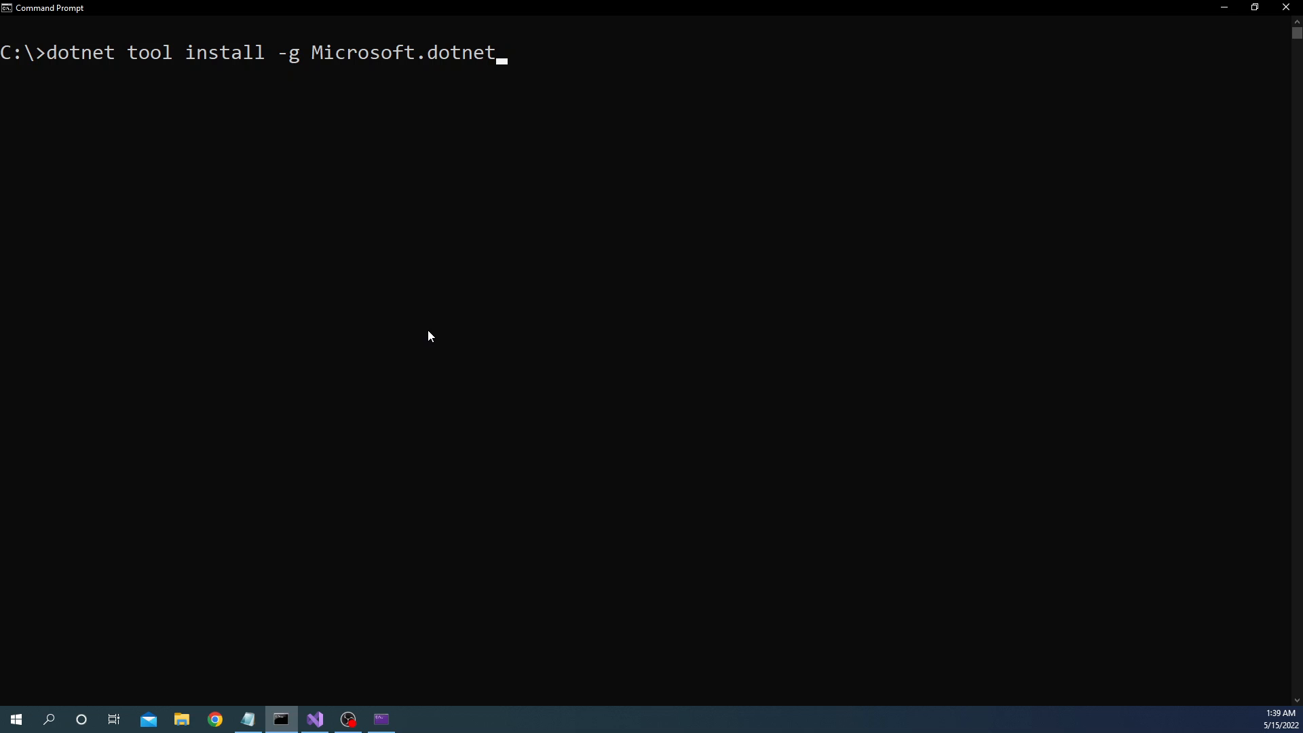
pyautogui.write('-http')
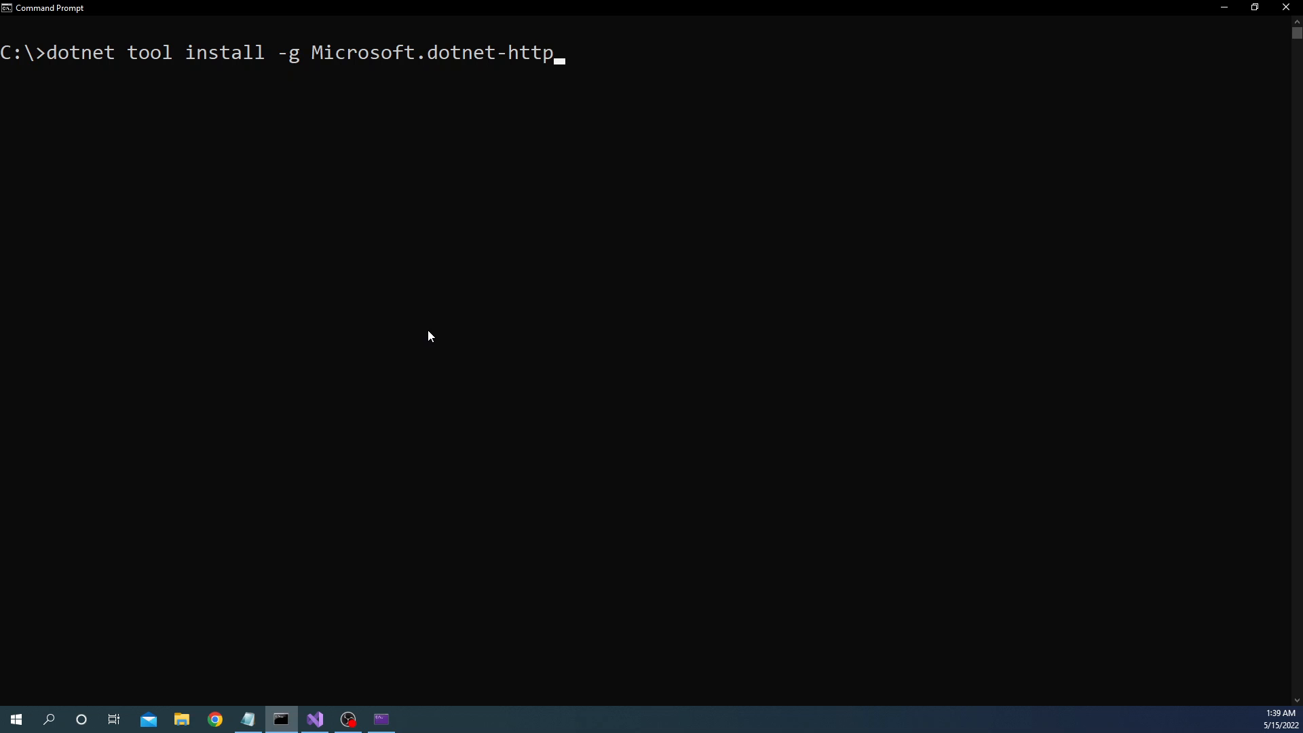
pyautogui.write('rep')
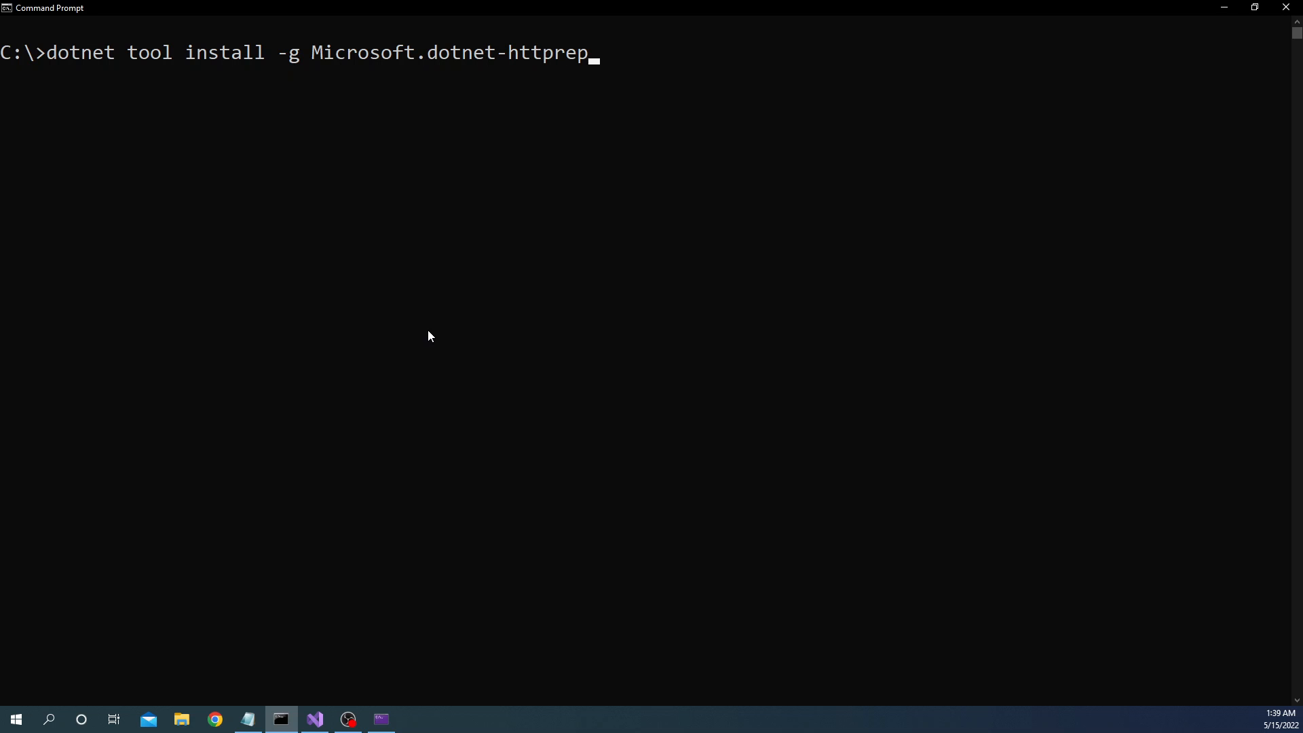
pyautogui.write('l')
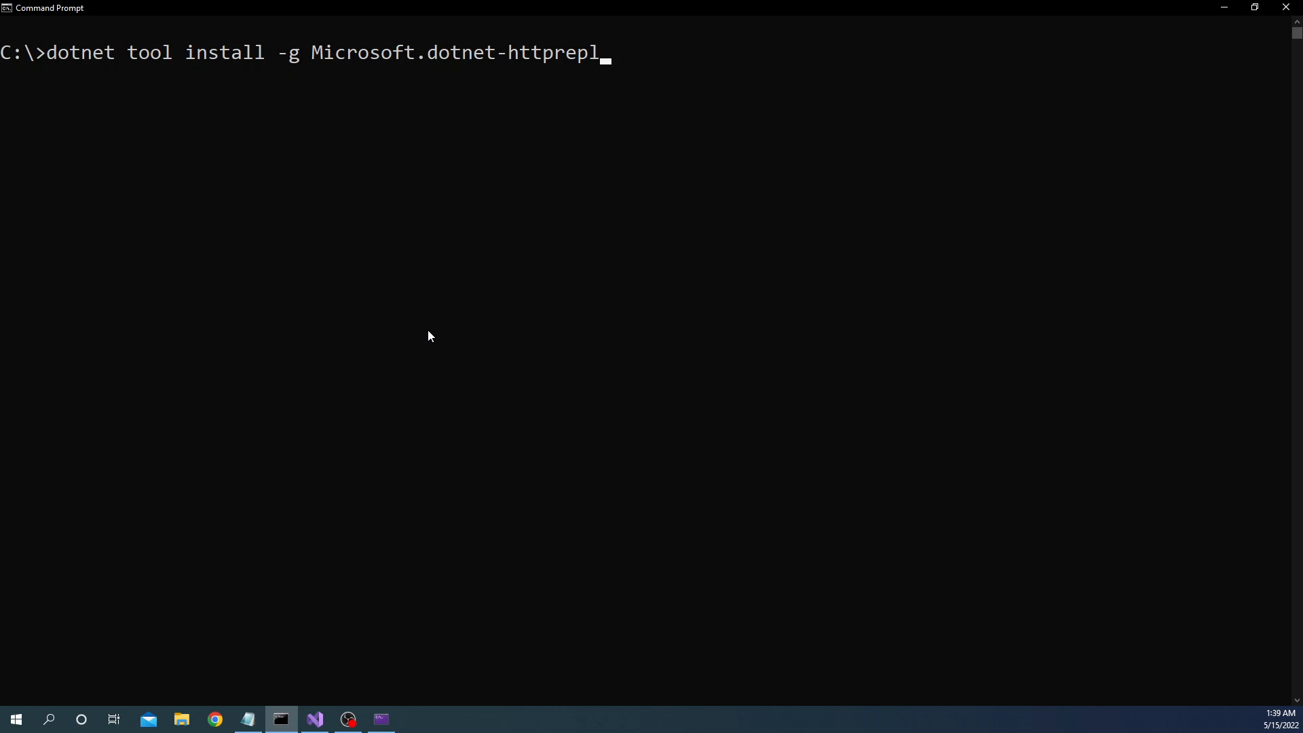
pyautogui.press('Return')
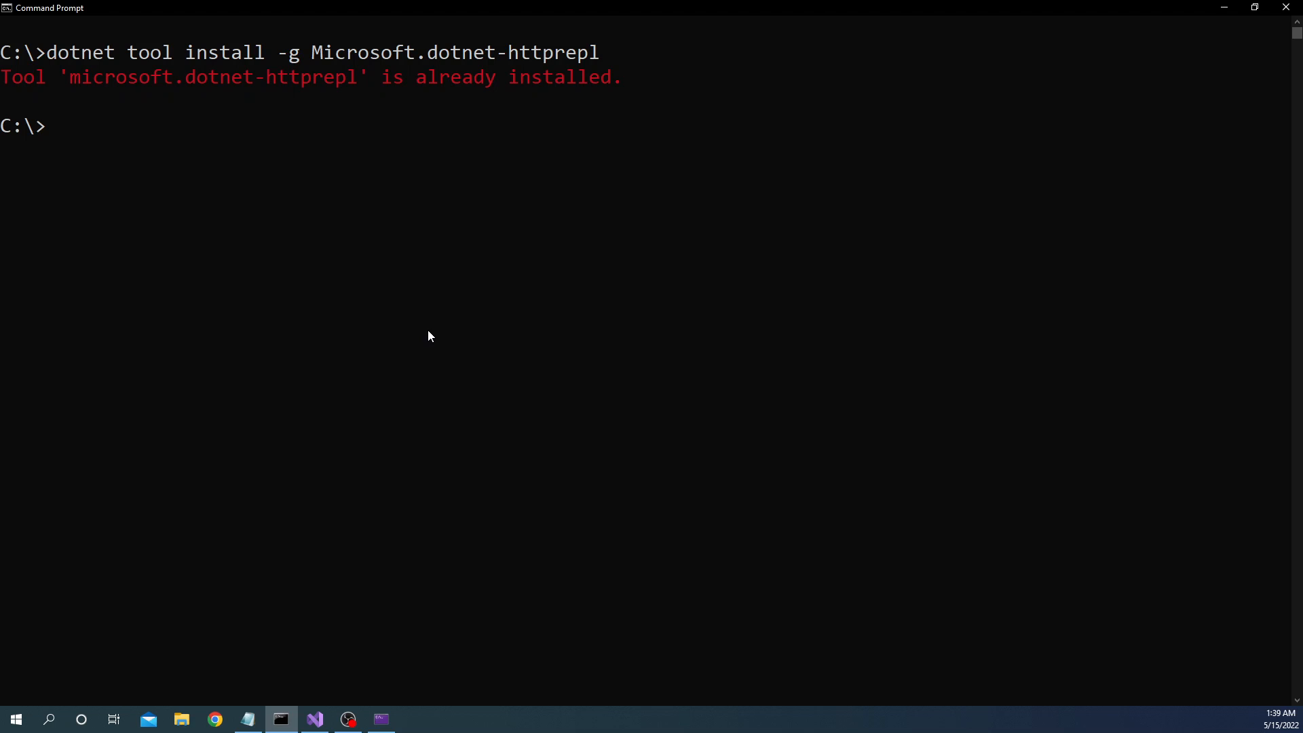
# Step: Run httprepl with no arguments and read its help listing of HTTP, navigation, shell and customization commands
pyautogui.write('httprepl')
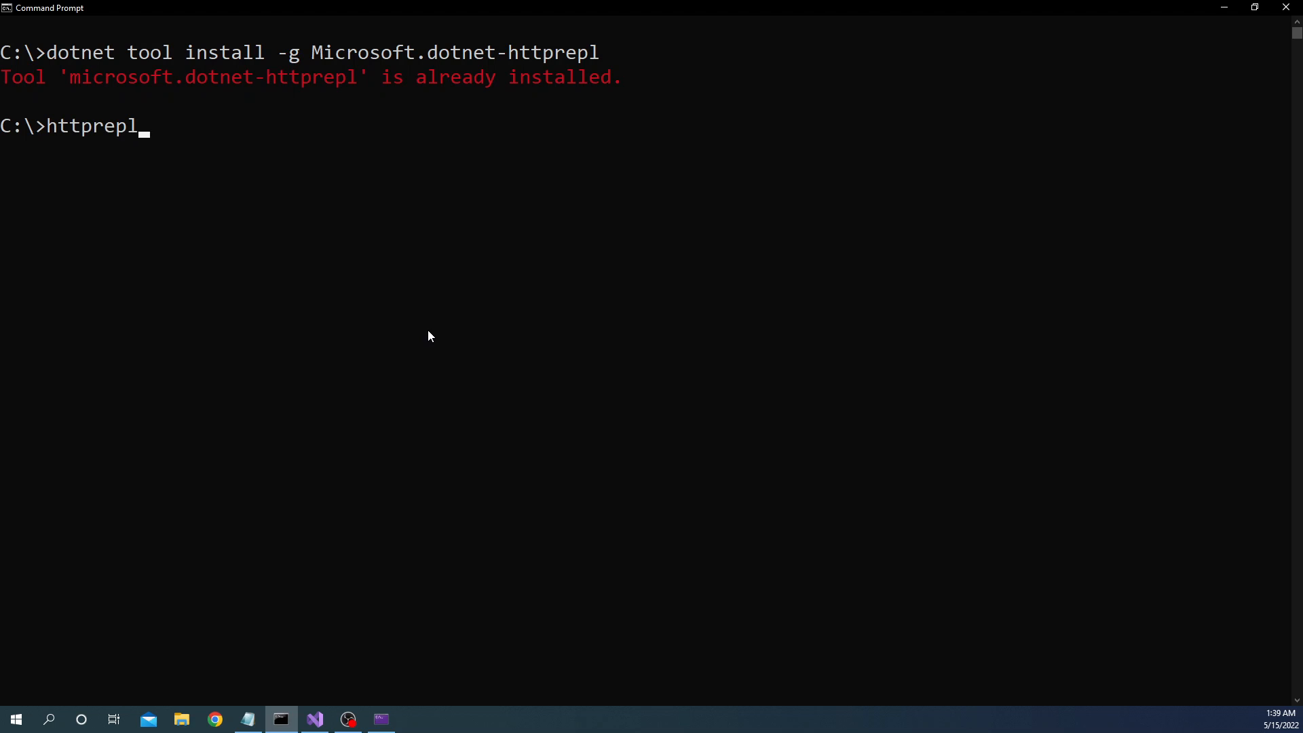
pyautogui.press('Return')
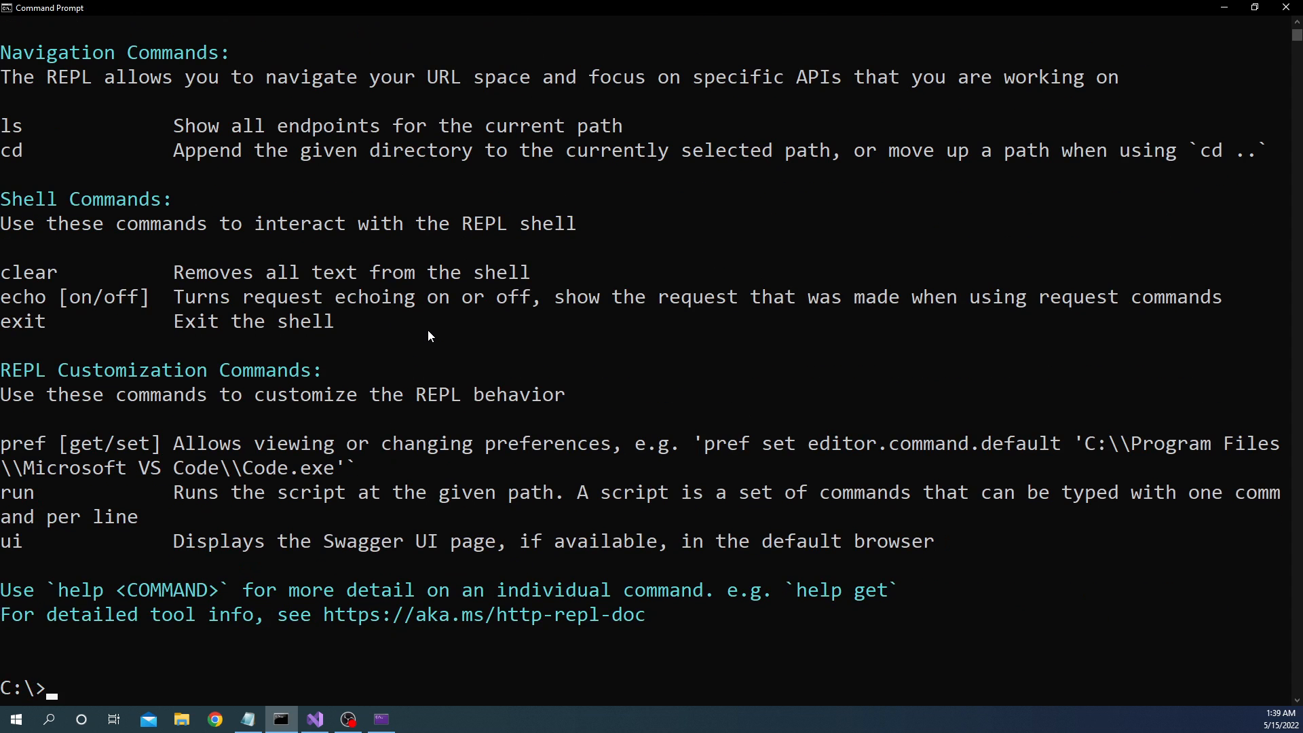
pyautogui.scroll(3)
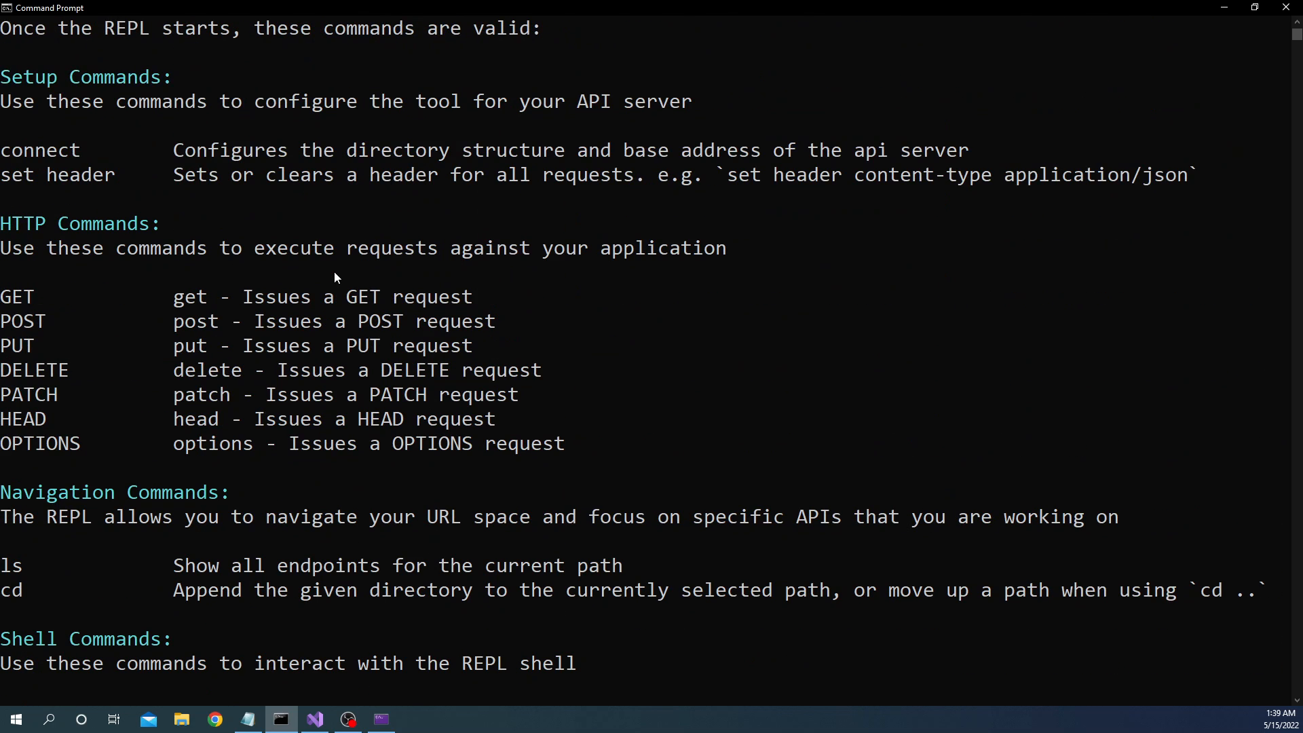
pyautogui.scroll(3)
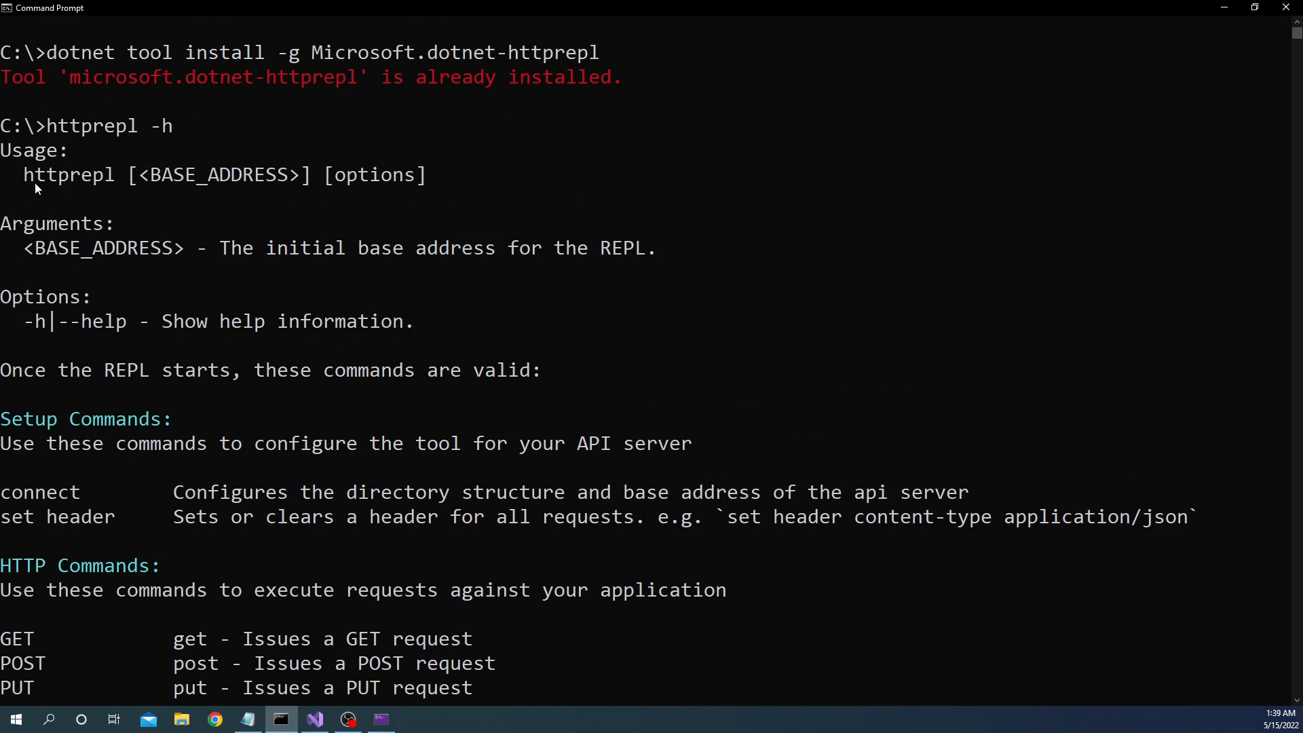
pyautogui.moveTo(135, 187)
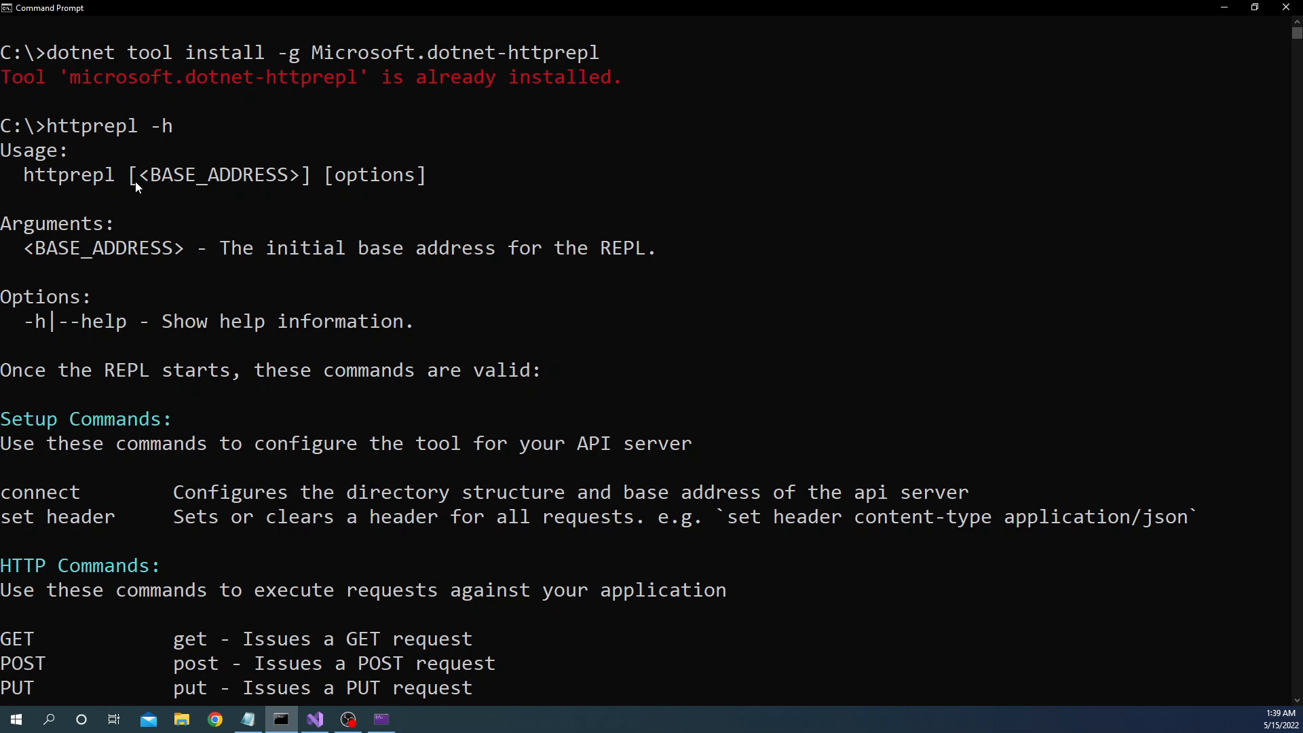
pyautogui.moveTo(302, 175)
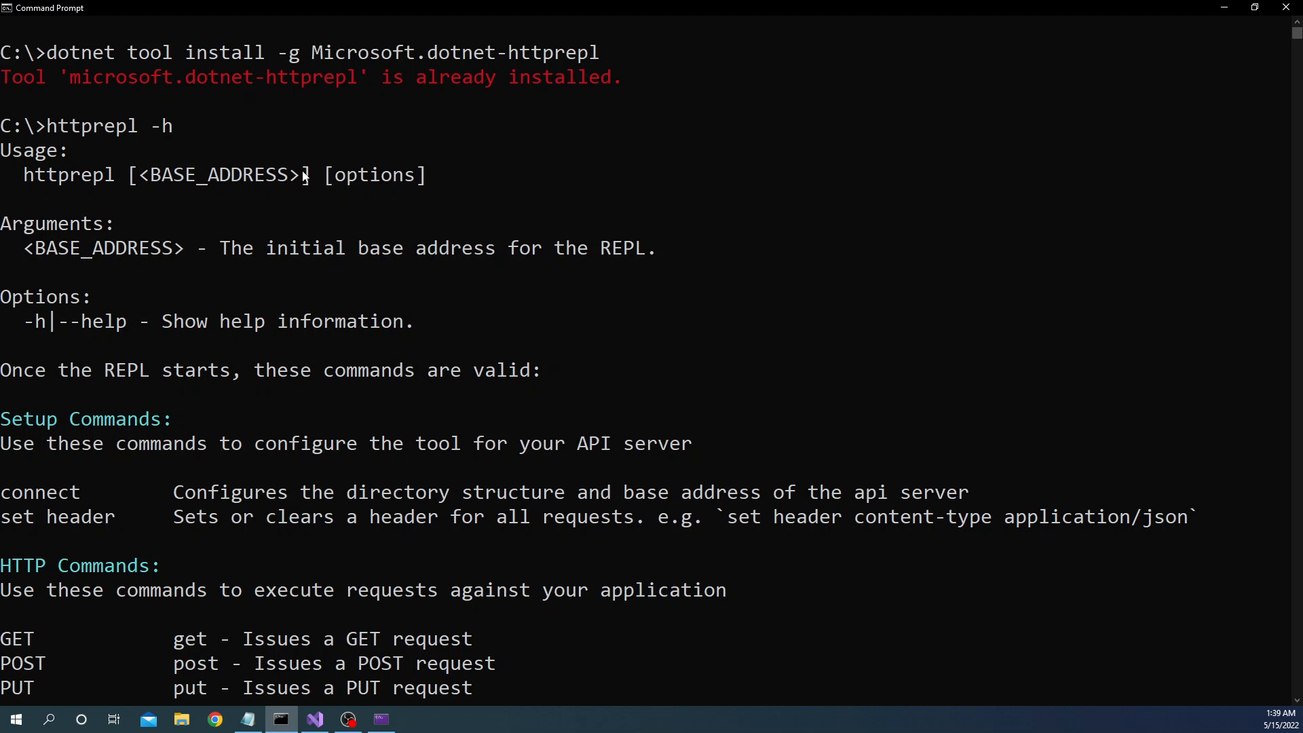
pyautogui.moveTo(44, 293)
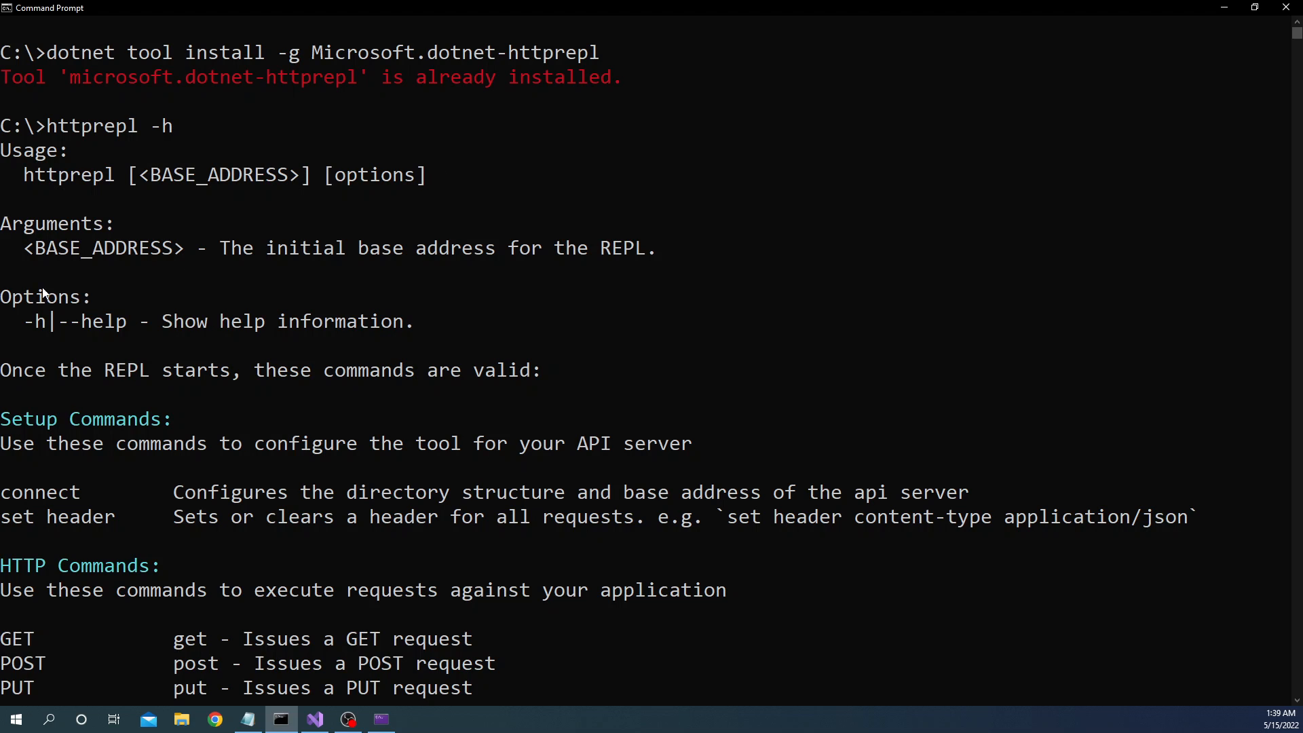
pyautogui.moveTo(207, 273)
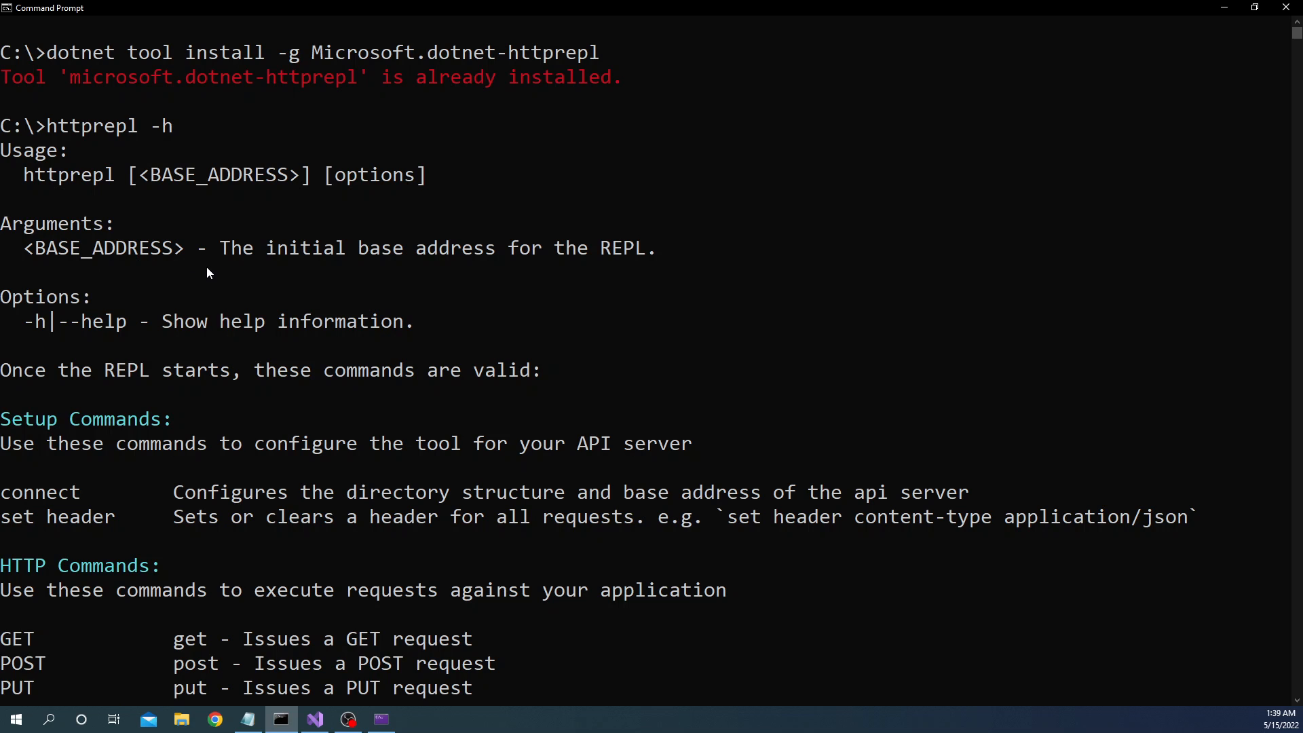
pyautogui.moveTo(558, 297)
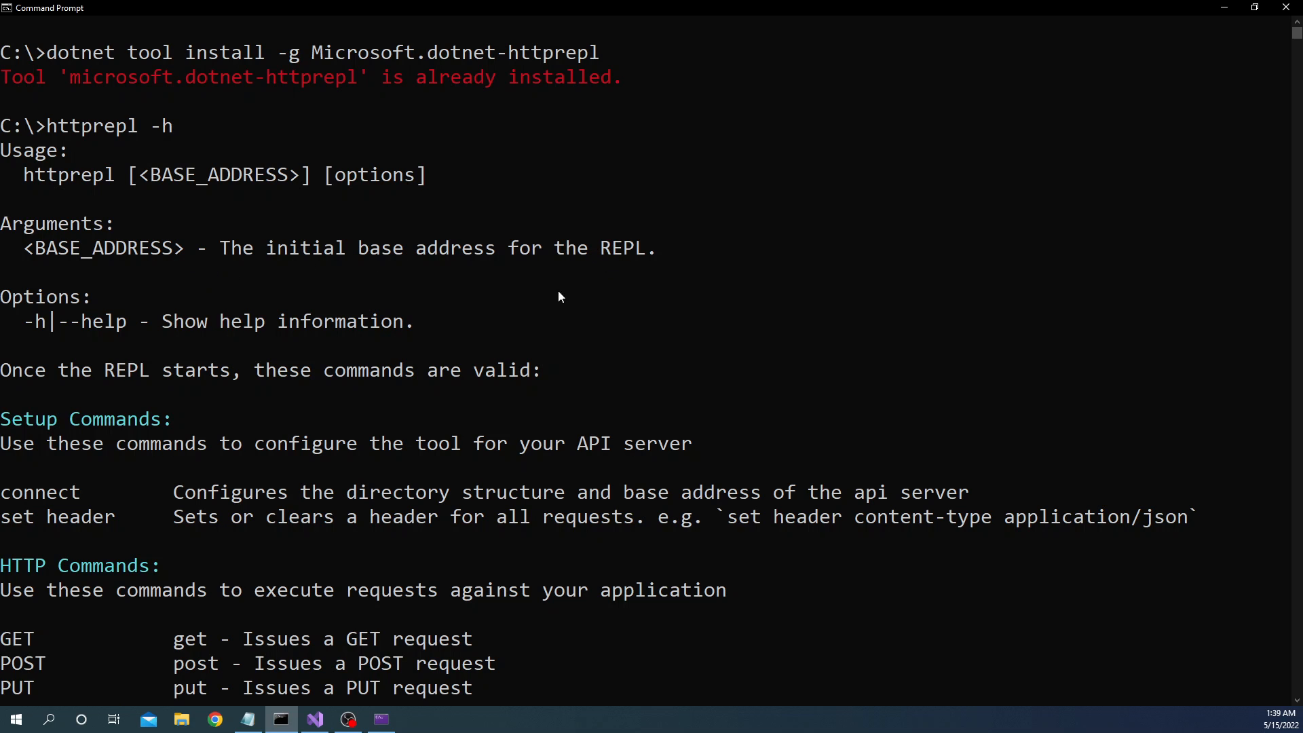
pyautogui.moveTo(228, 324)
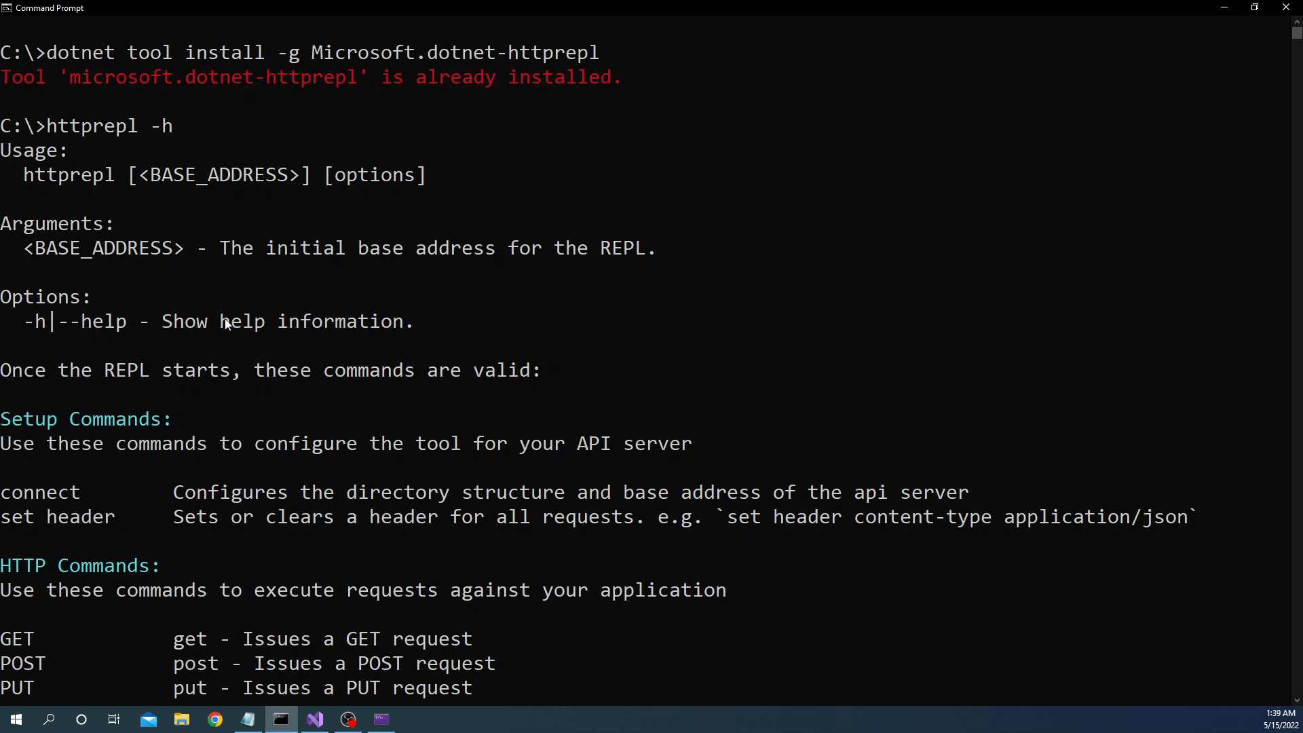
pyautogui.scroll(-3)
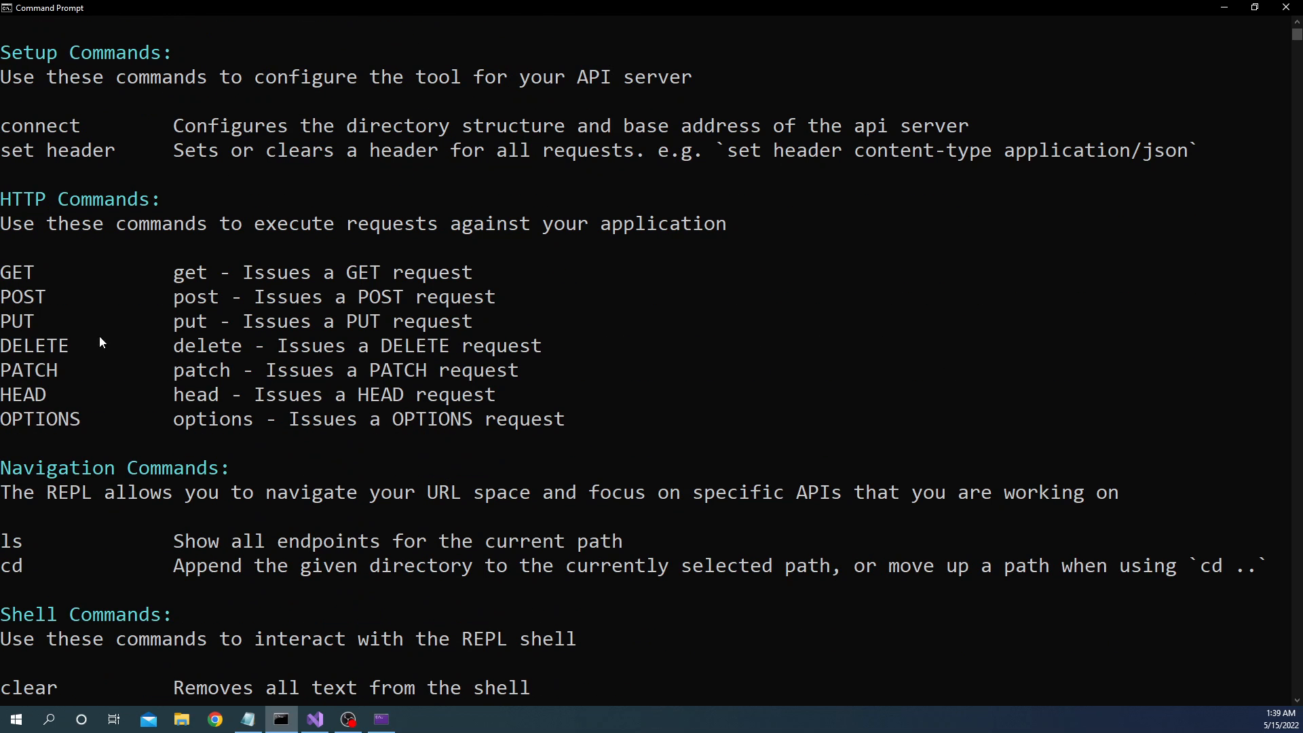
pyautogui.moveTo(23, 339)
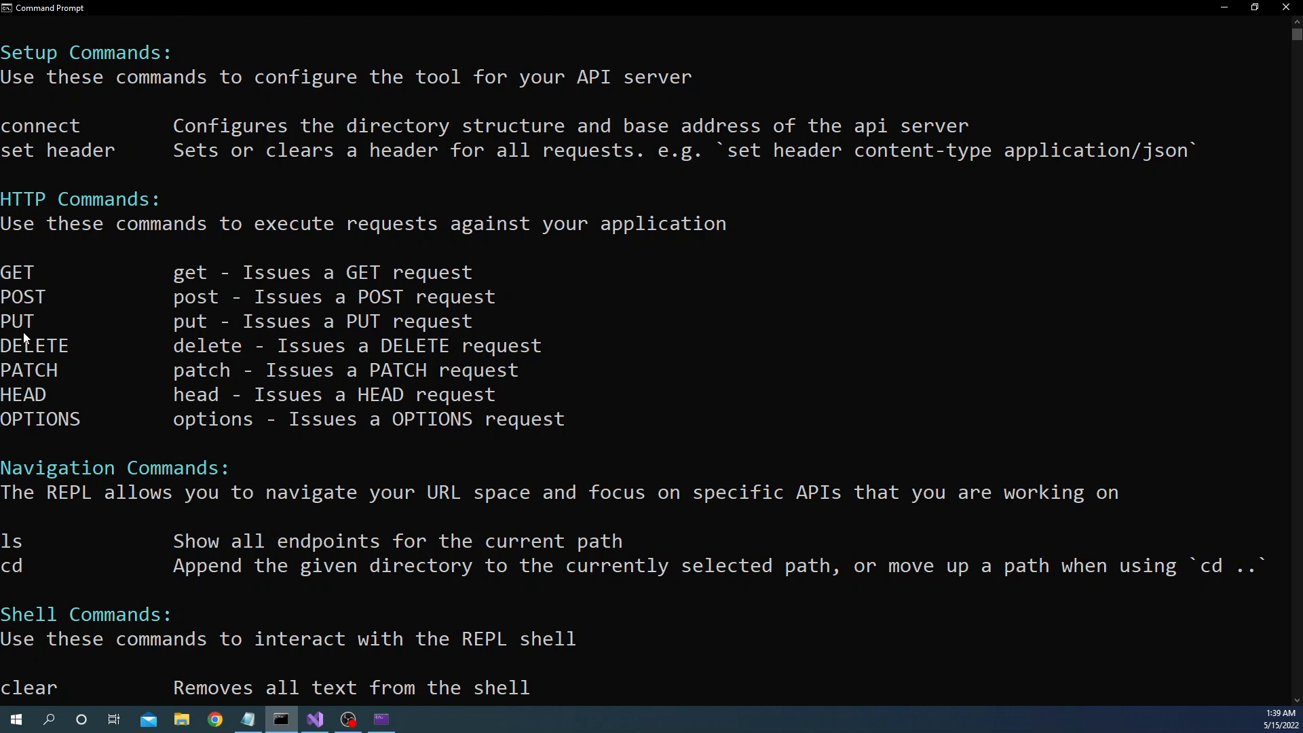
pyautogui.moveTo(58, 305)
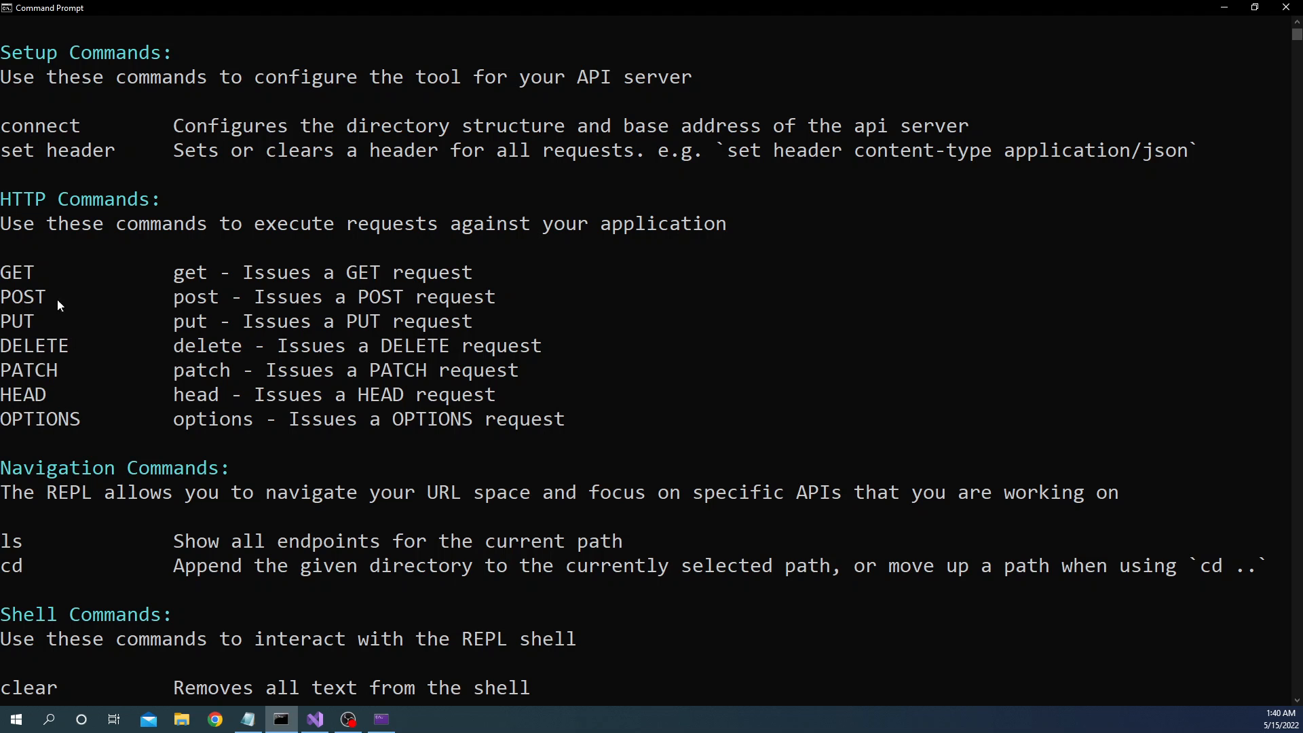
pyautogui.scroll(-3)
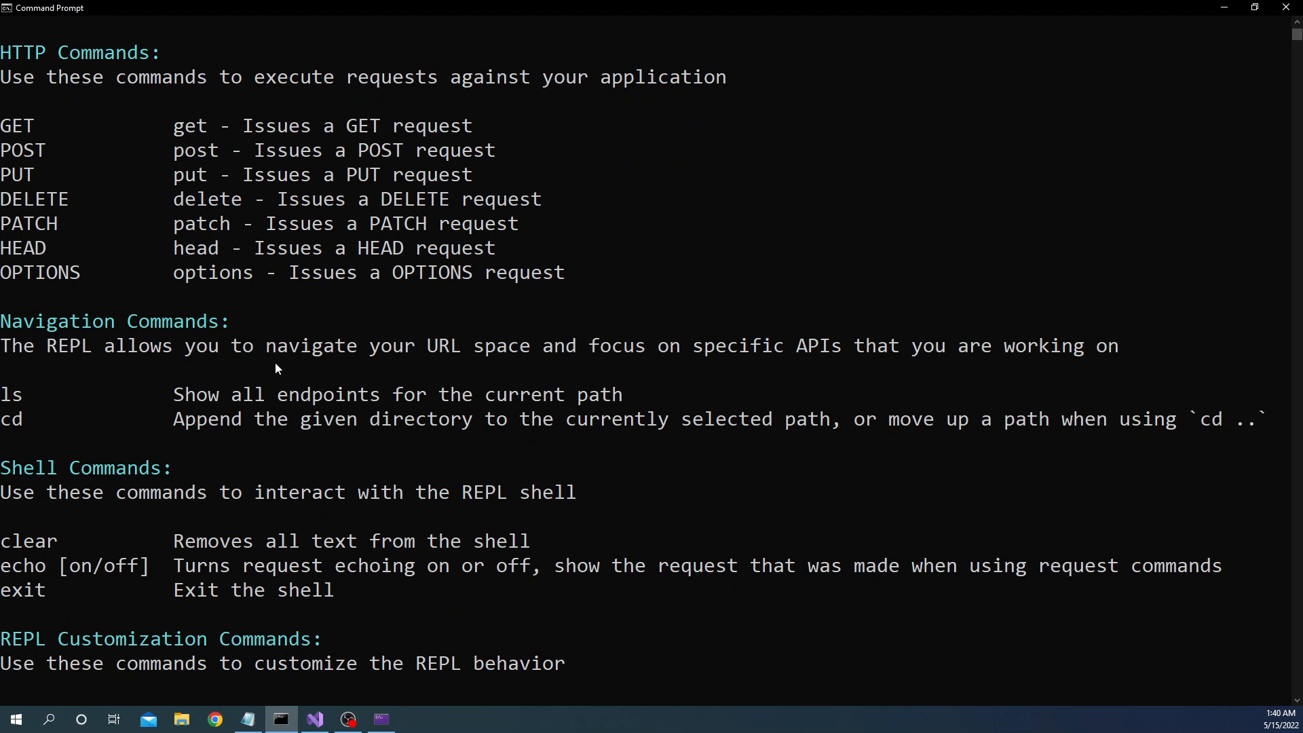
pyautogui.scroll(-3)
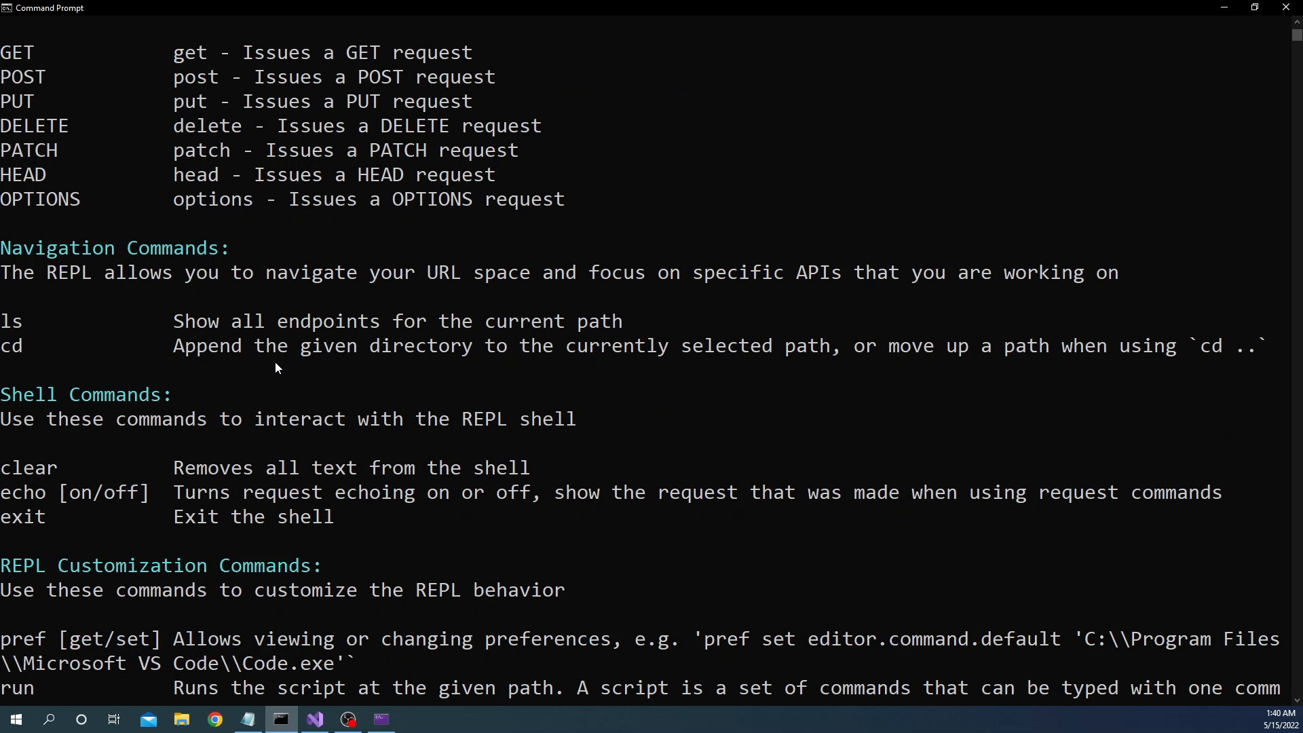
pyautogui.moveTo(101, 325)
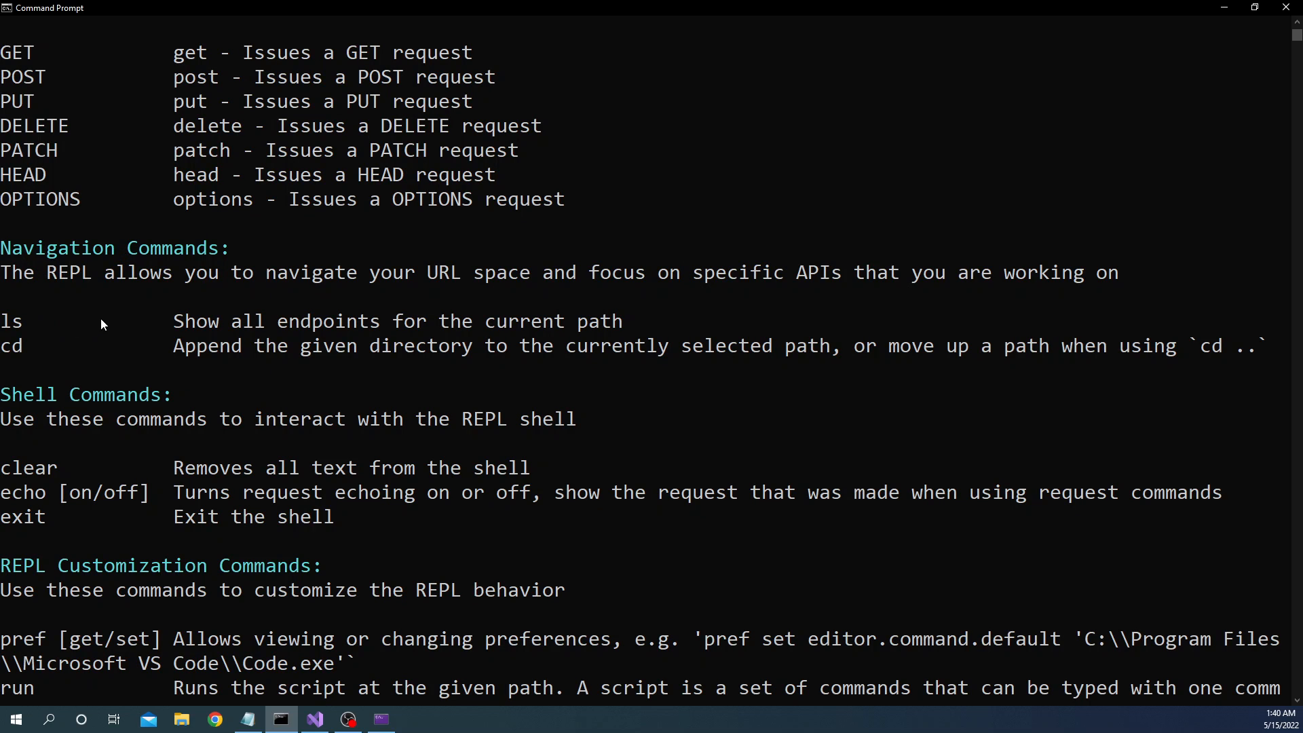
pyautogui.moveTo(109, 279)
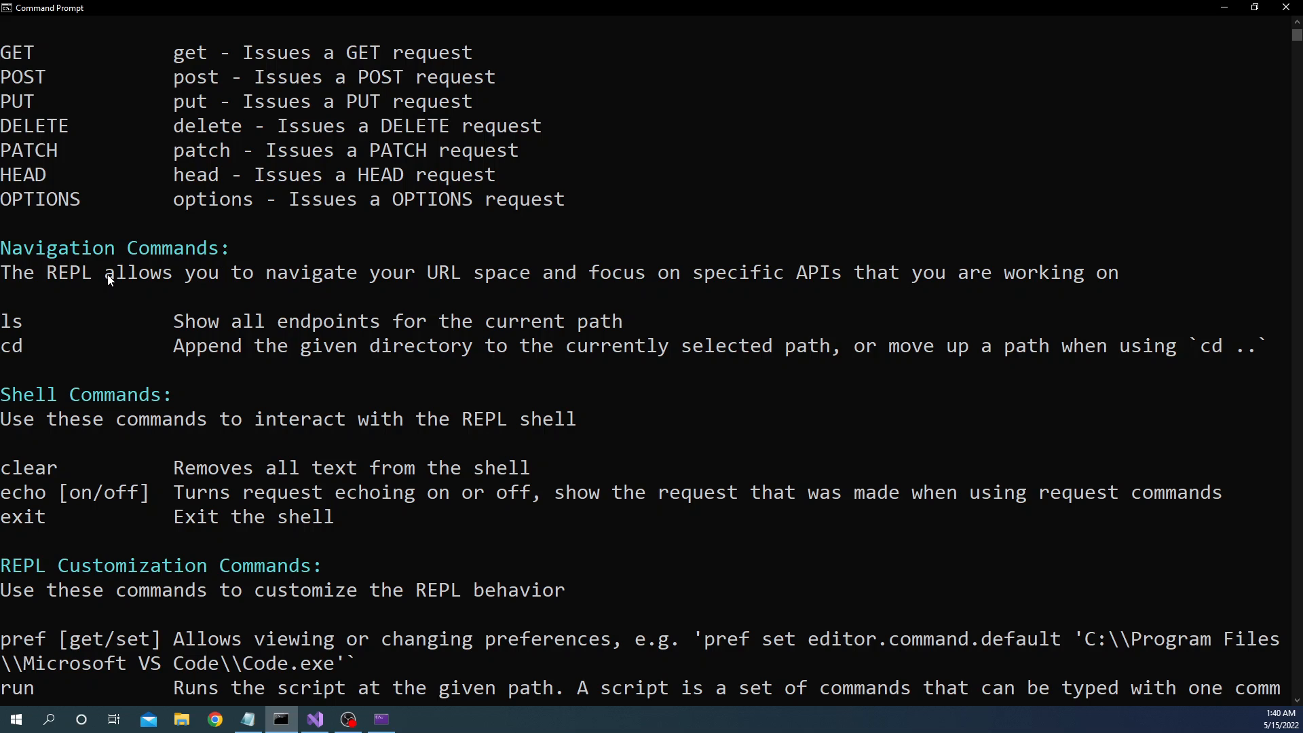
pyautogui.moveTo(8, 333)
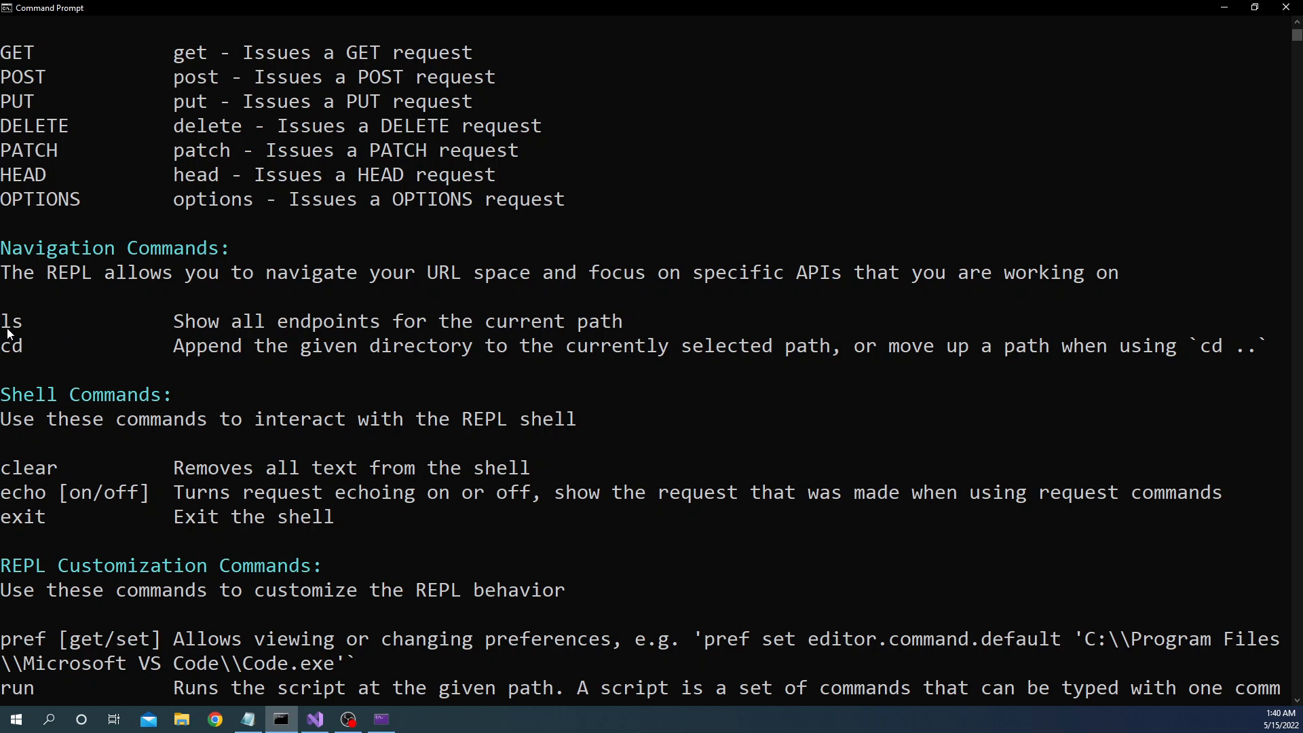
pyautogui.moveTo(23, 350)
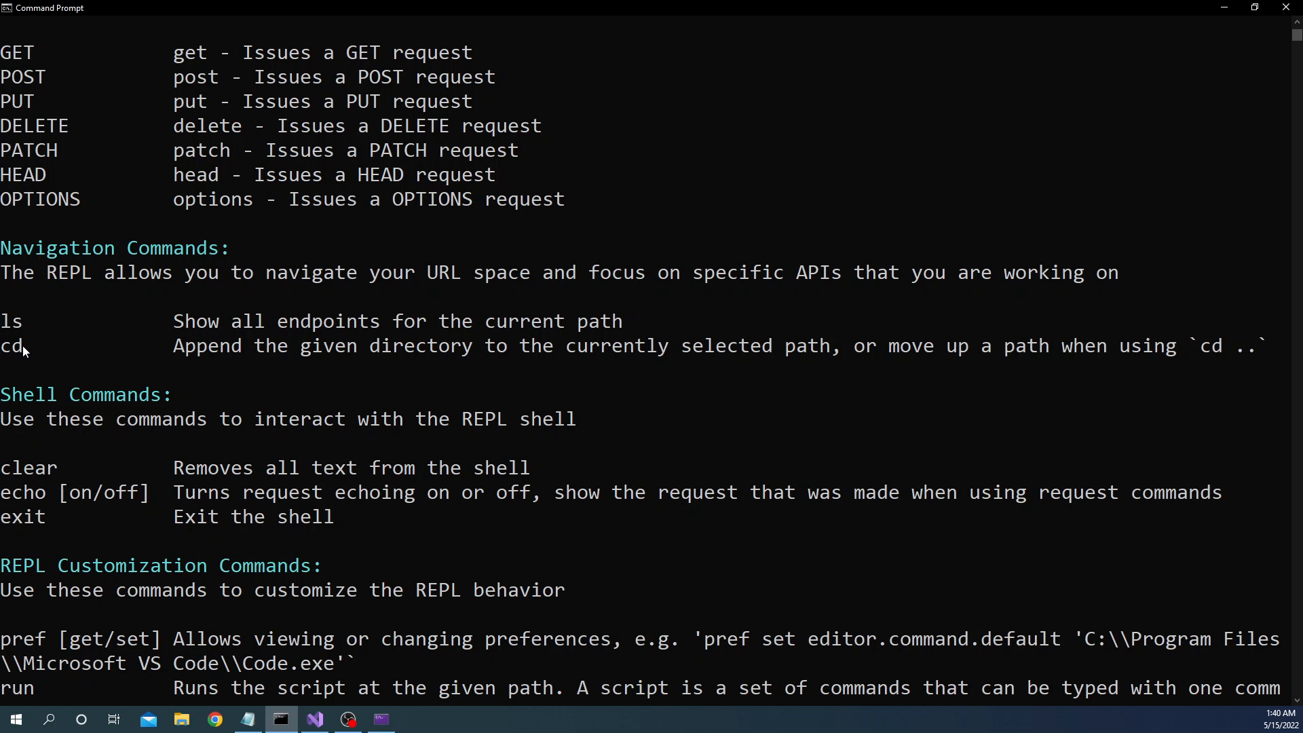
pyautogui.moveTo(7, 335)
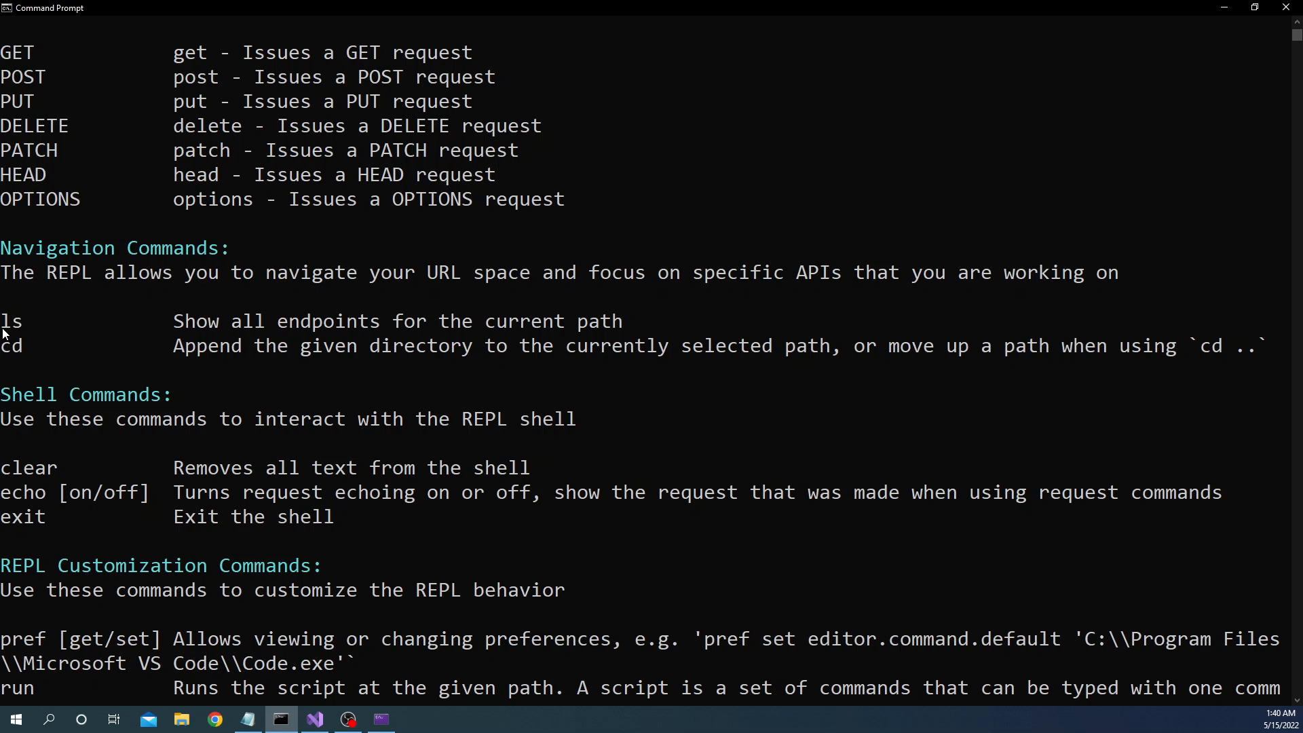
pyautogui.moveTo(52, 320)
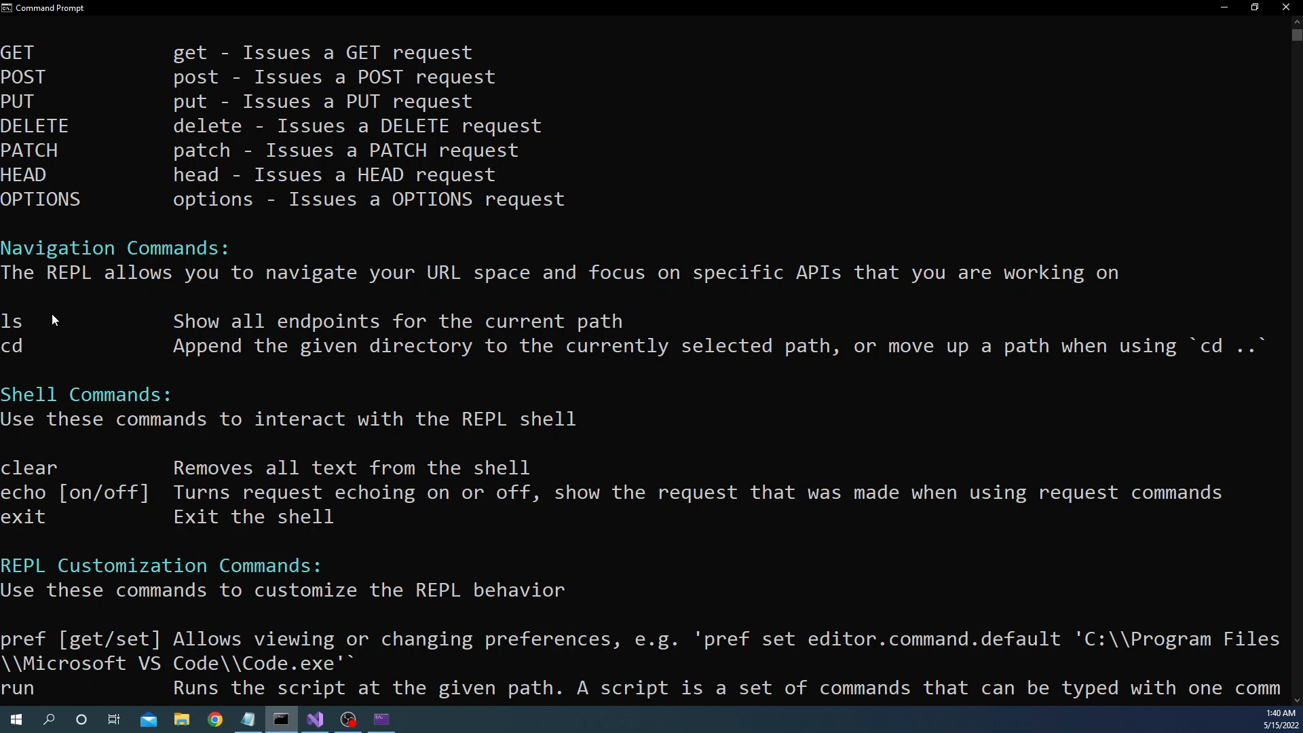
pyautogui.moveTo(32, 324)
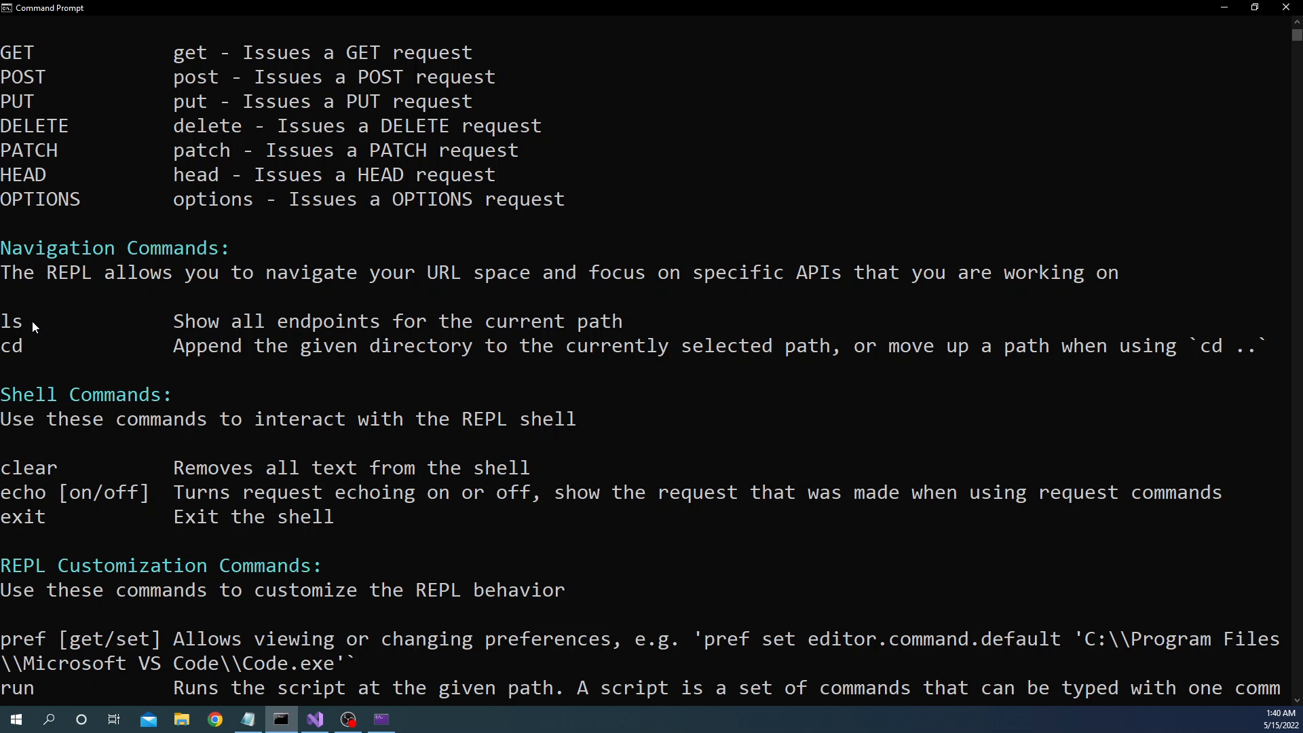
pyautogui.moveTo(75, 360)
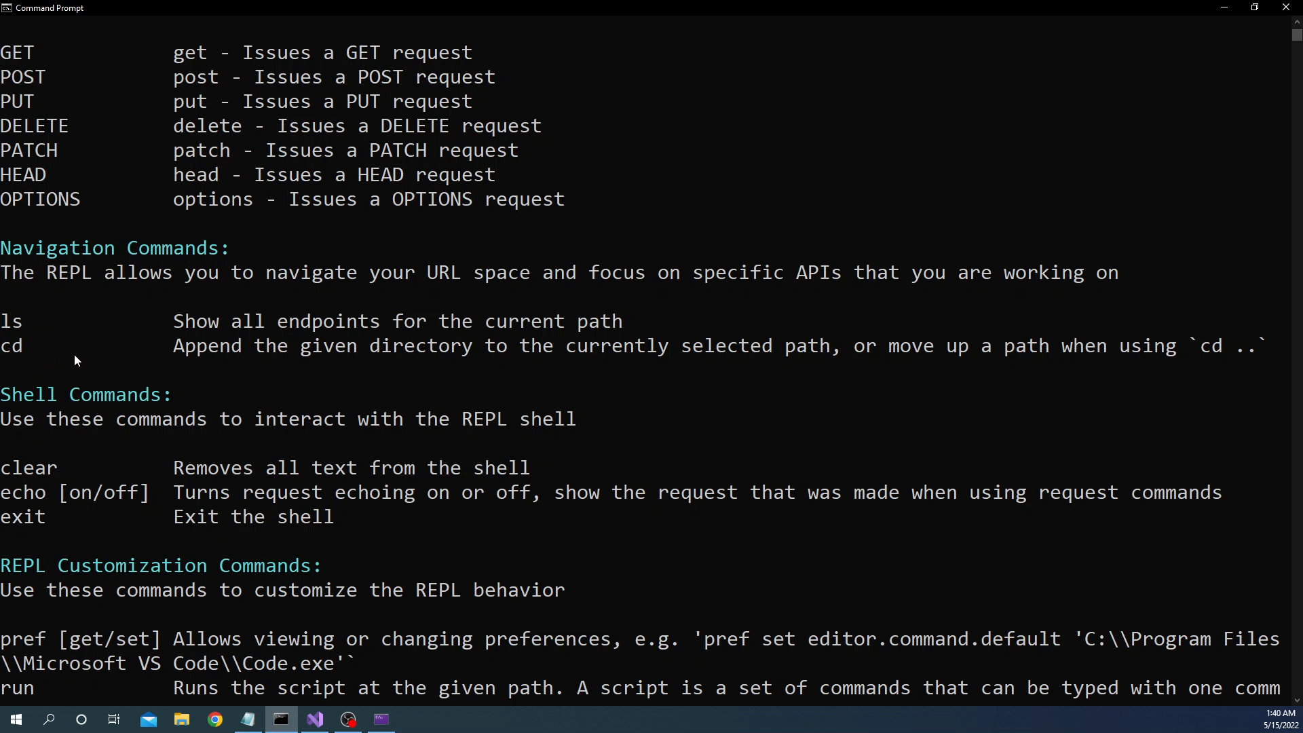
pyautogui.scroll(-3)
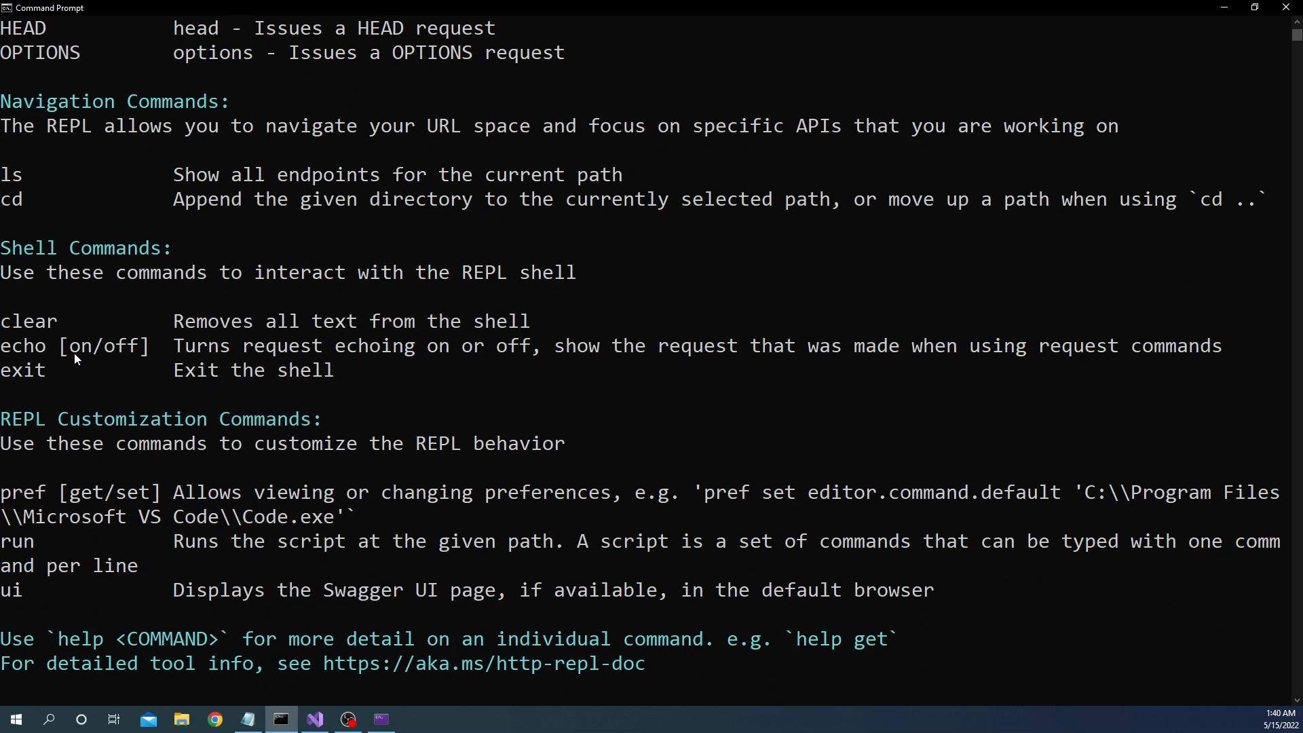
pyautogui.scroll(-3)
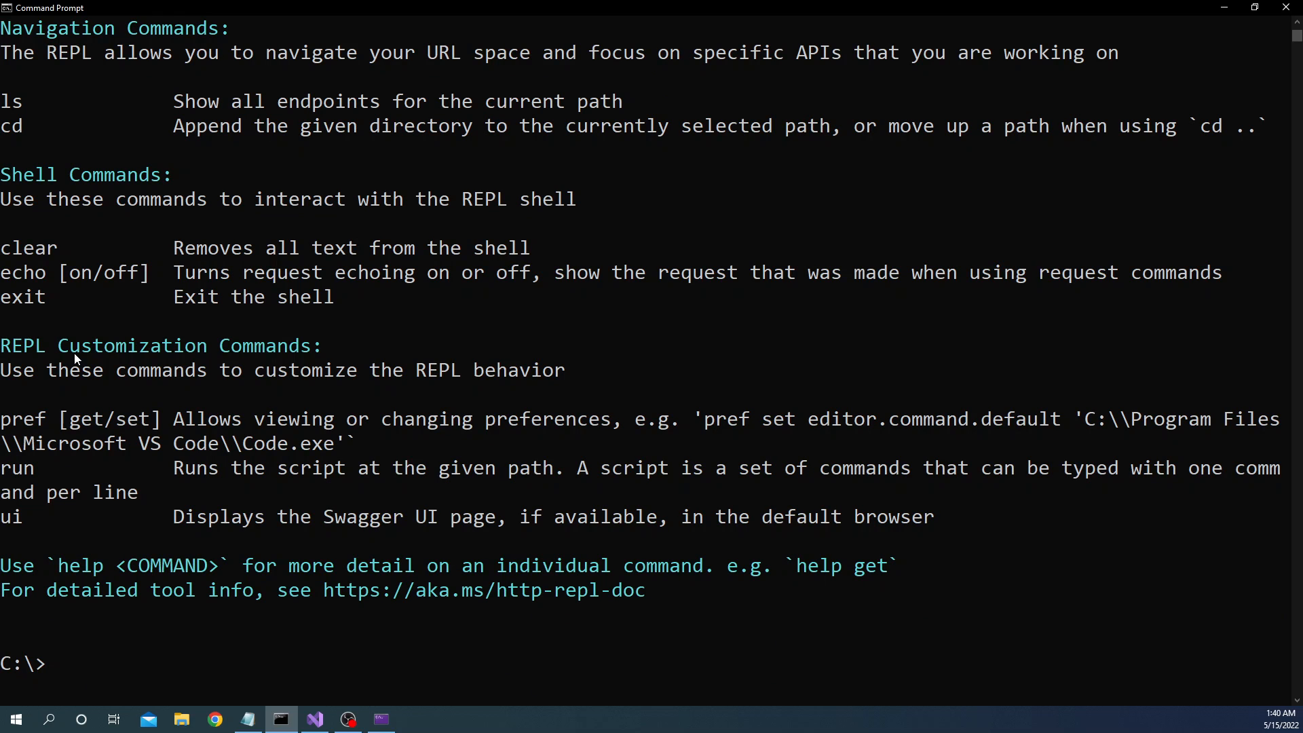
pyautogui.moveTo(42, 439)
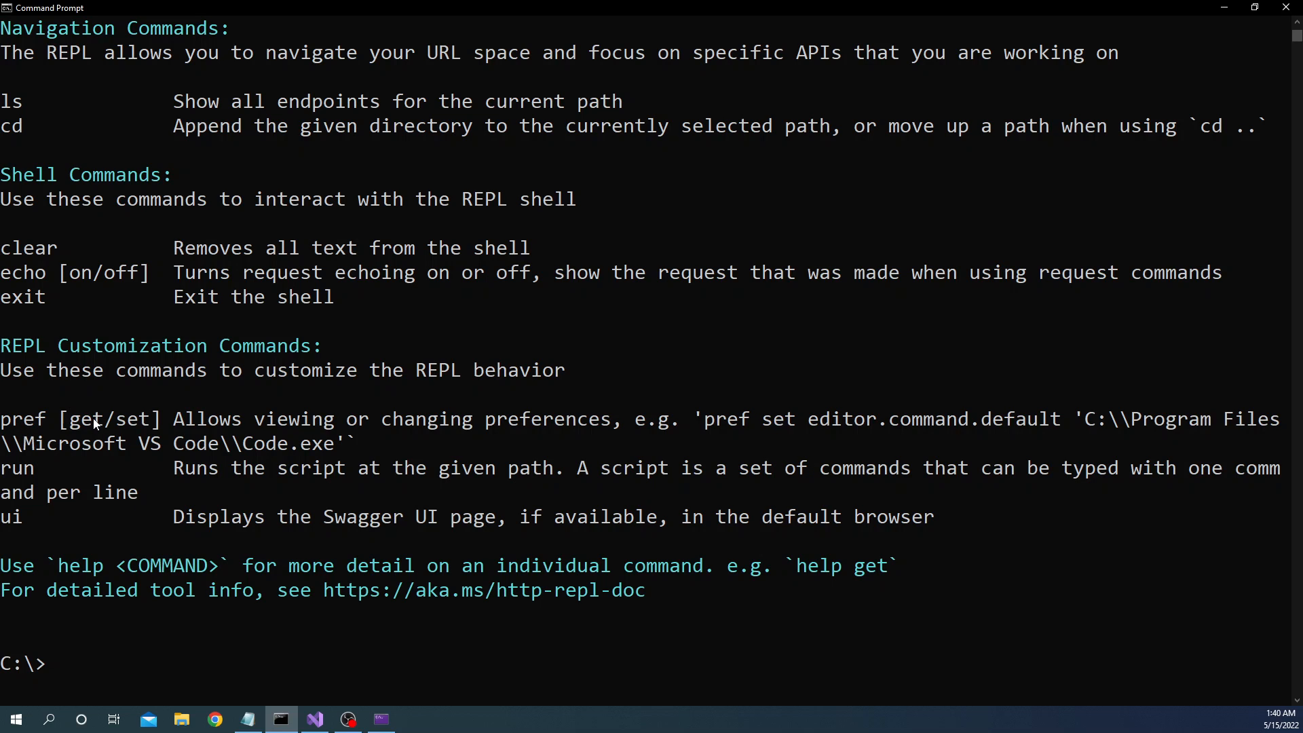
pyautogui.moveTo(116, 372)
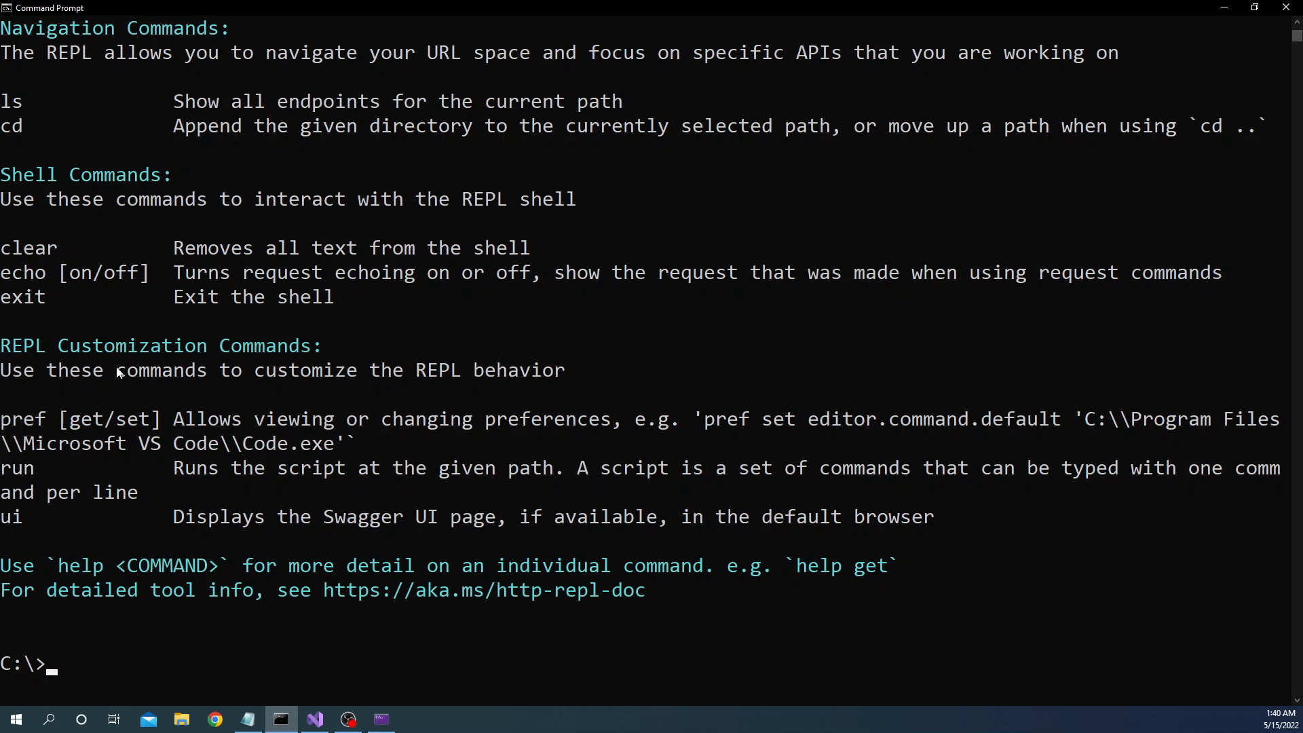
pyautogui.write('httprepl')
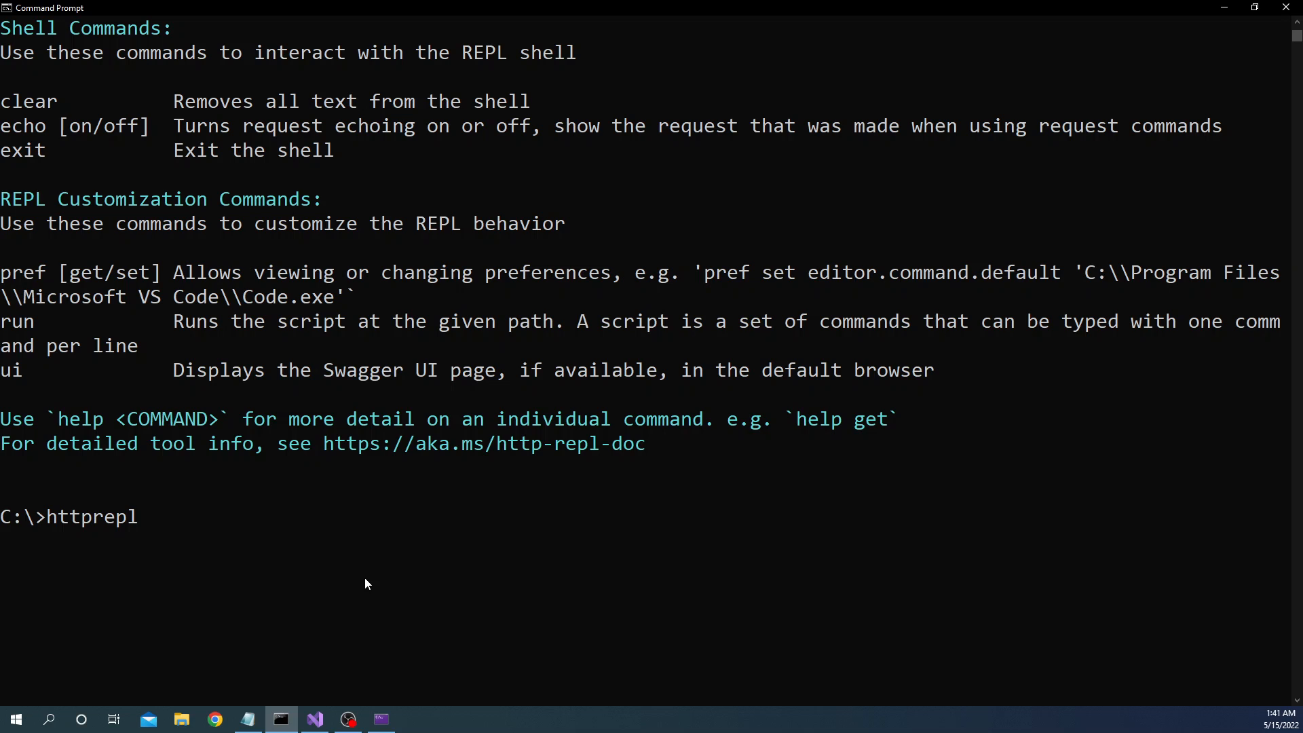
pyautogui.write('https://localhost:7283/')
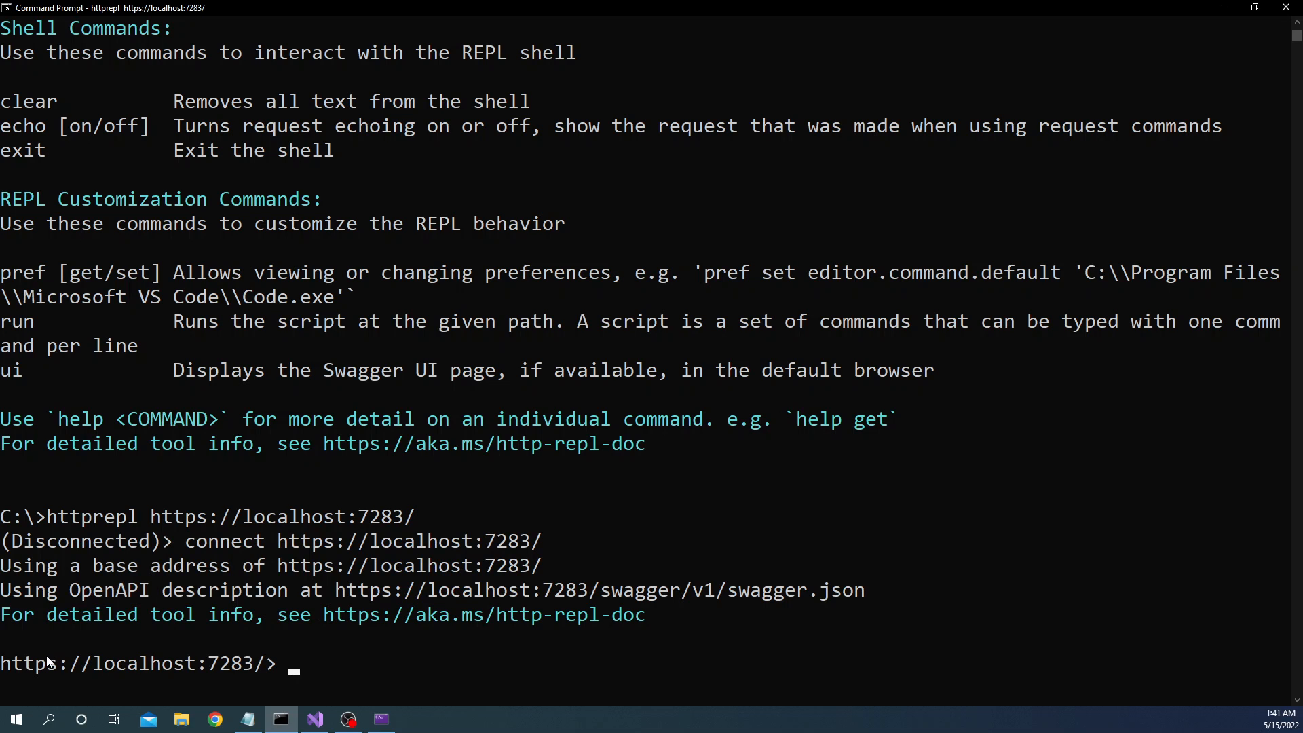
pyautogui.moveTo(415, 659)
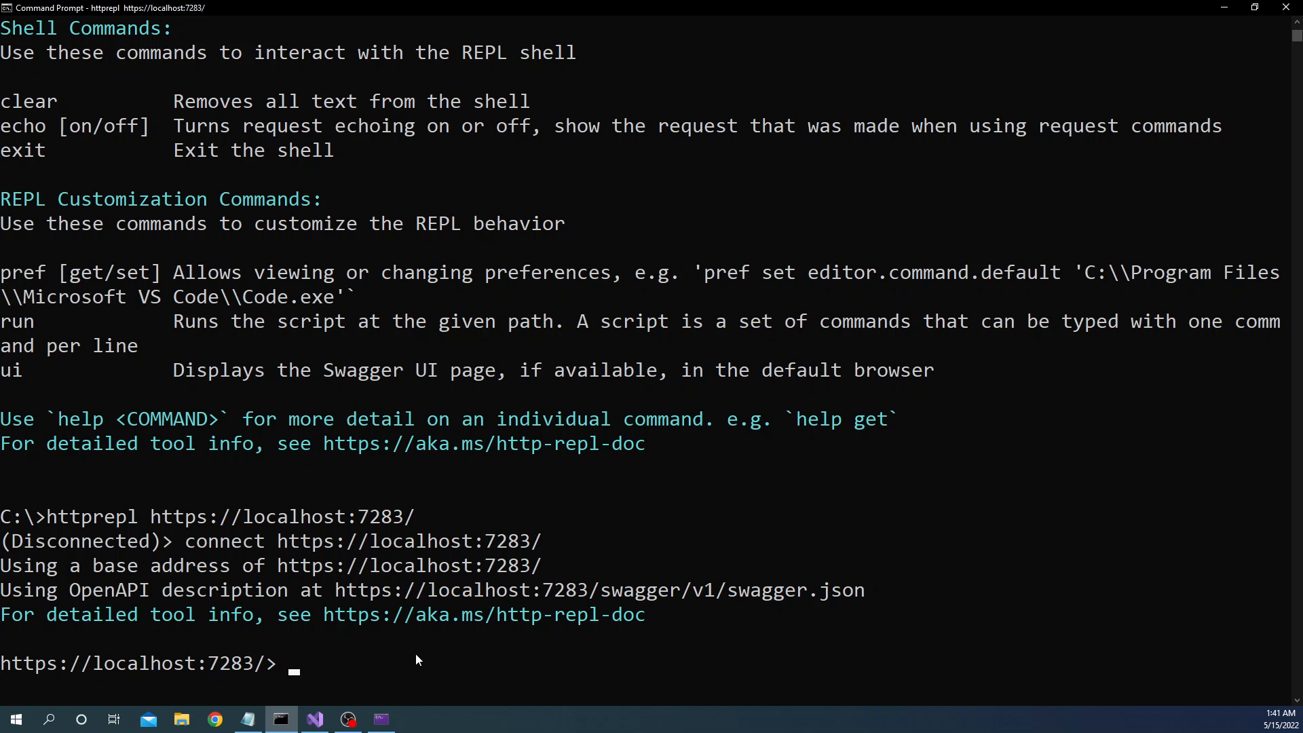
pyautogui.write('ls')
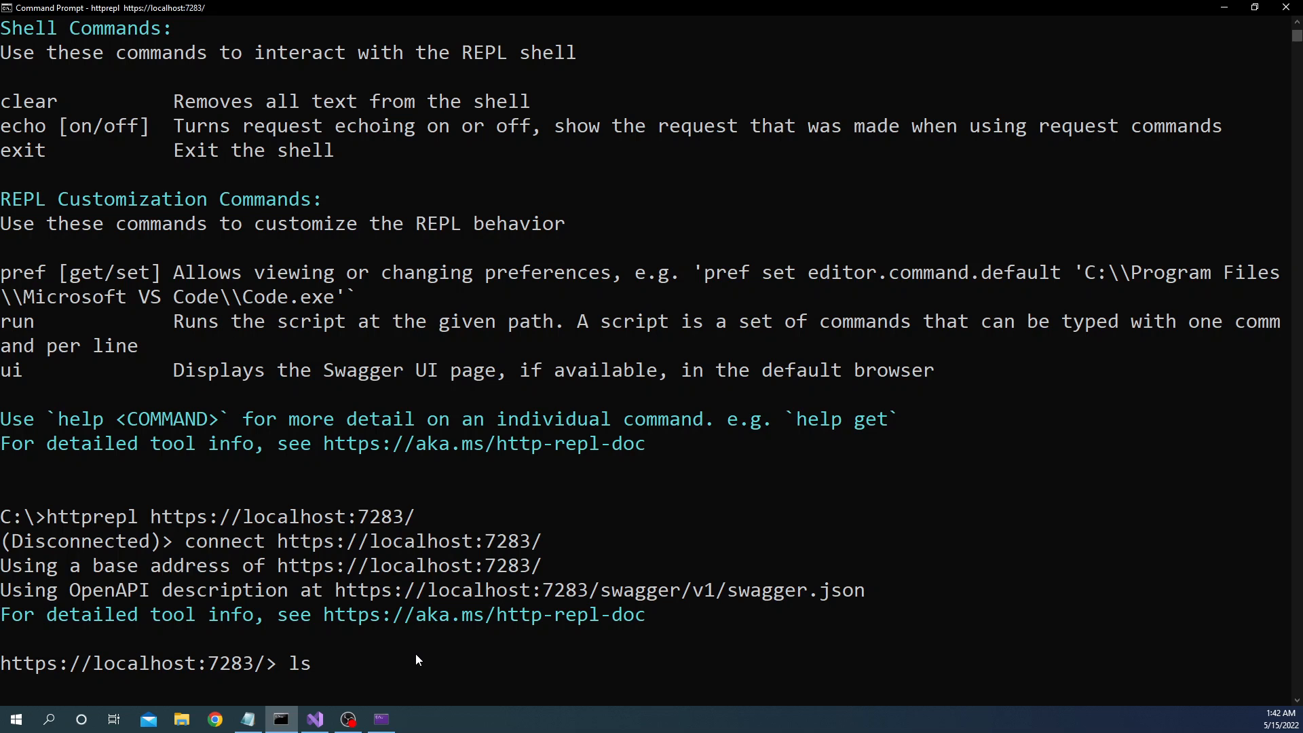
pyautogui.press('Backspace')
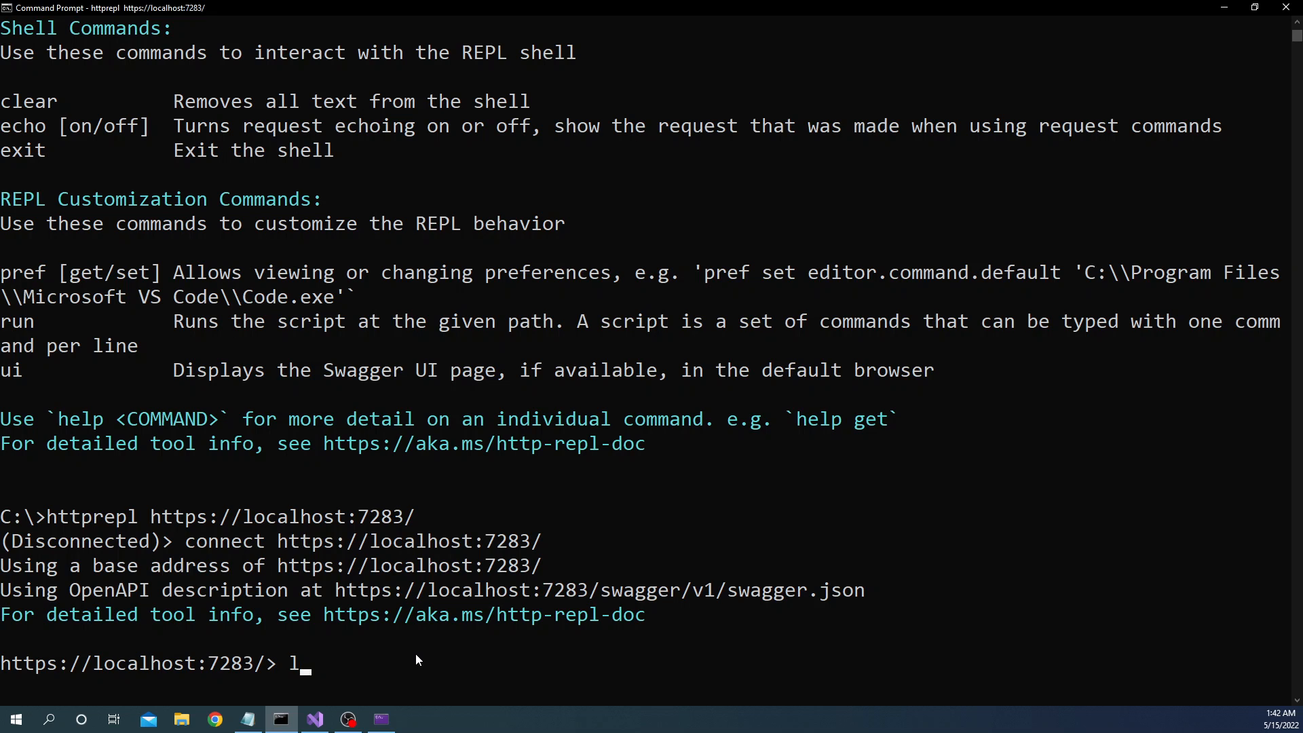
pyautogui.write('pref')
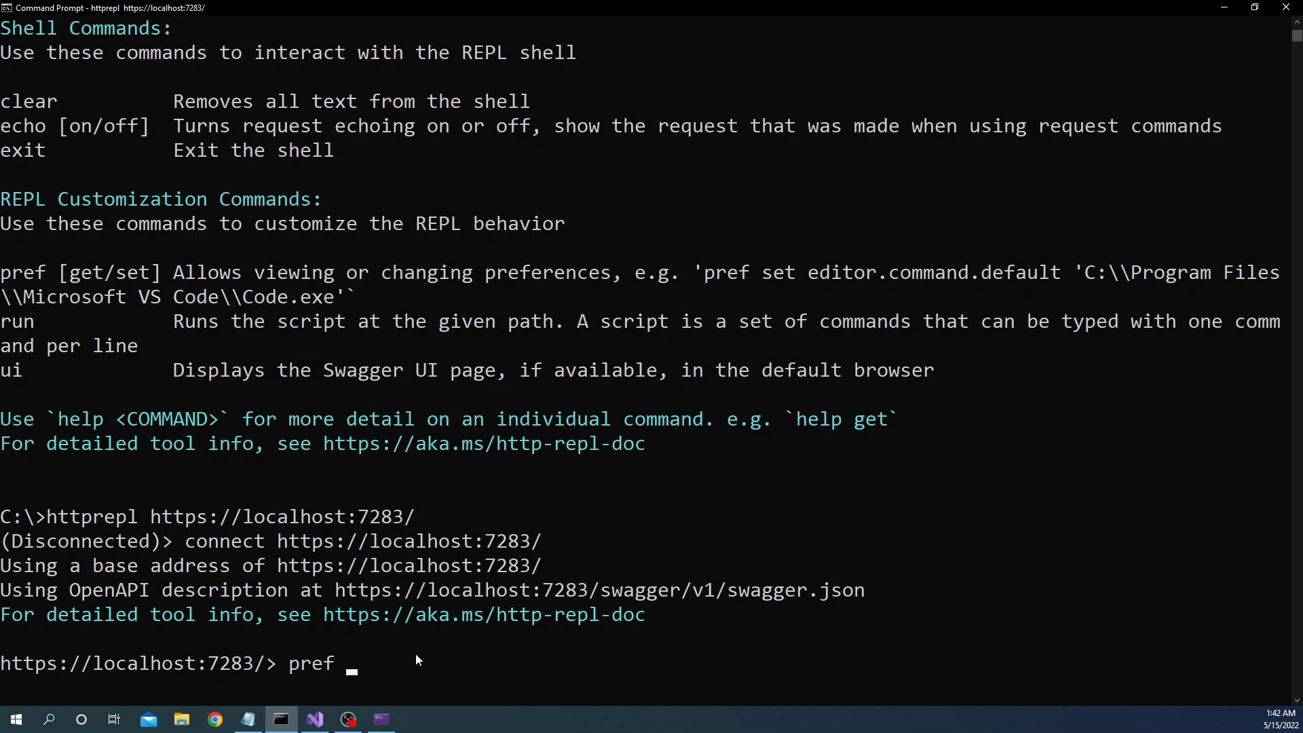
pyautogui.write('set')
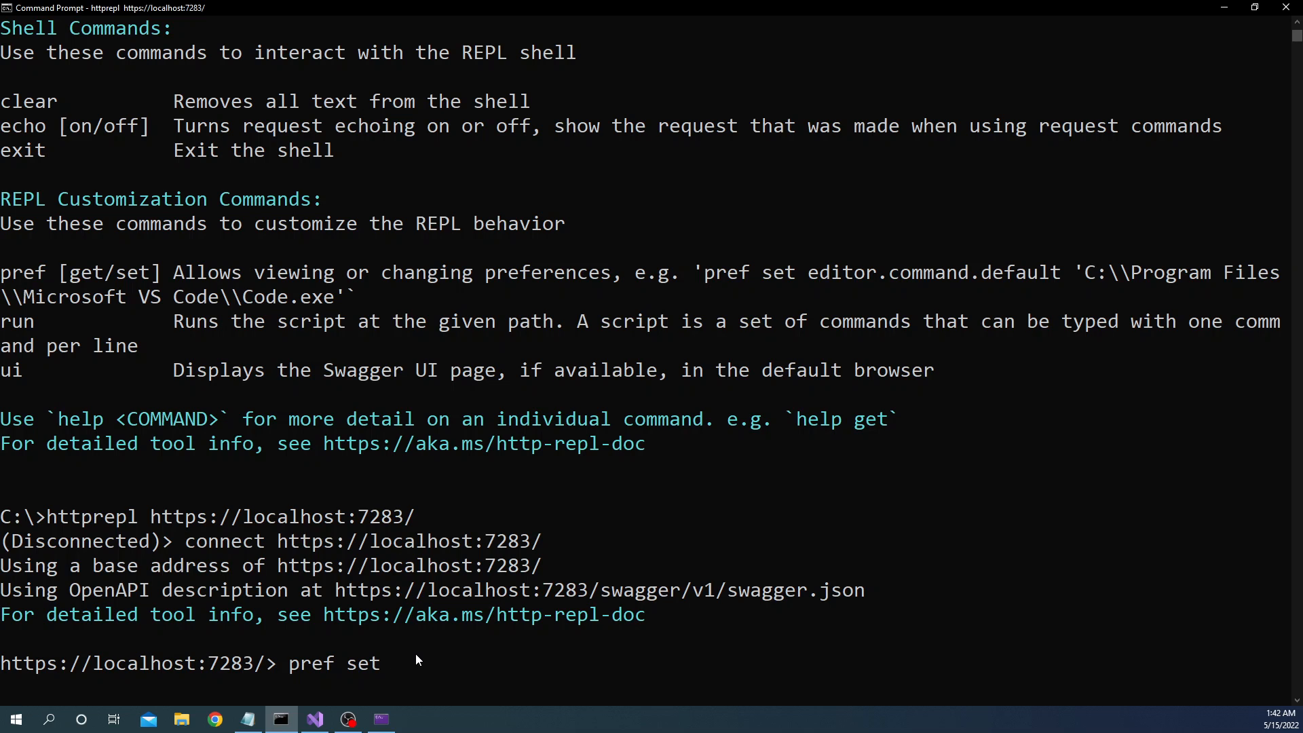
pyautogui.write('swagger')
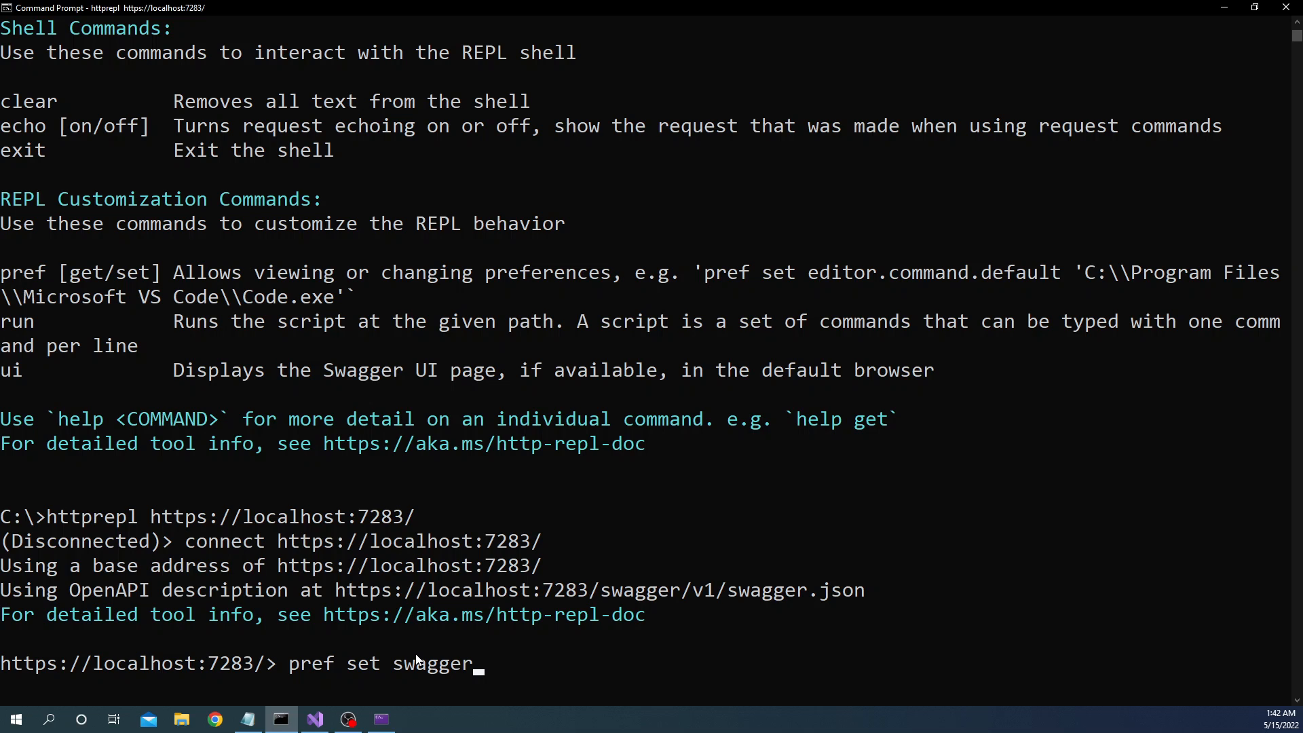
pyautogui.write('.addTo')
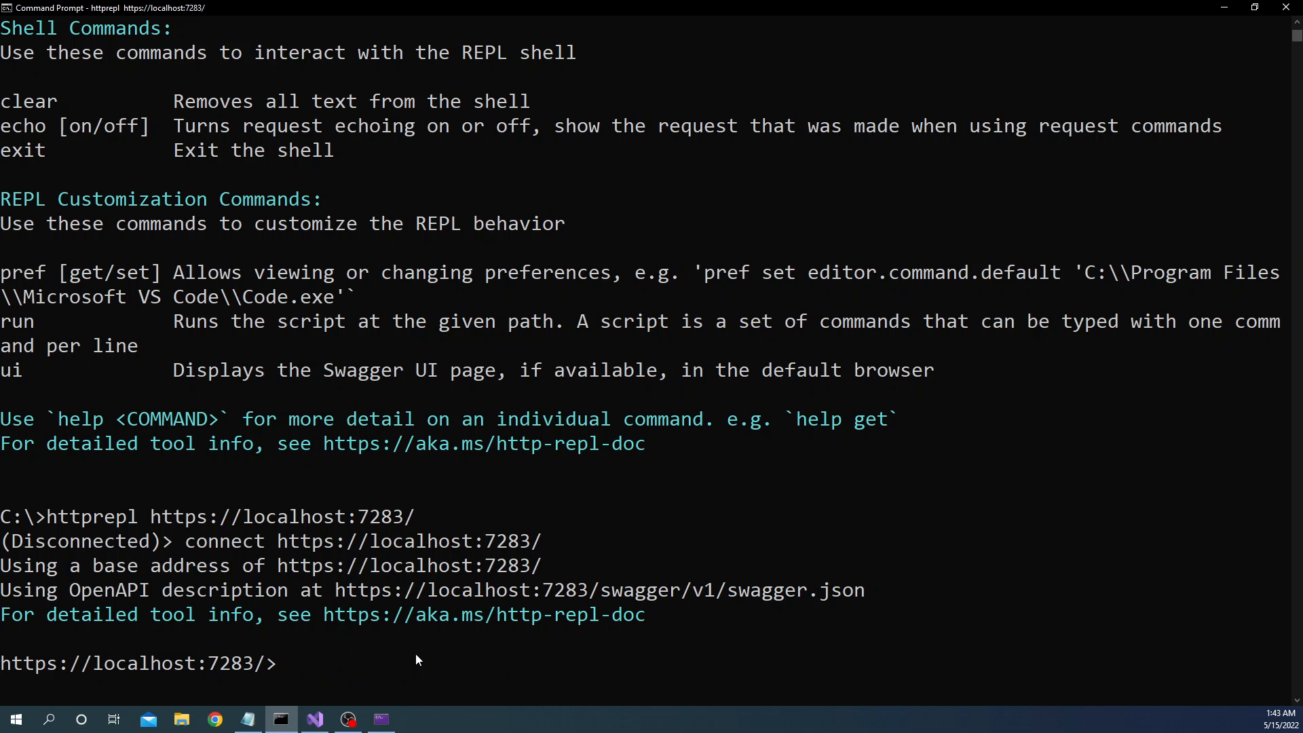
pyautogui.moveTo(231, 590)
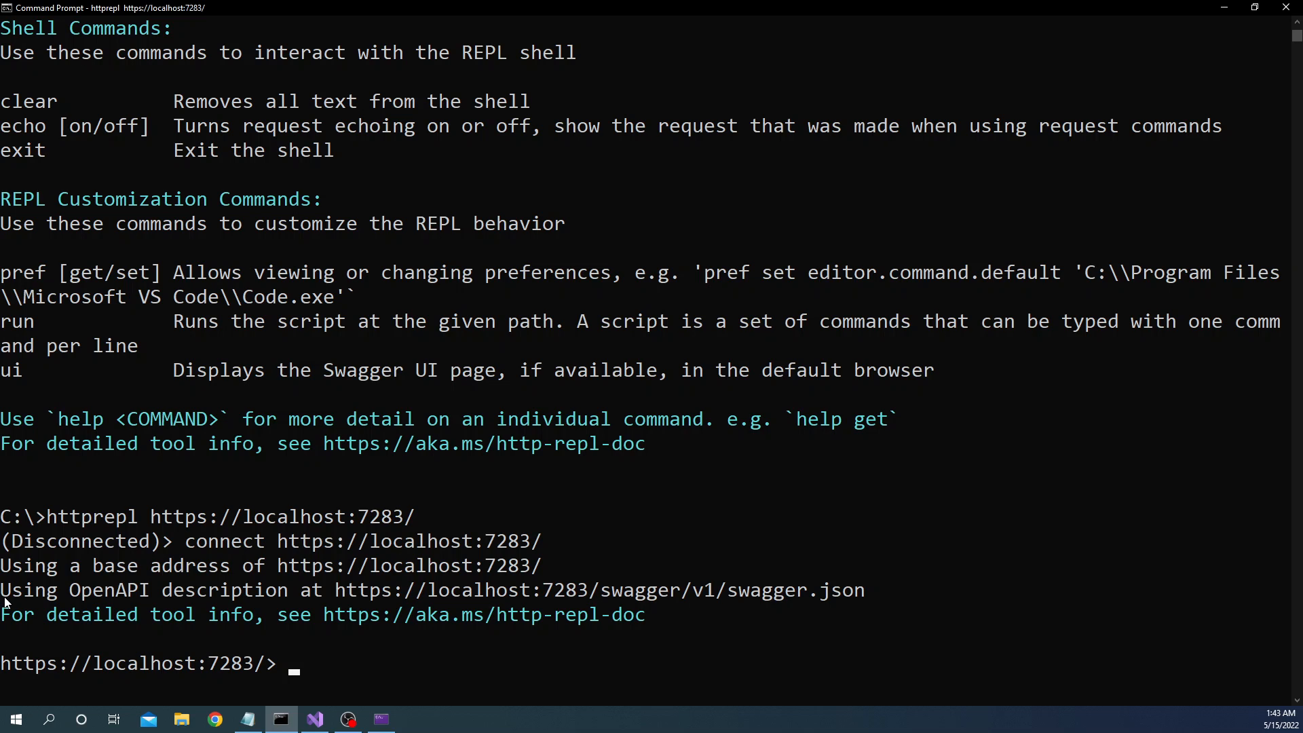
pyautogui.moveTo(375, 602)
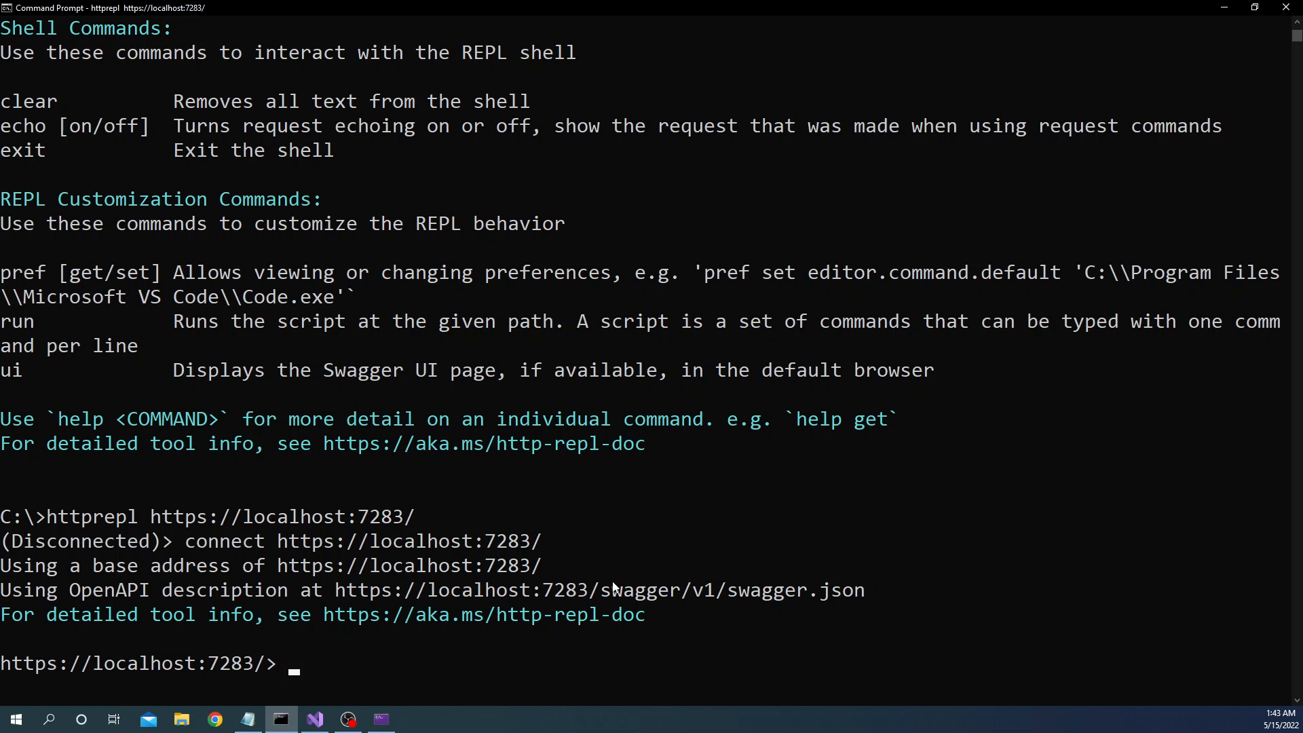
pyautogui.moveTo(877, 609)
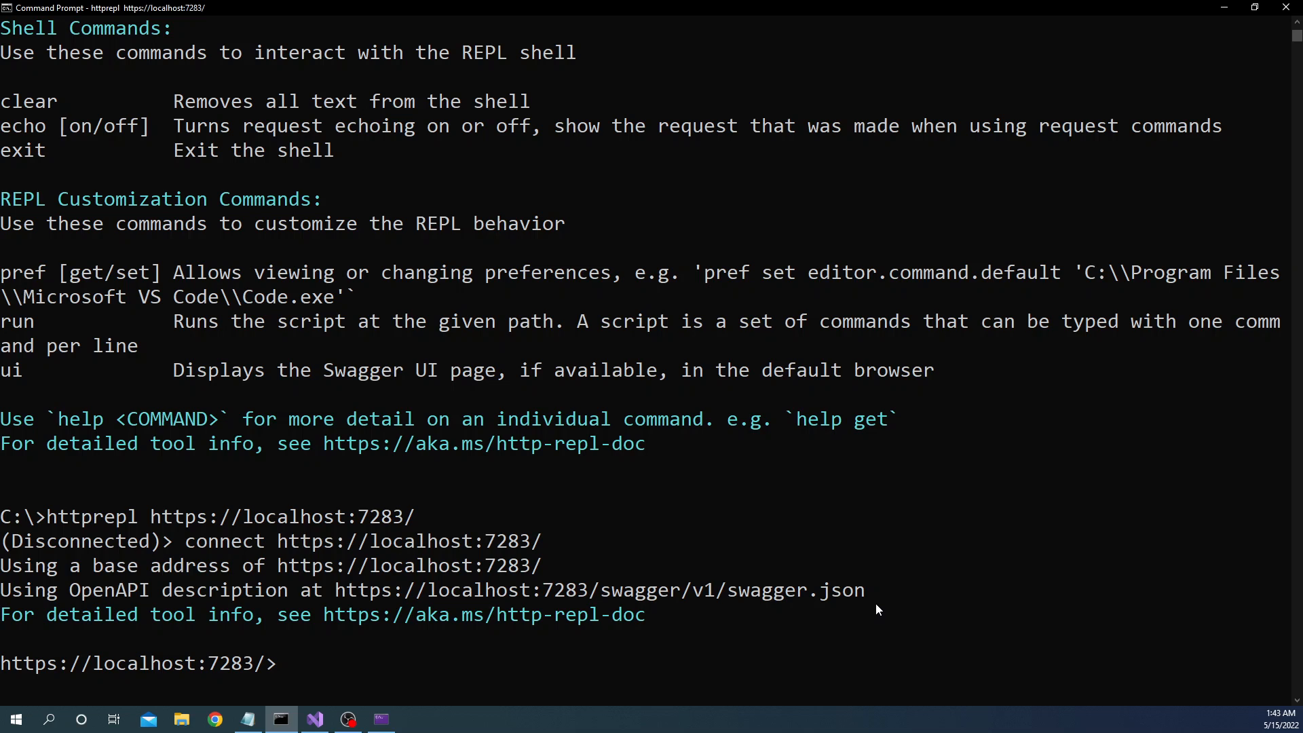
# Step: List the root endpoints (api, WeatherForecast) and check the controller's api route in the code
pyautogui.click(364, 664)
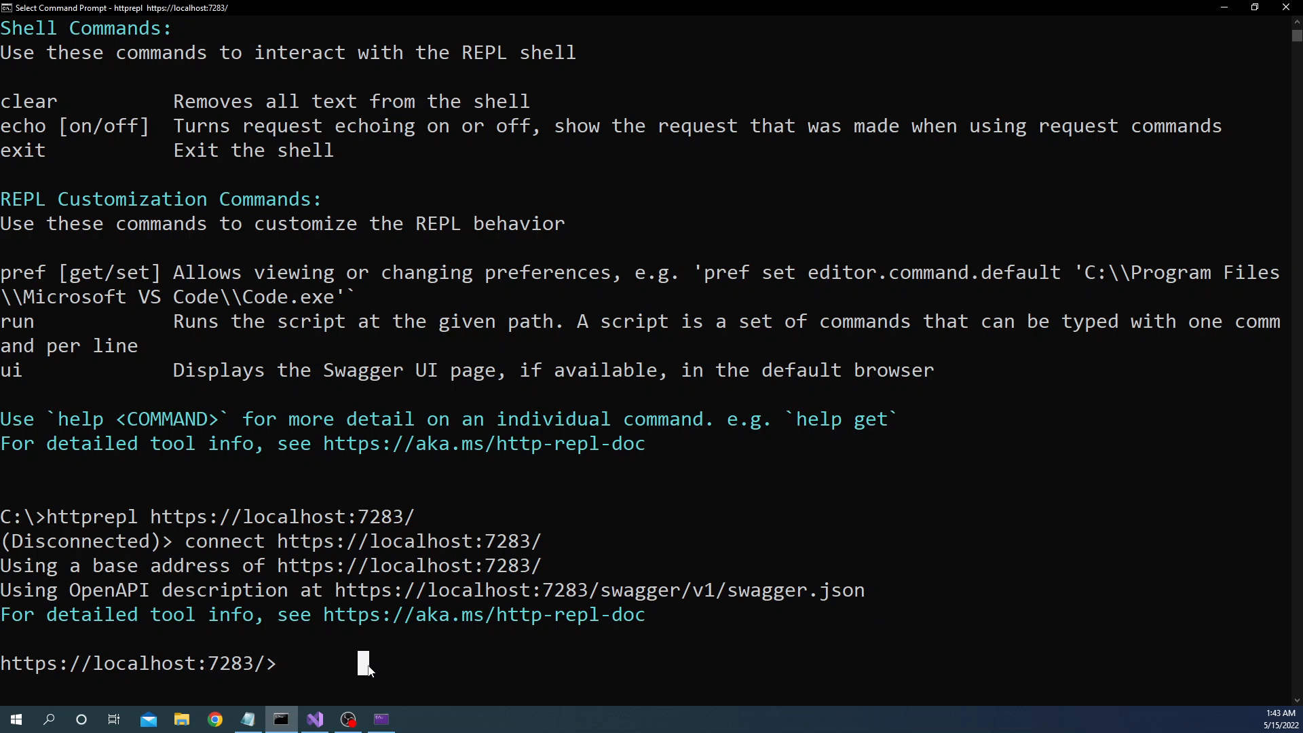
pyautogui.moveTo(430, 665)
pyautogui.write('ls')
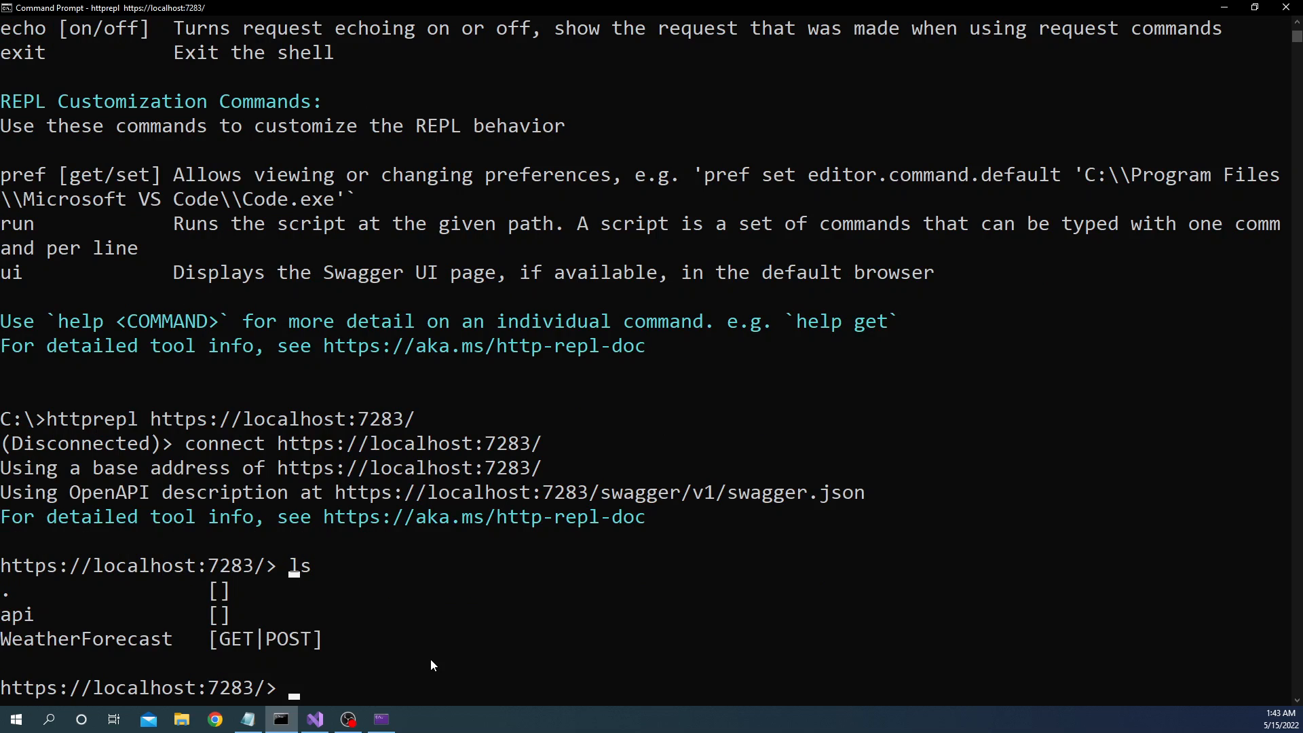
pyautogui.moveTo(24, 623)
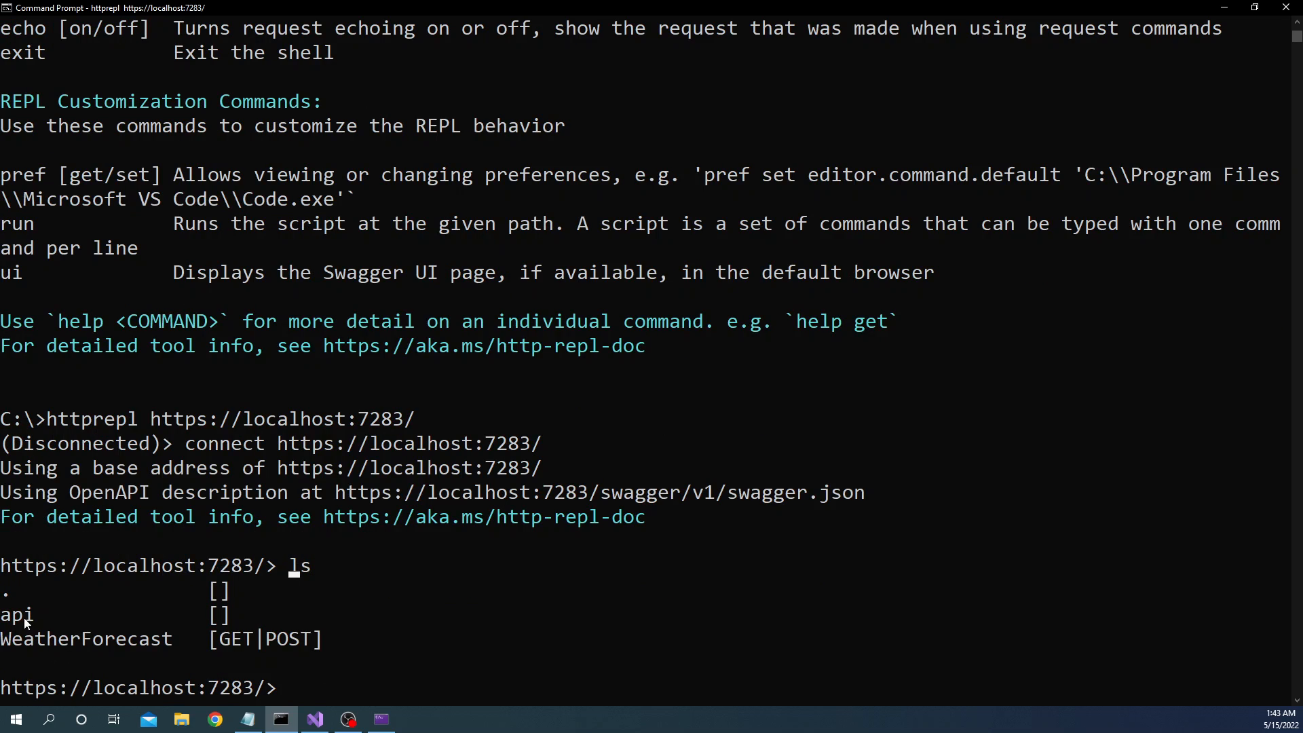
pyautogui.moveTo(71, 654)
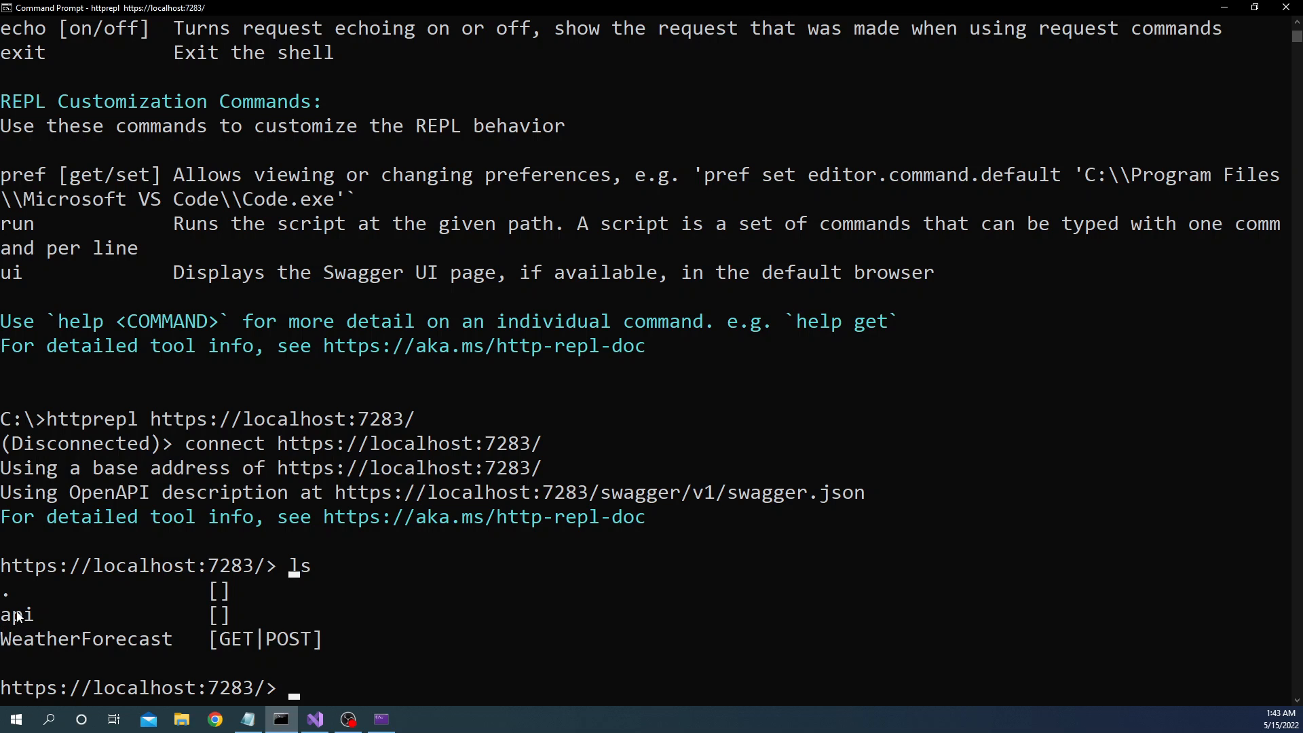
pyautogui.moveTo(49, 624)
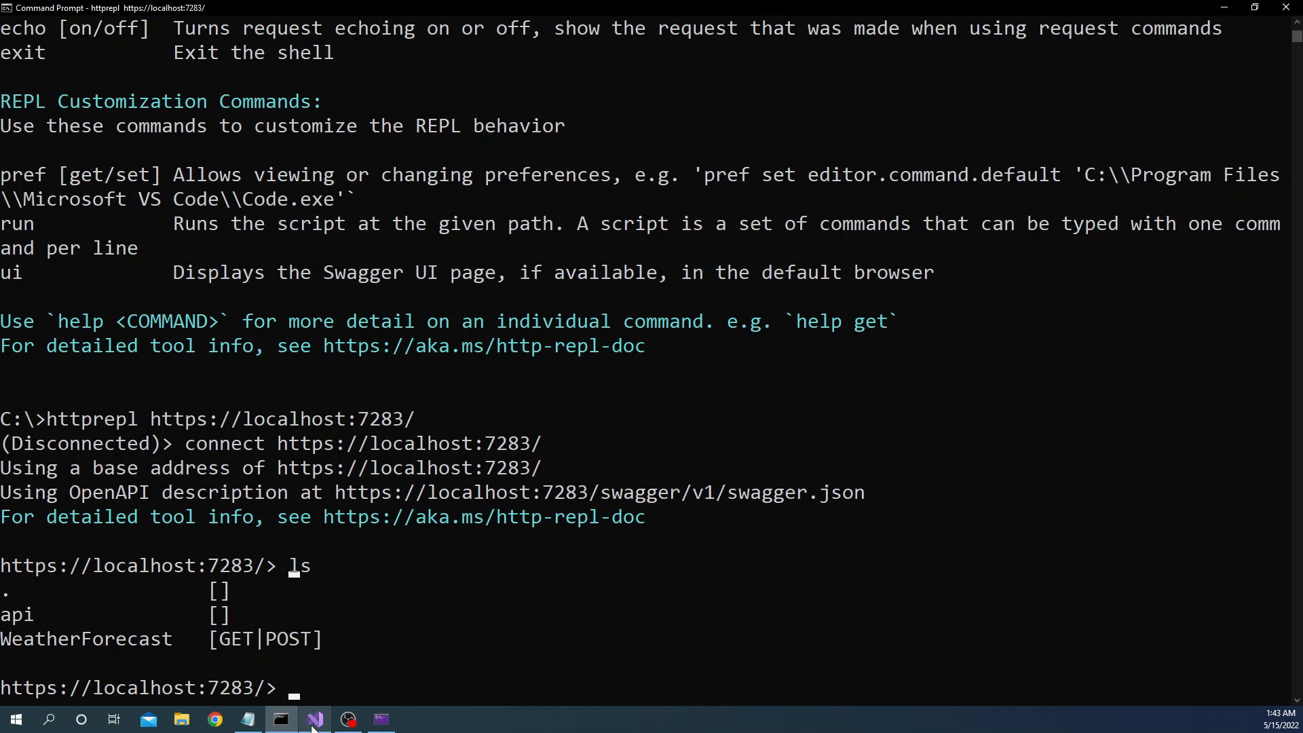
pyautogui.click(313, 720)
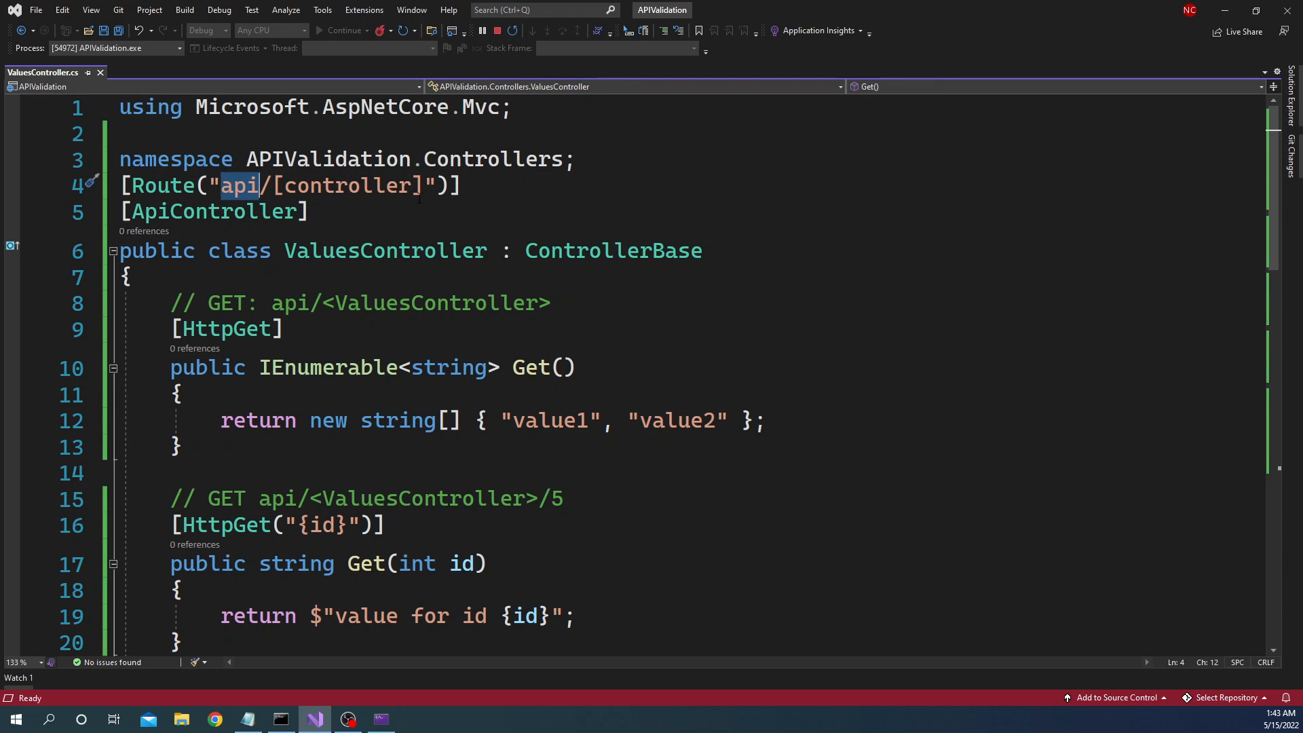
pyautogui.click(280, 719)
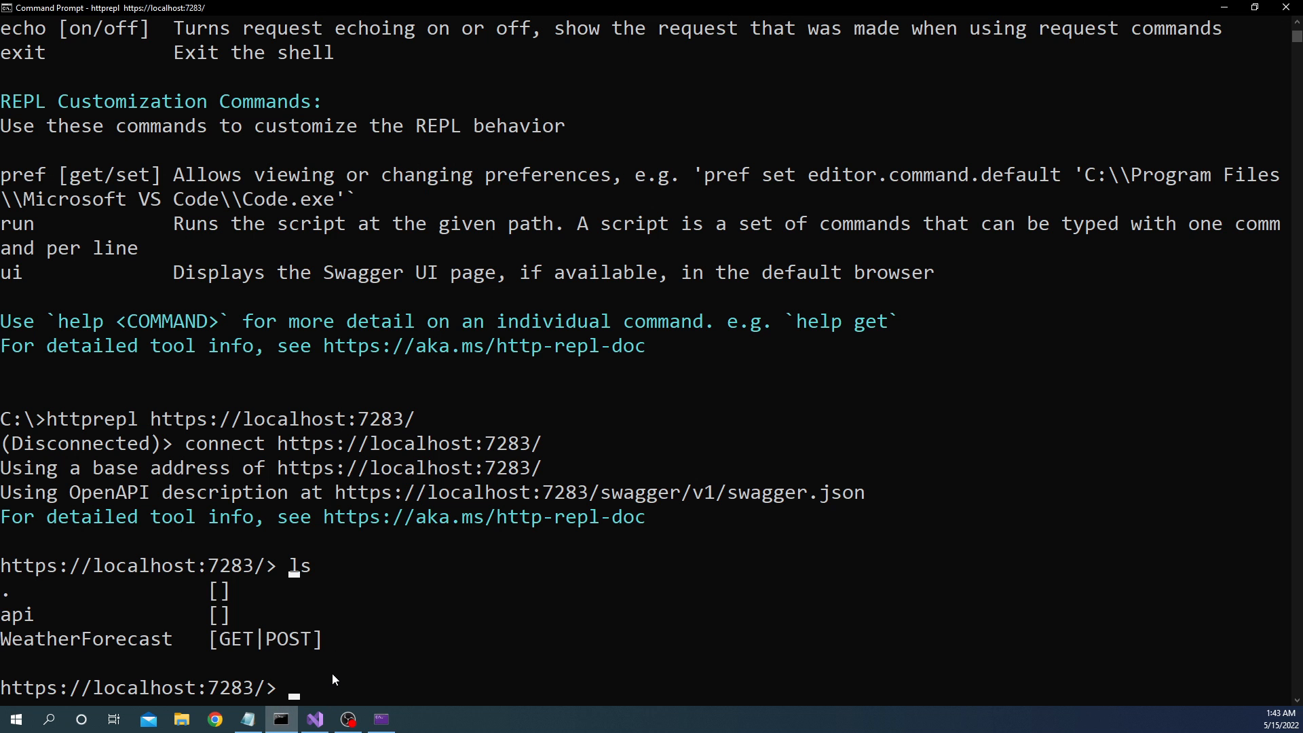
# Step: Navigate into the api endpoint with 'cd api' on the way to api/Values
pyautogui.write('c')
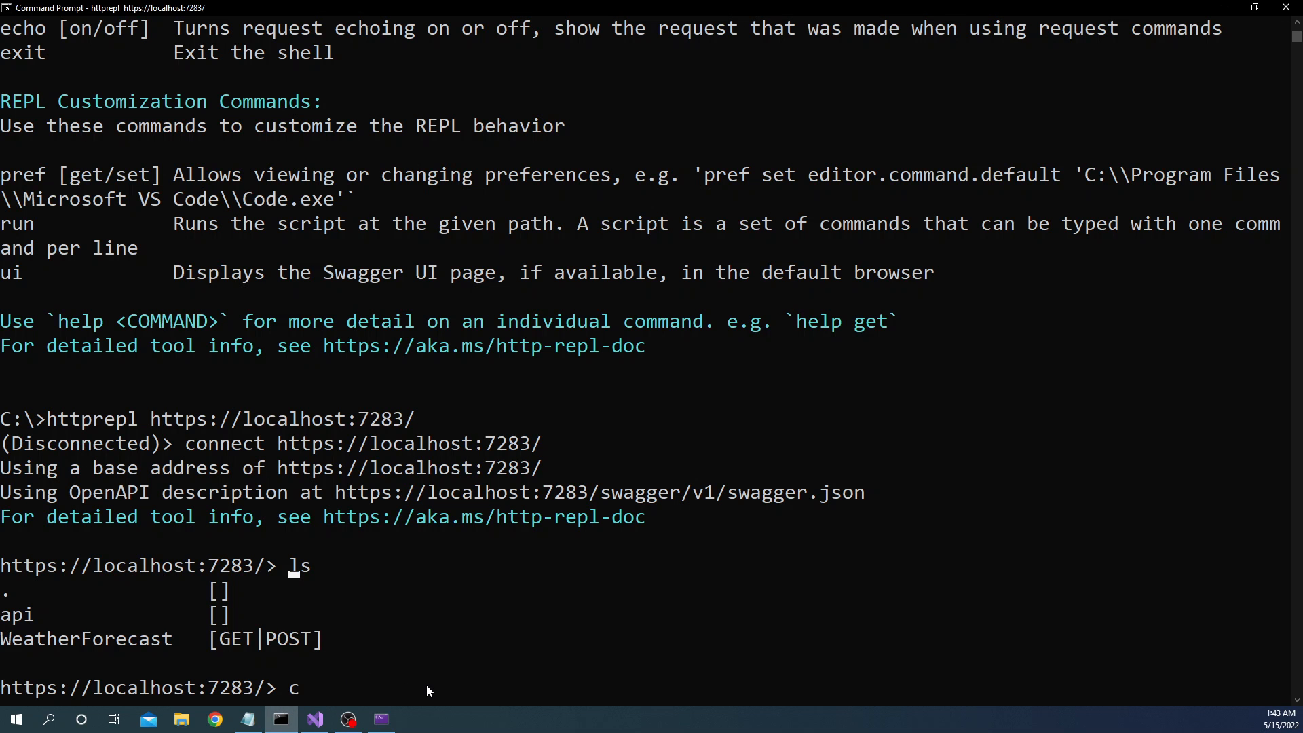
pyautogui.write('d')
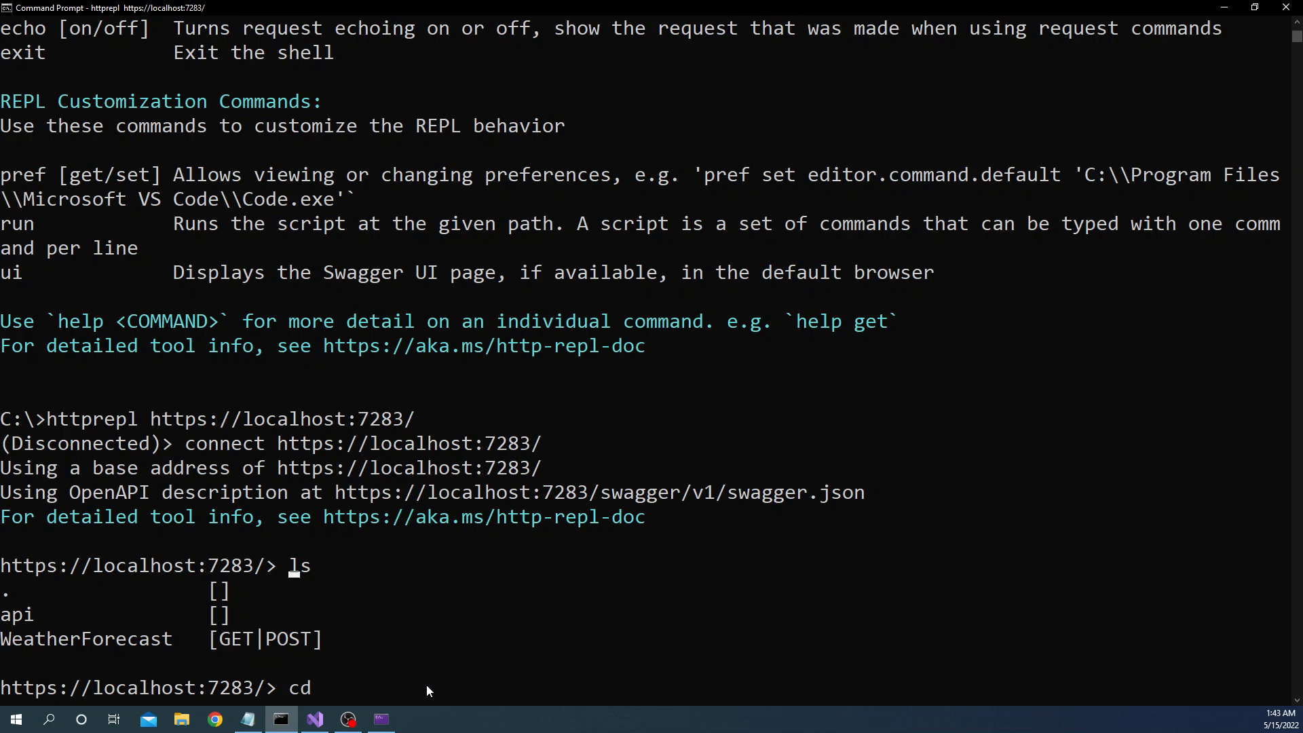
pyautogui.write('api')
pyautogui.write('cd Values')
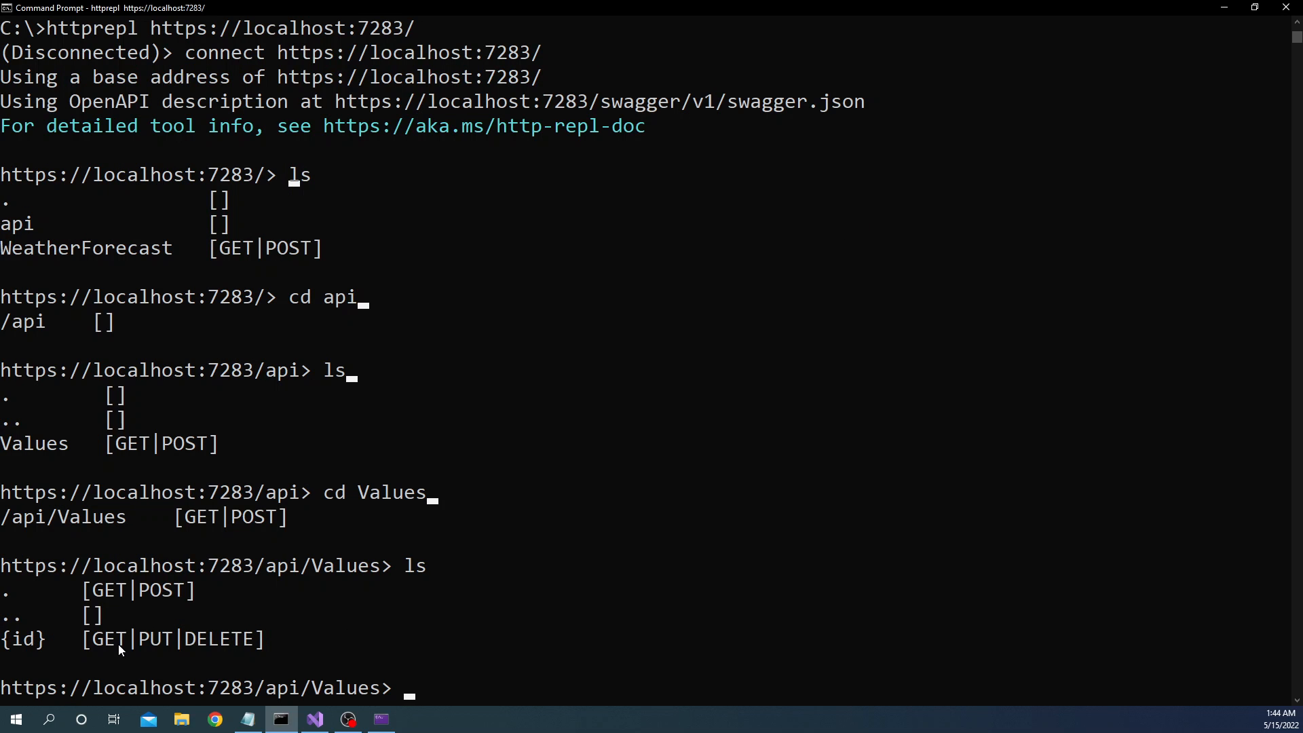
pyautogui.moveTo(216, 643)
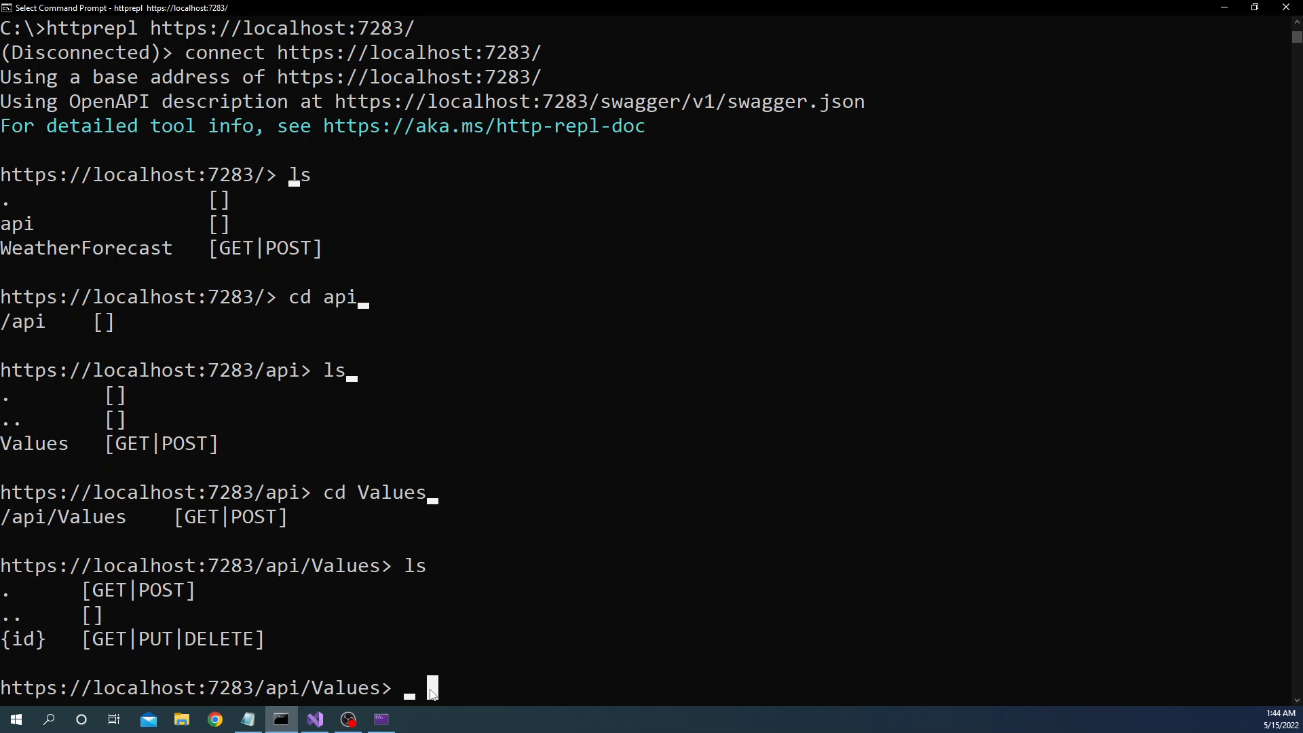
# Step: Send 'get' for all values returning 200 OK, then review the controller source
pyautogui.write('ge')
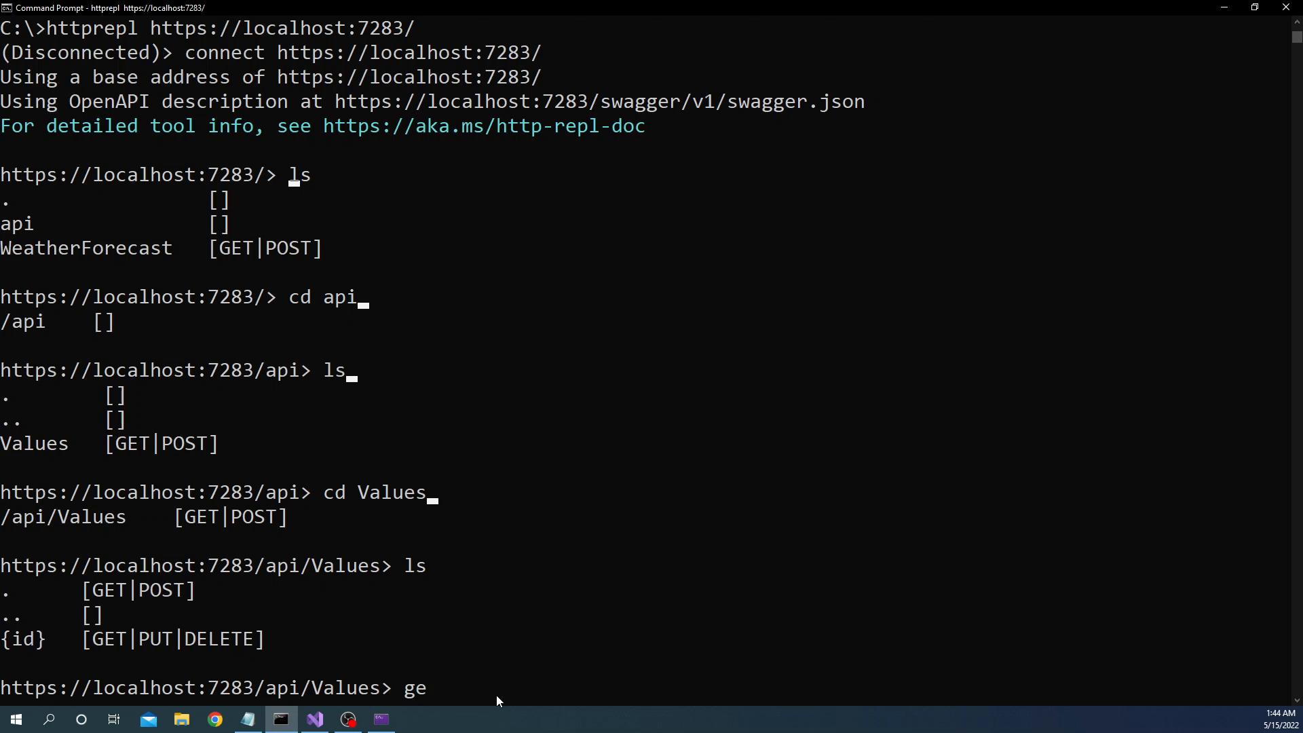
pyautogui.press('Return')
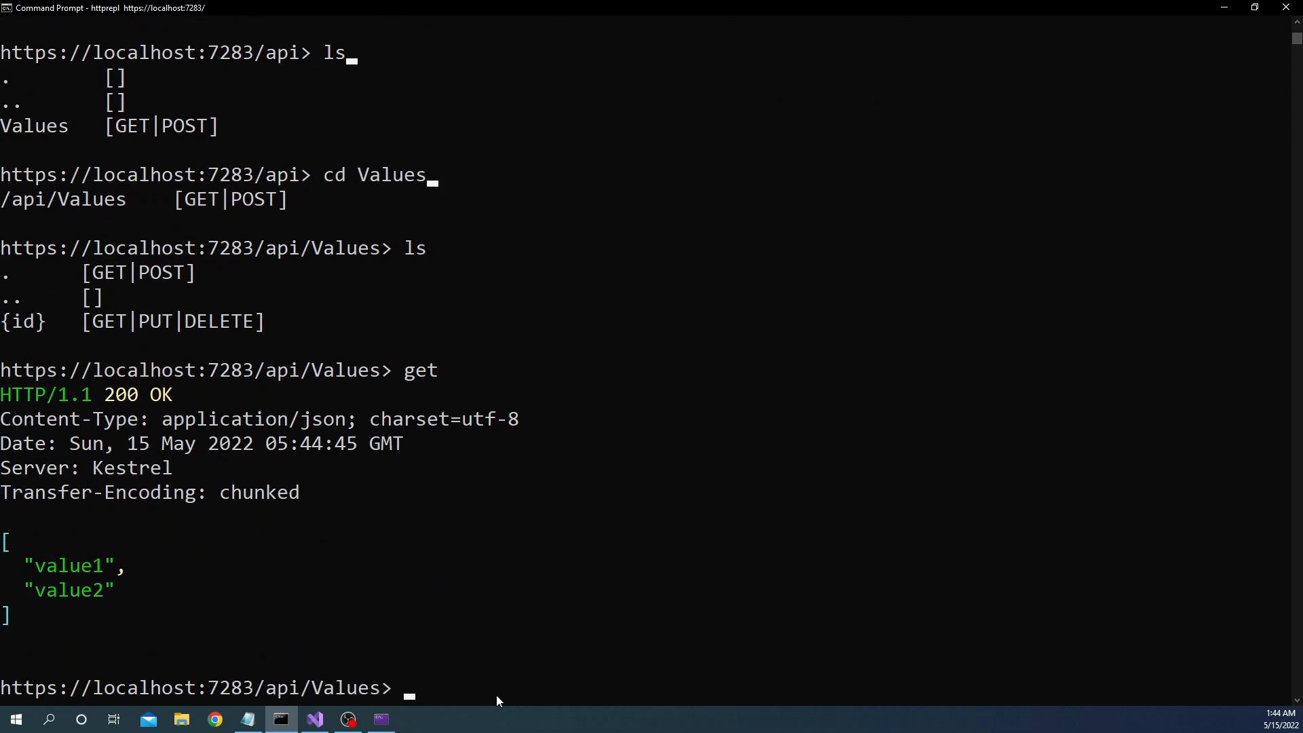
pyautogui.moveTo(478, 491)
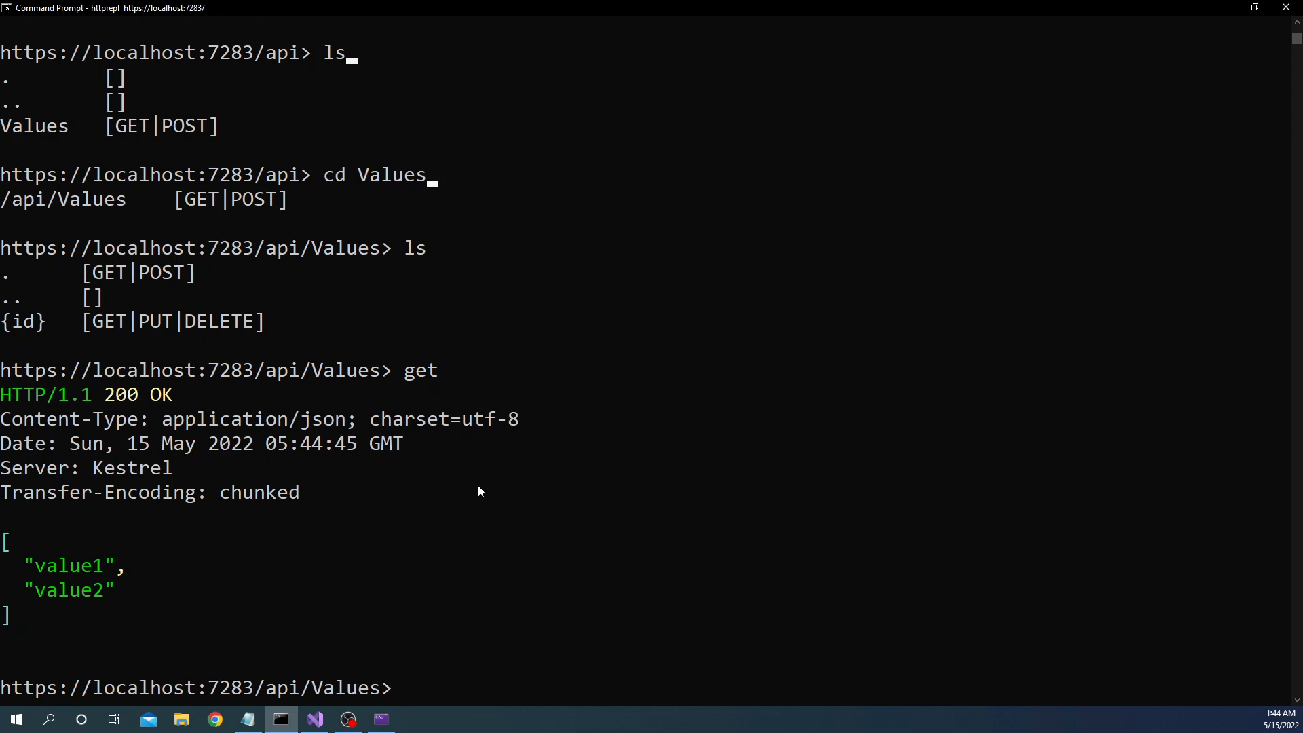
pyautogui.moveTo(15, 409)
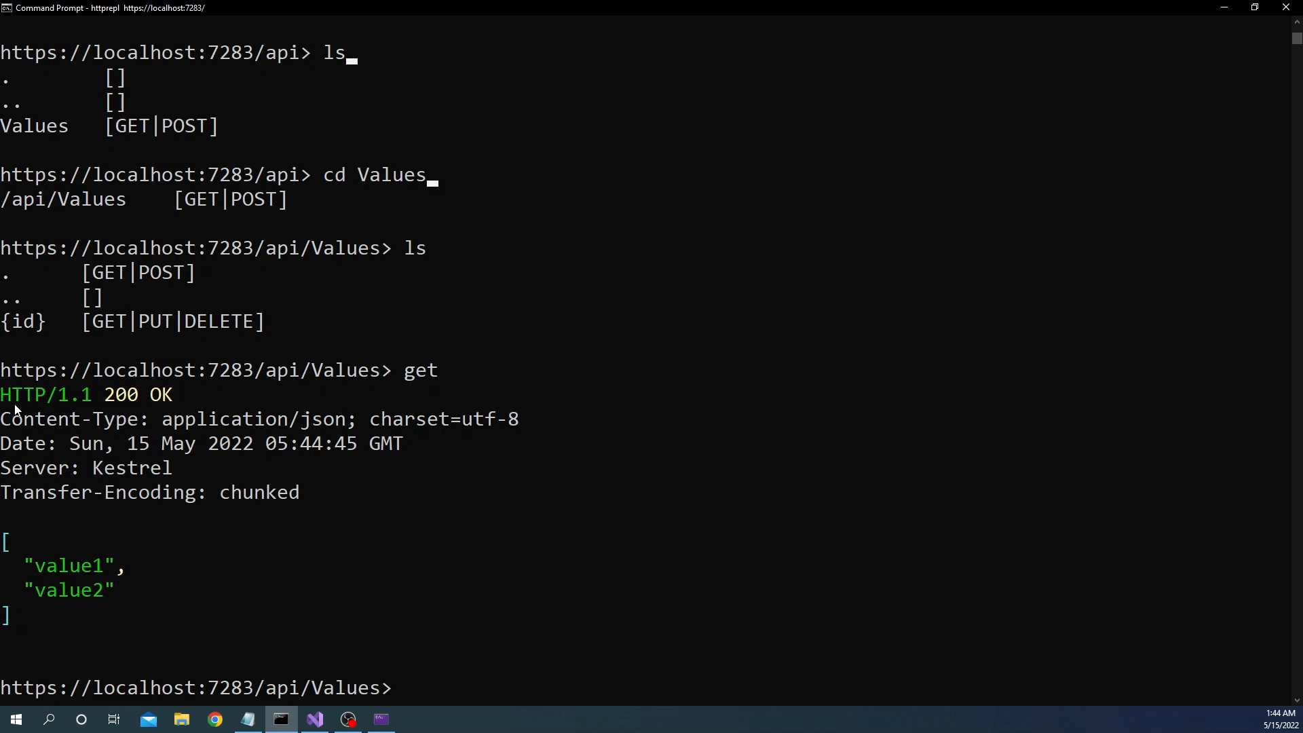
pyautogui.moveTo(113, 402)
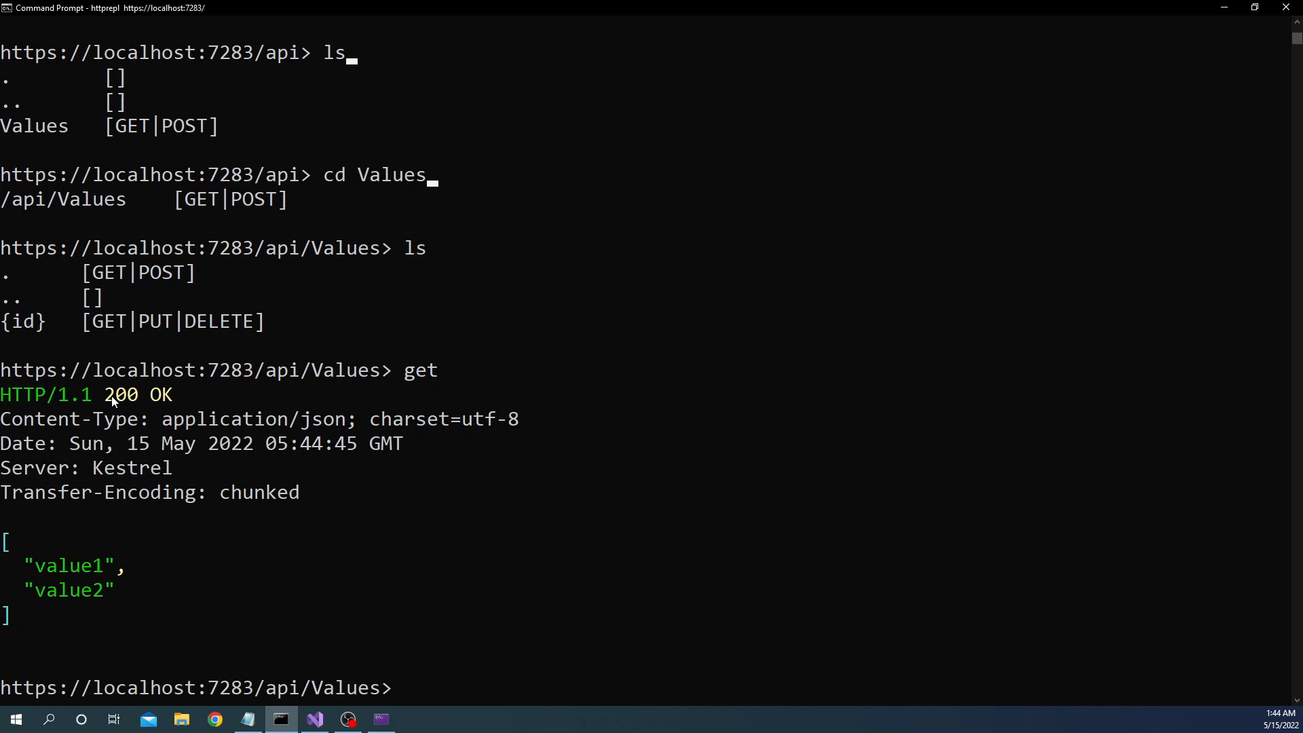
pyautogui.moveTo(38, 552)
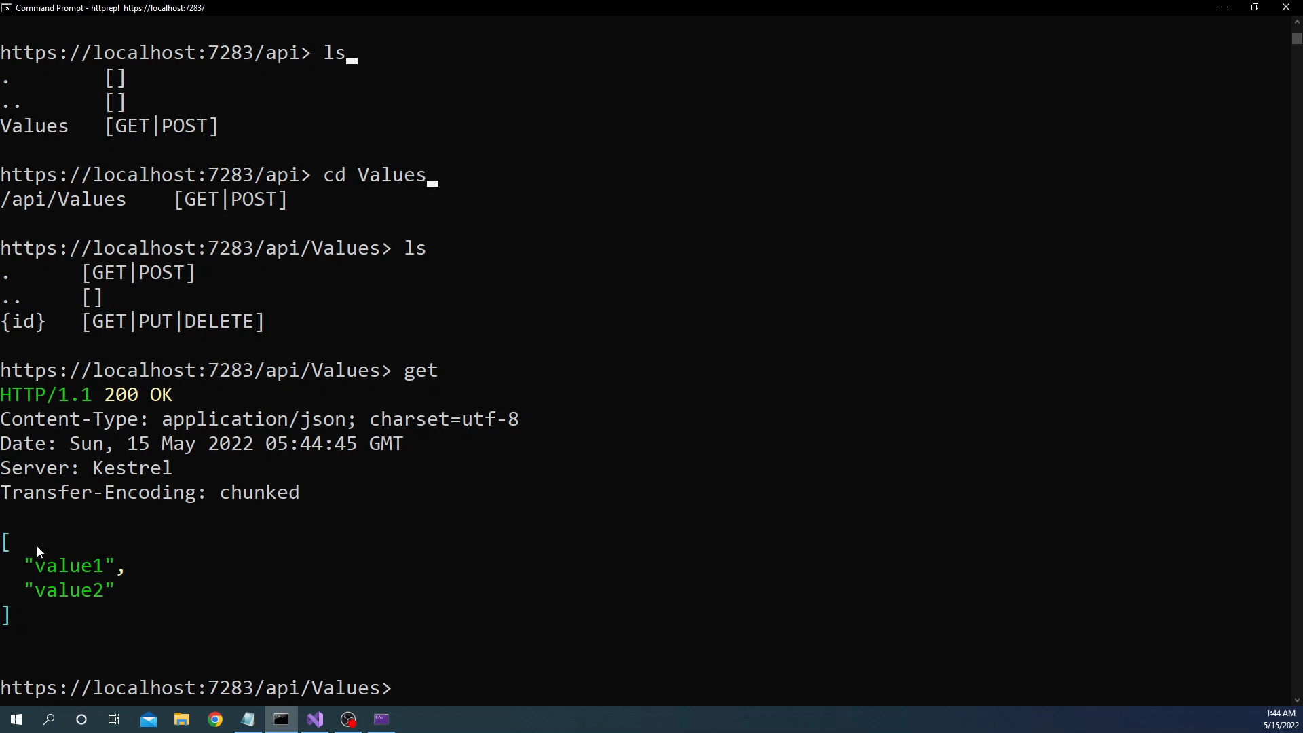
pyautogui.moveTo(359, 540)
pyautogui.write('get 1')
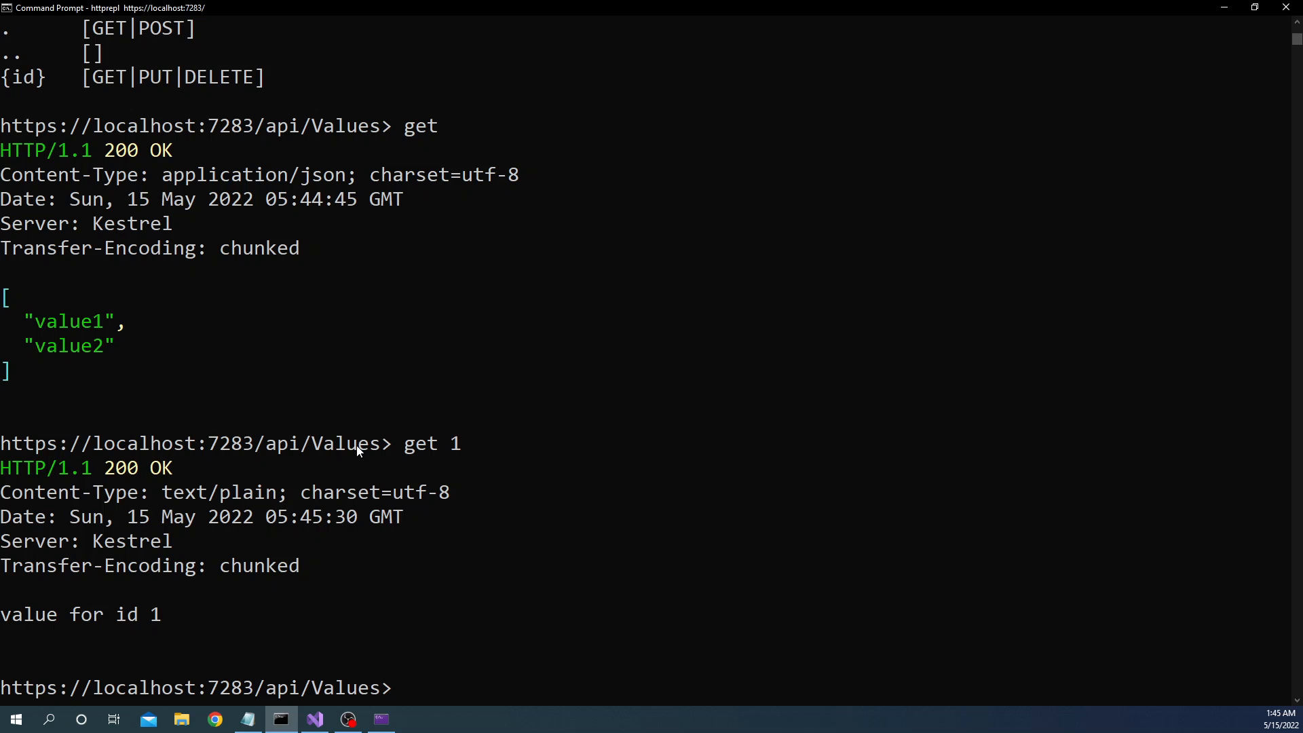
pyautogui.click(313, 719)
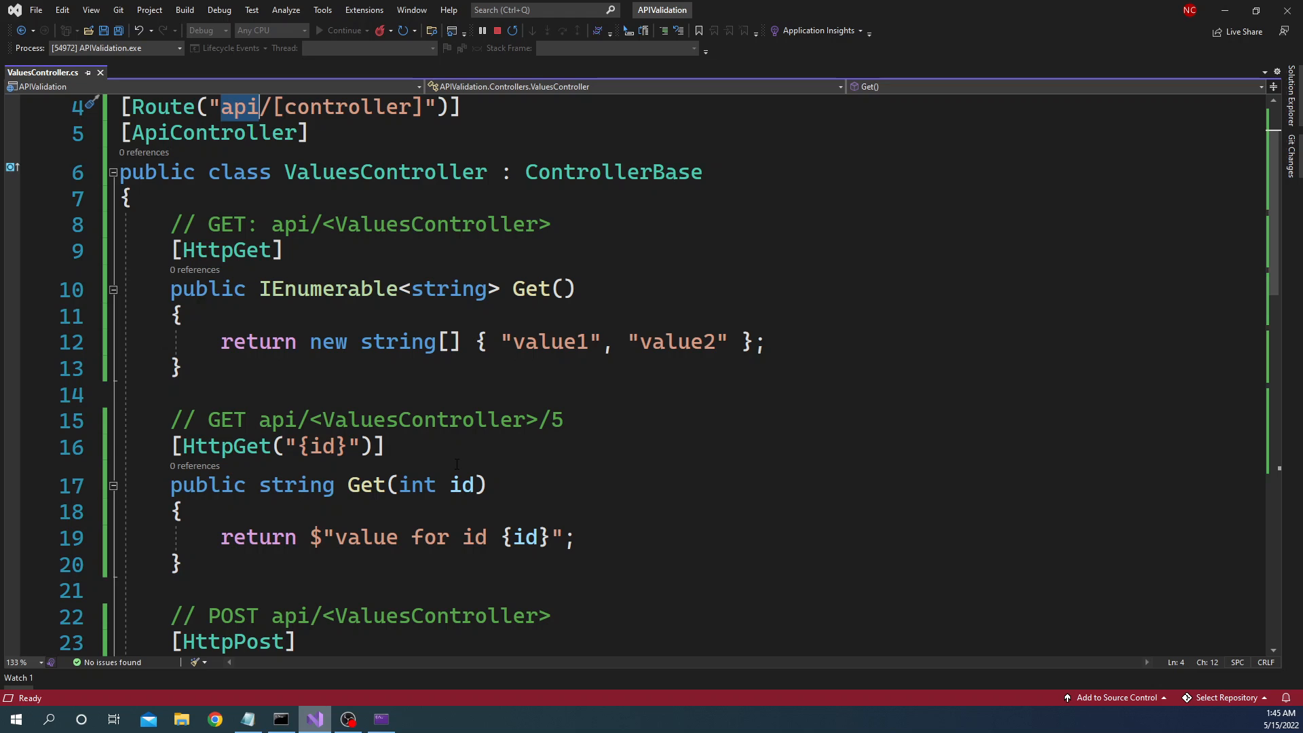
# Step: Enter 'pref set editor.command.default "c:\windows\..."' to point the default editor at a Windows program
pyautogui.click(280, 719)
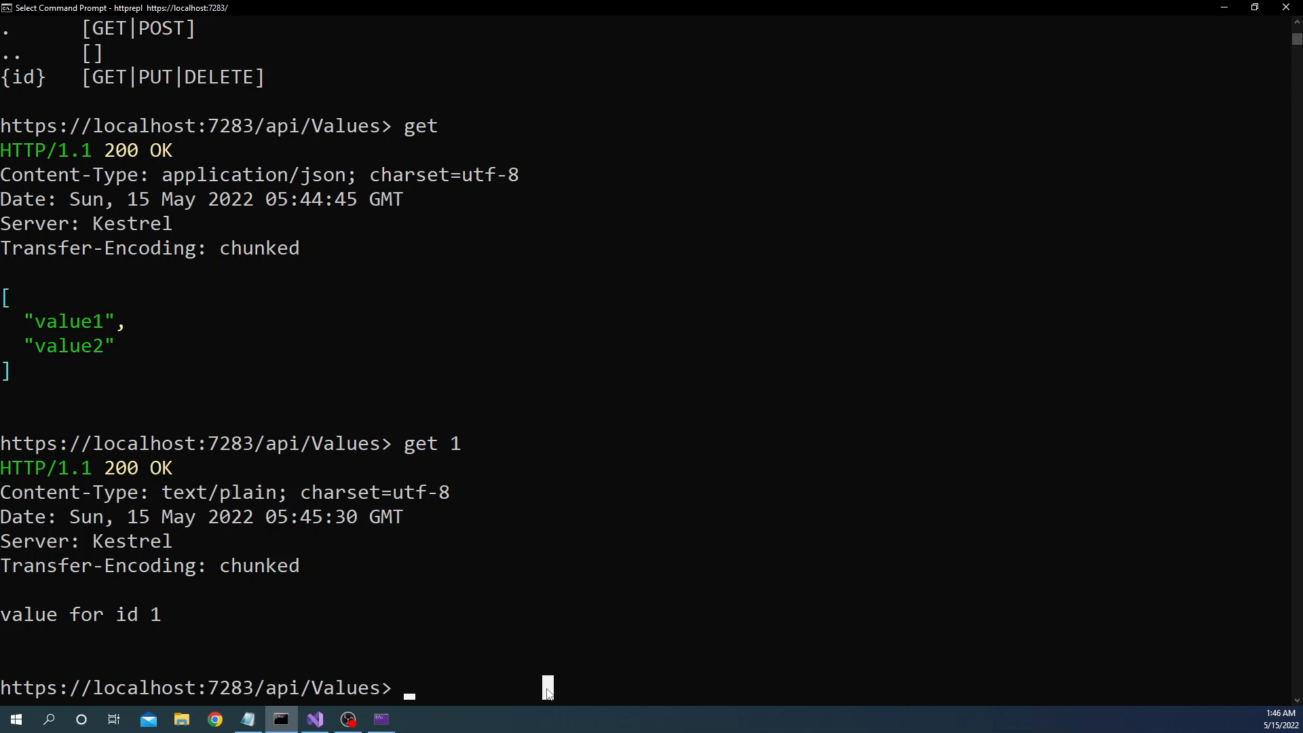
pyautogui.write('p')
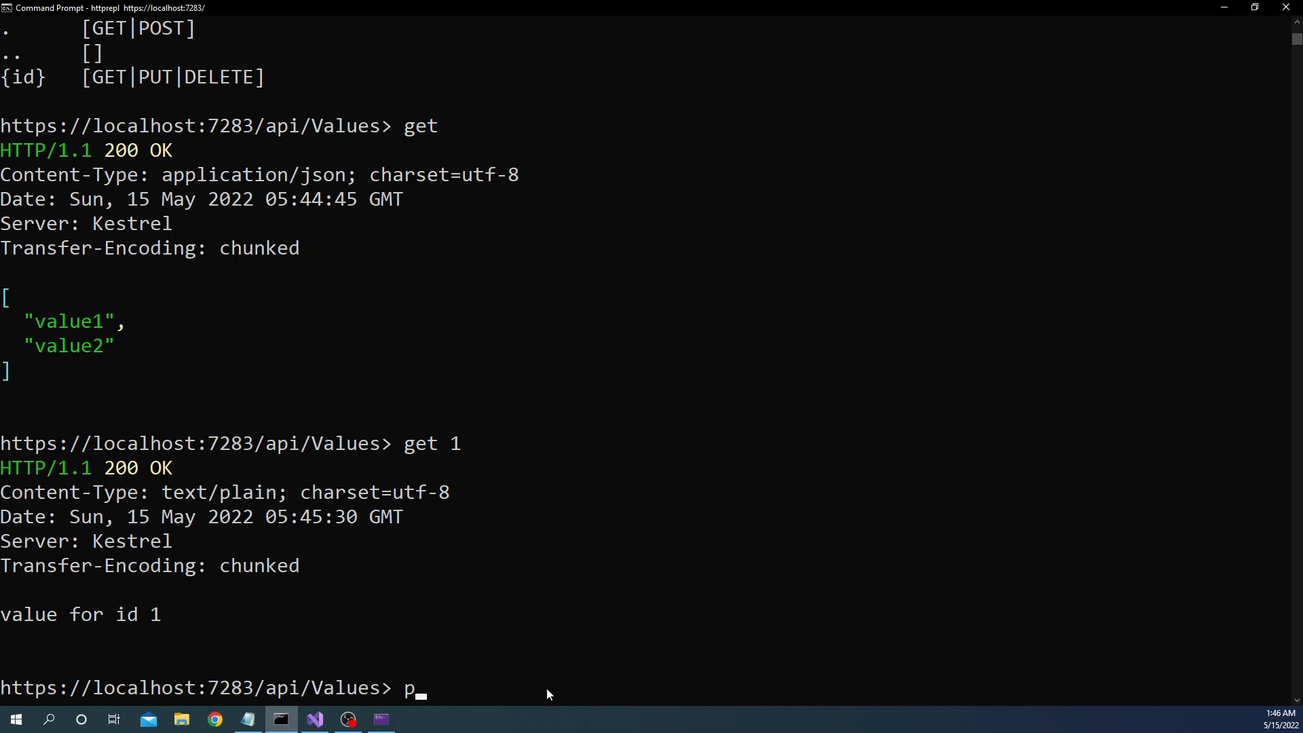
pyautogui.write('ref set')
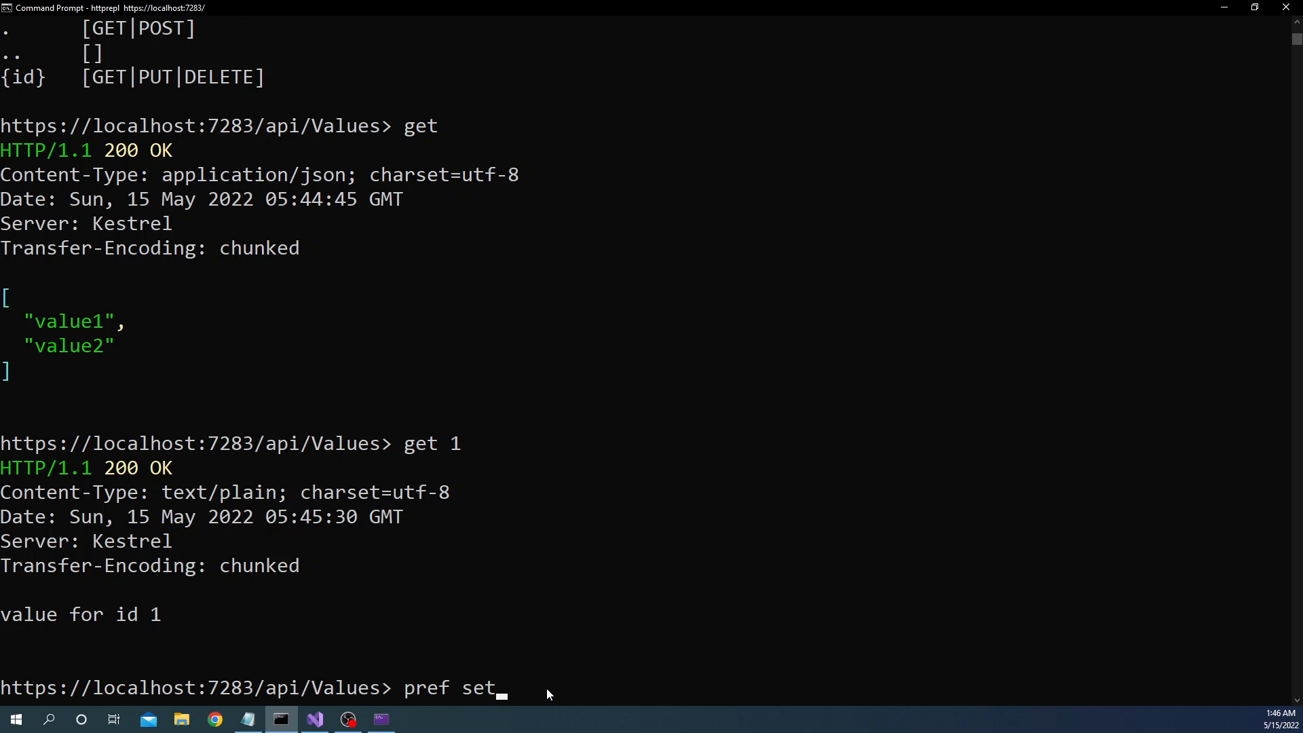
pyautogui.write('edito')
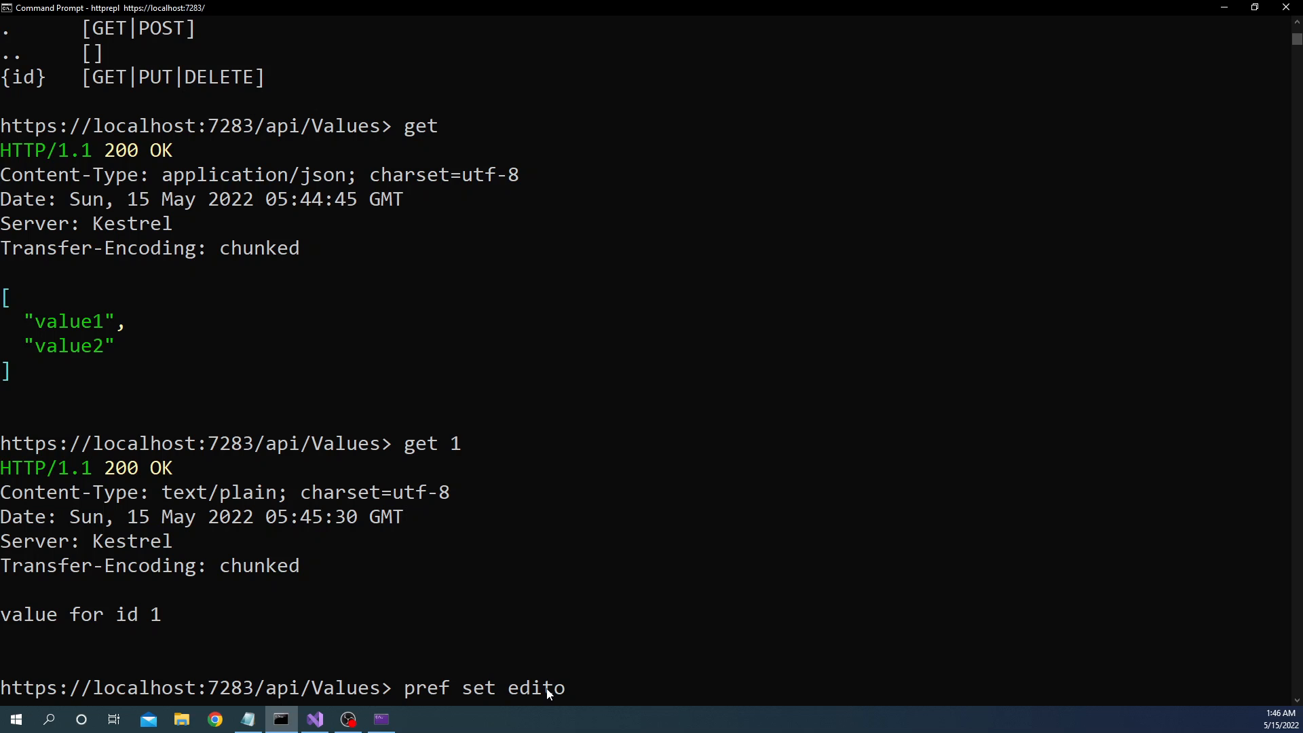
pyautogui.write('r.')
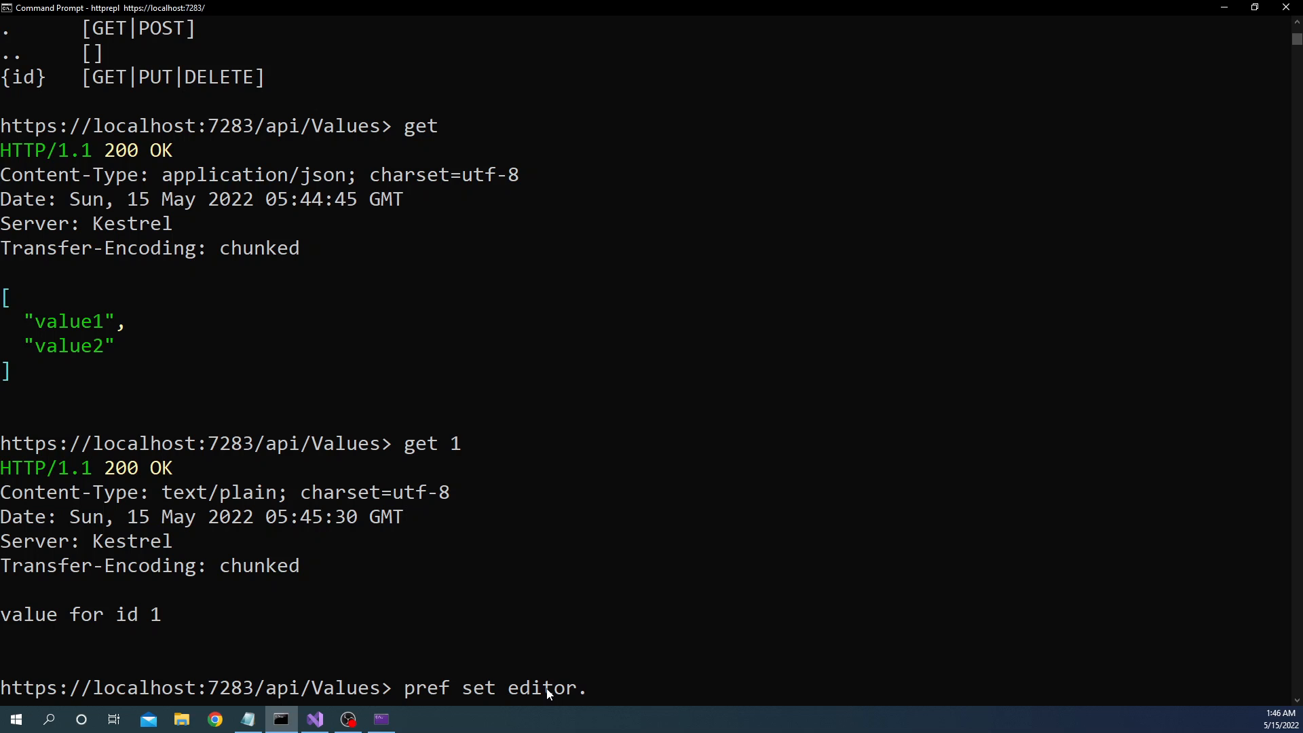
pyautogui.write('command')
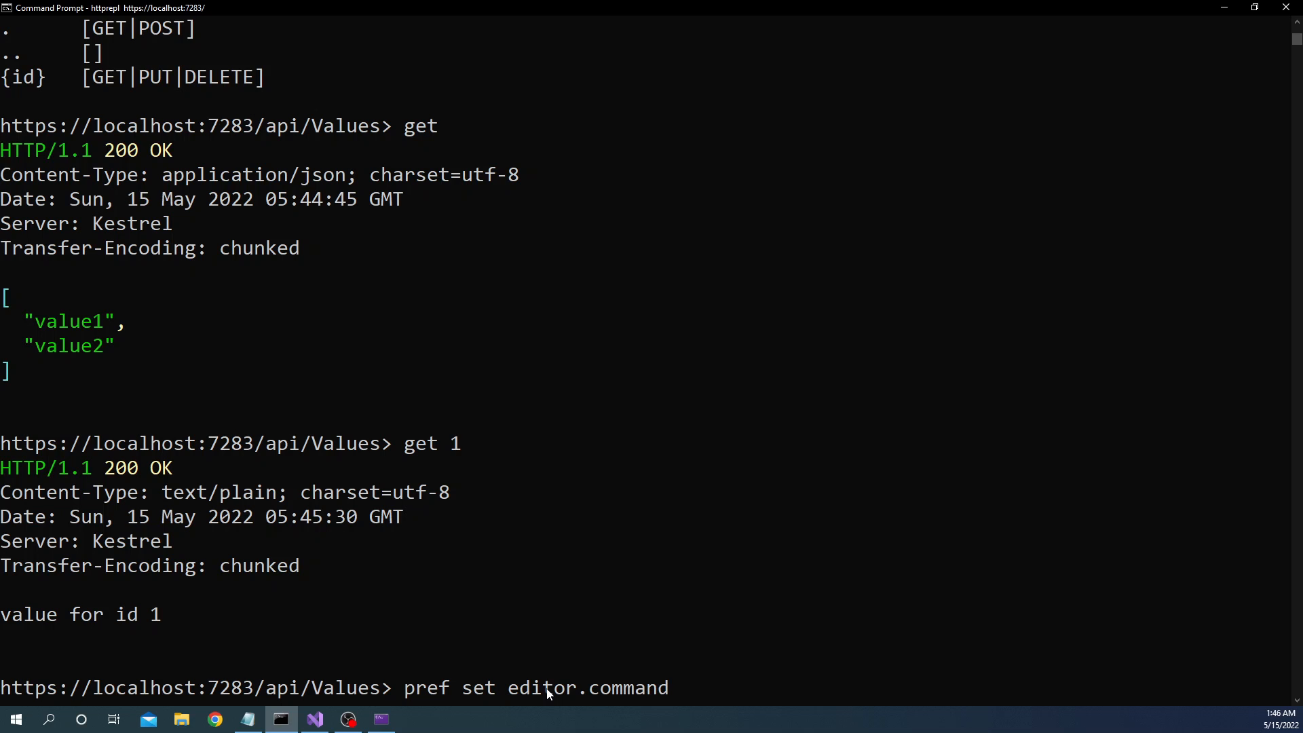
pyautogui.write('.default')
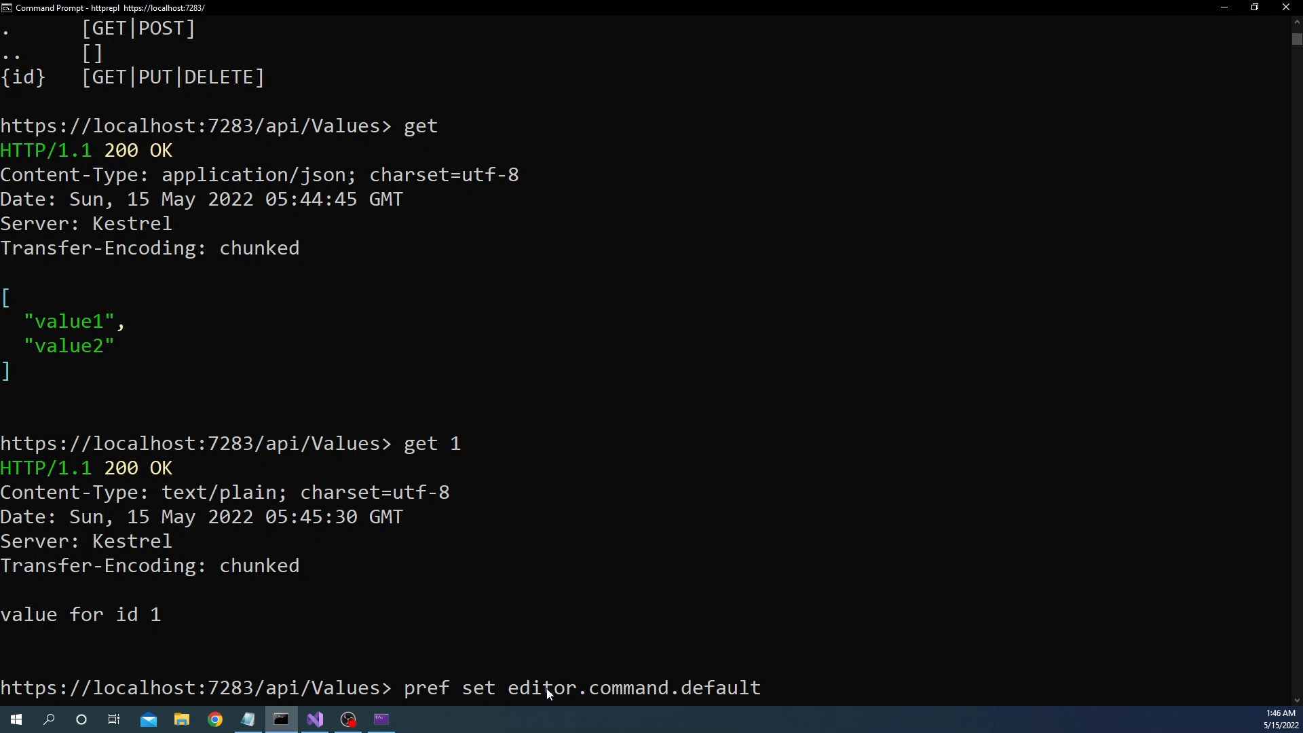
pyautogui.write('""')
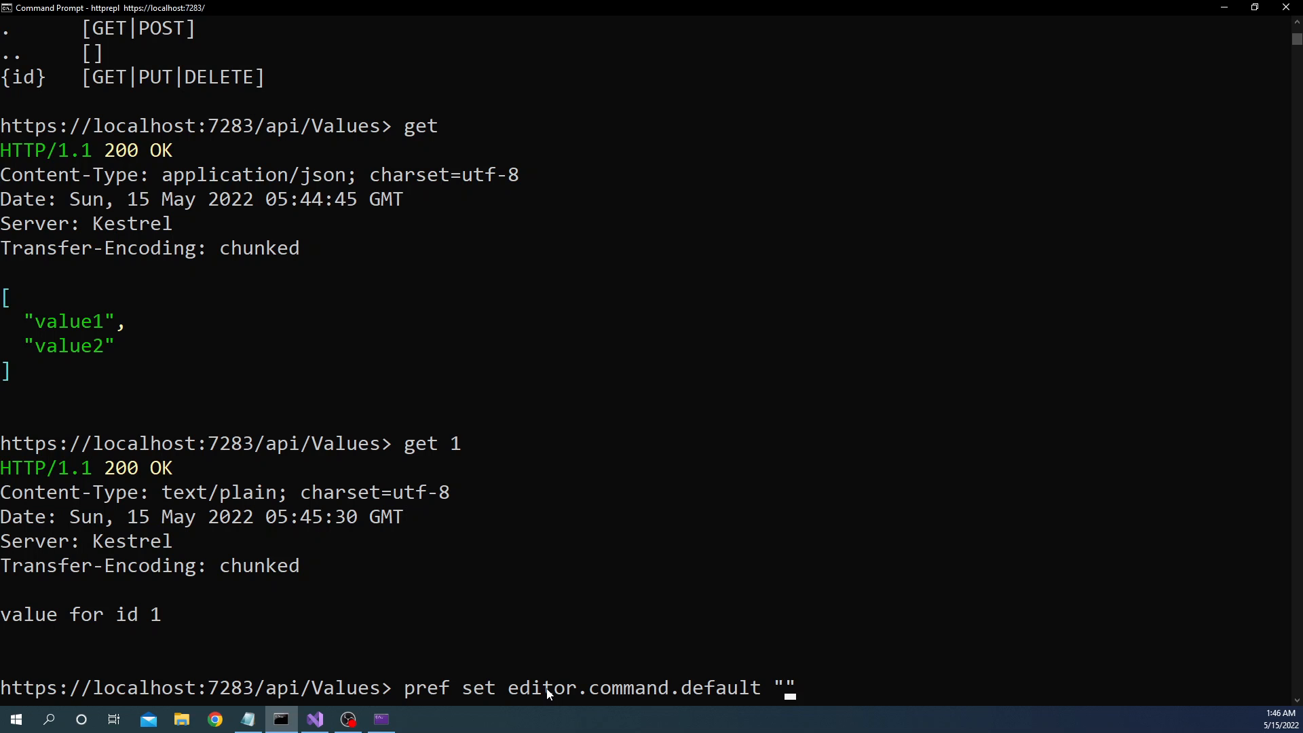
pyautogui.write('c')
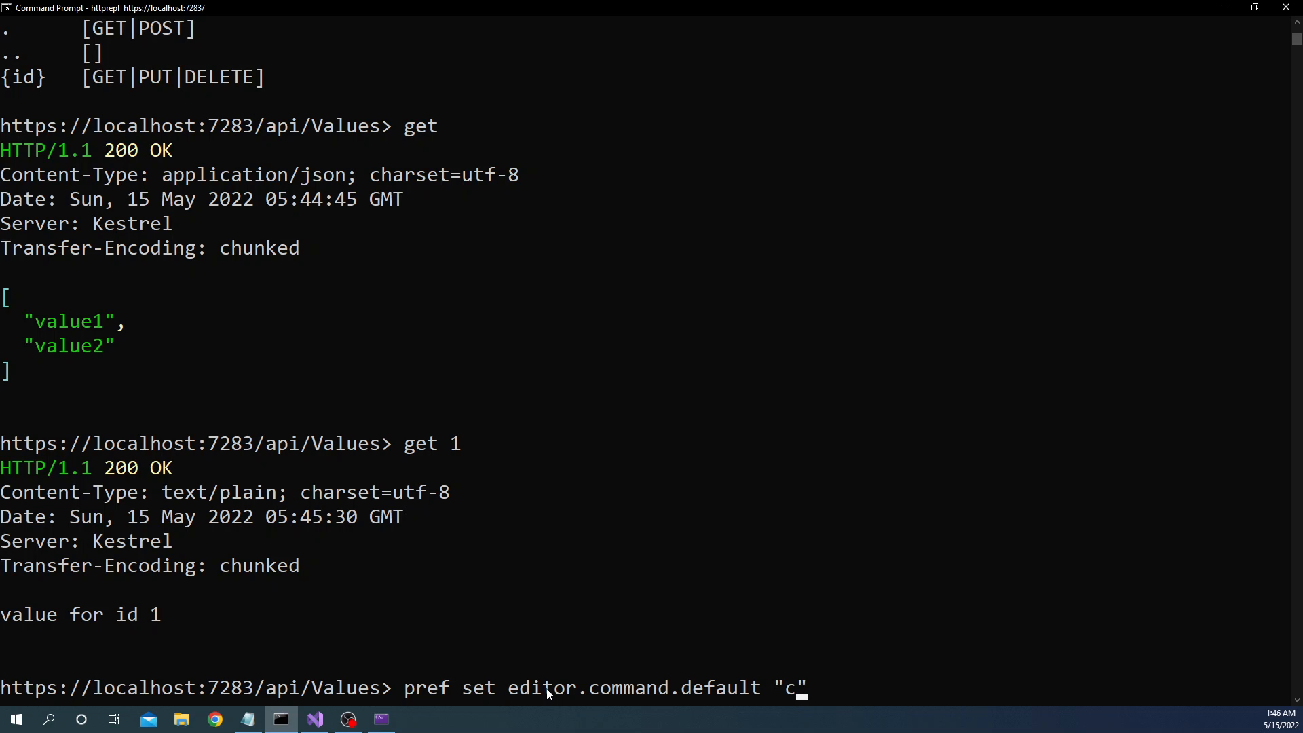
pyautogui.write(':\\window')
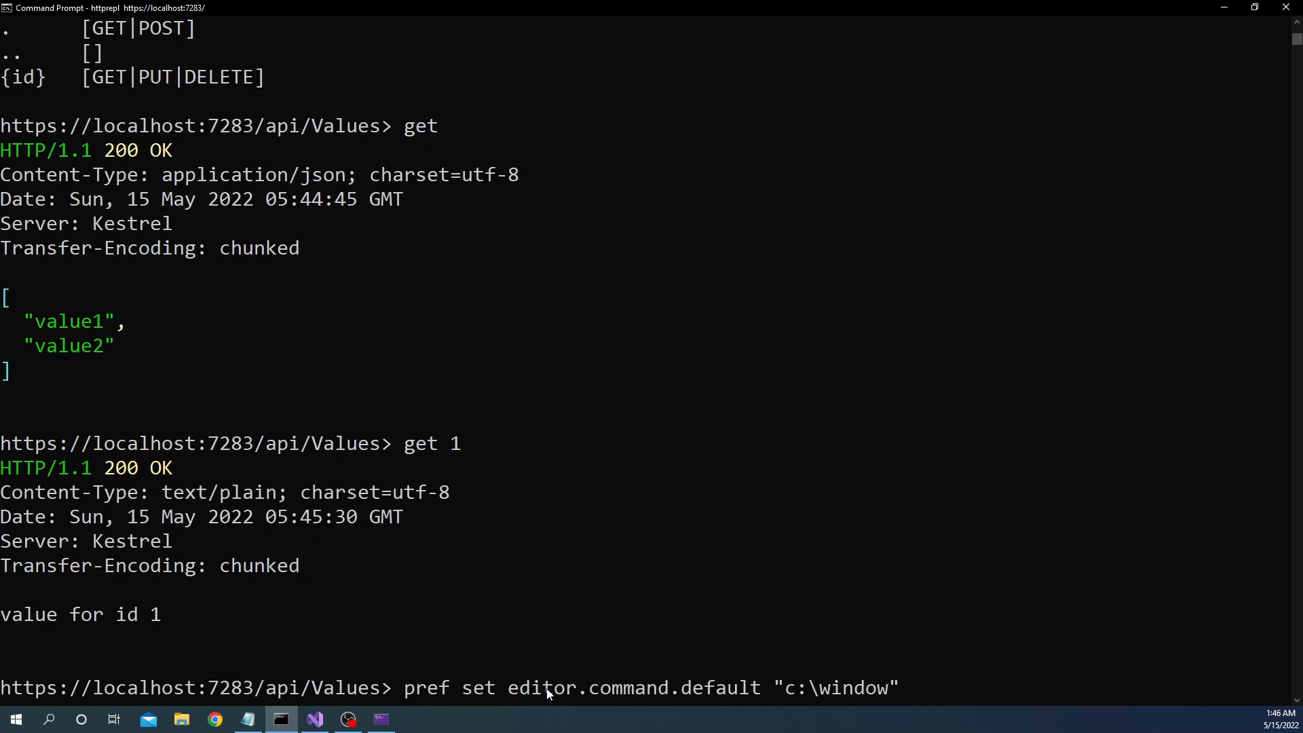
pyautogui.write('s\\')
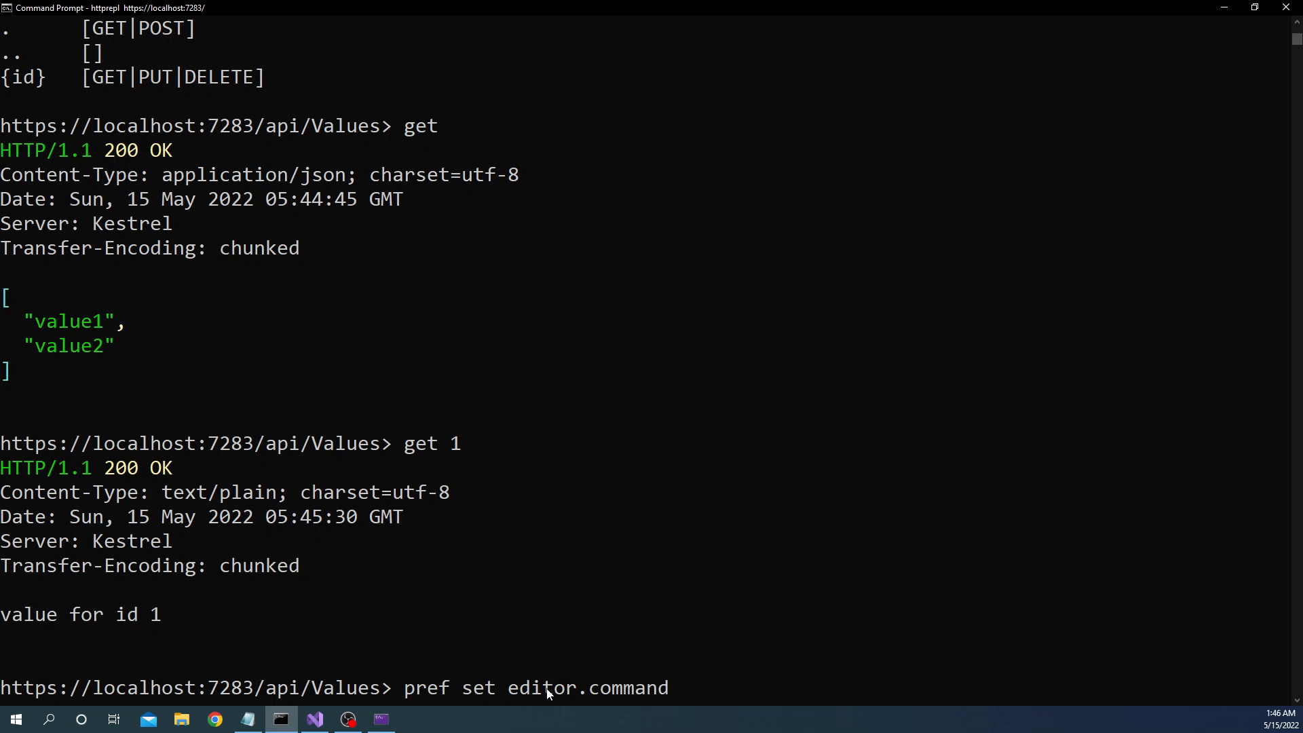
# Step: Show preferences confirming Notepad as default editor, then begin 'post -h Content-Type='
pyautogui.press('backspace')
pyautogui.write('pref get')
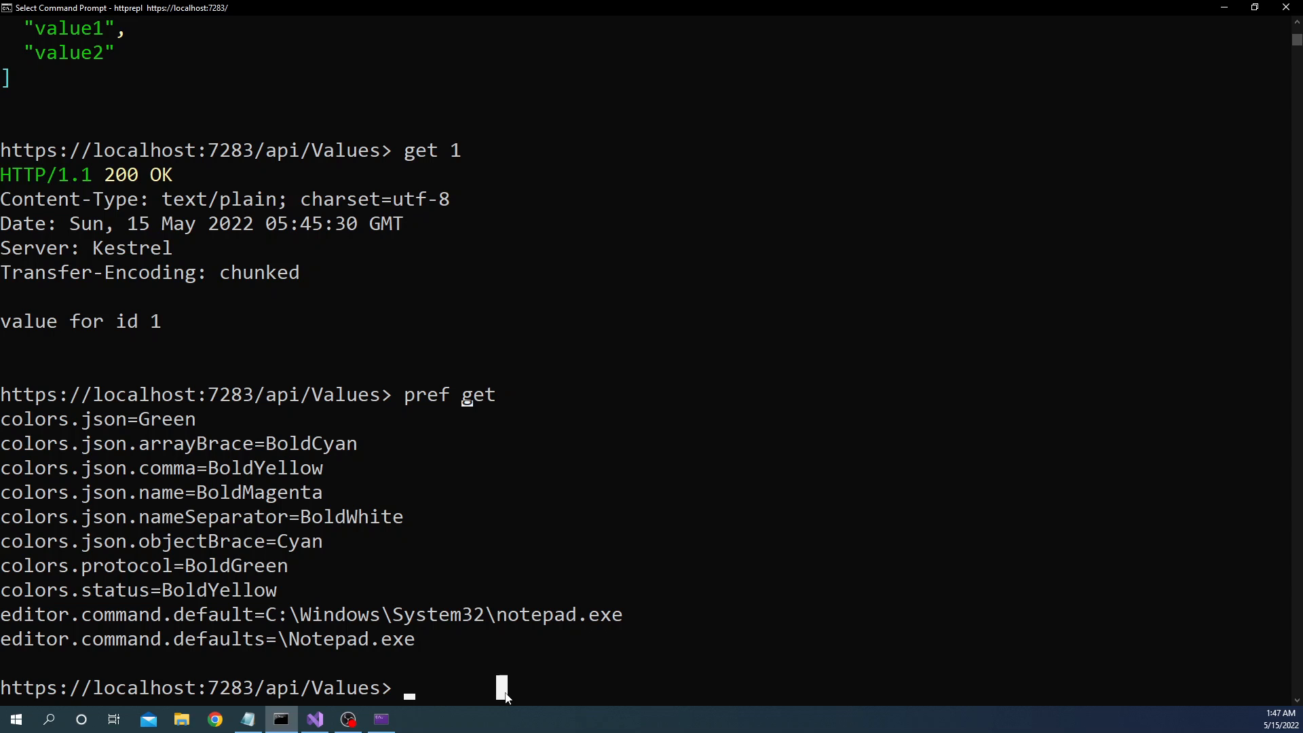
pyautogui.write('post -h Content-Type=')
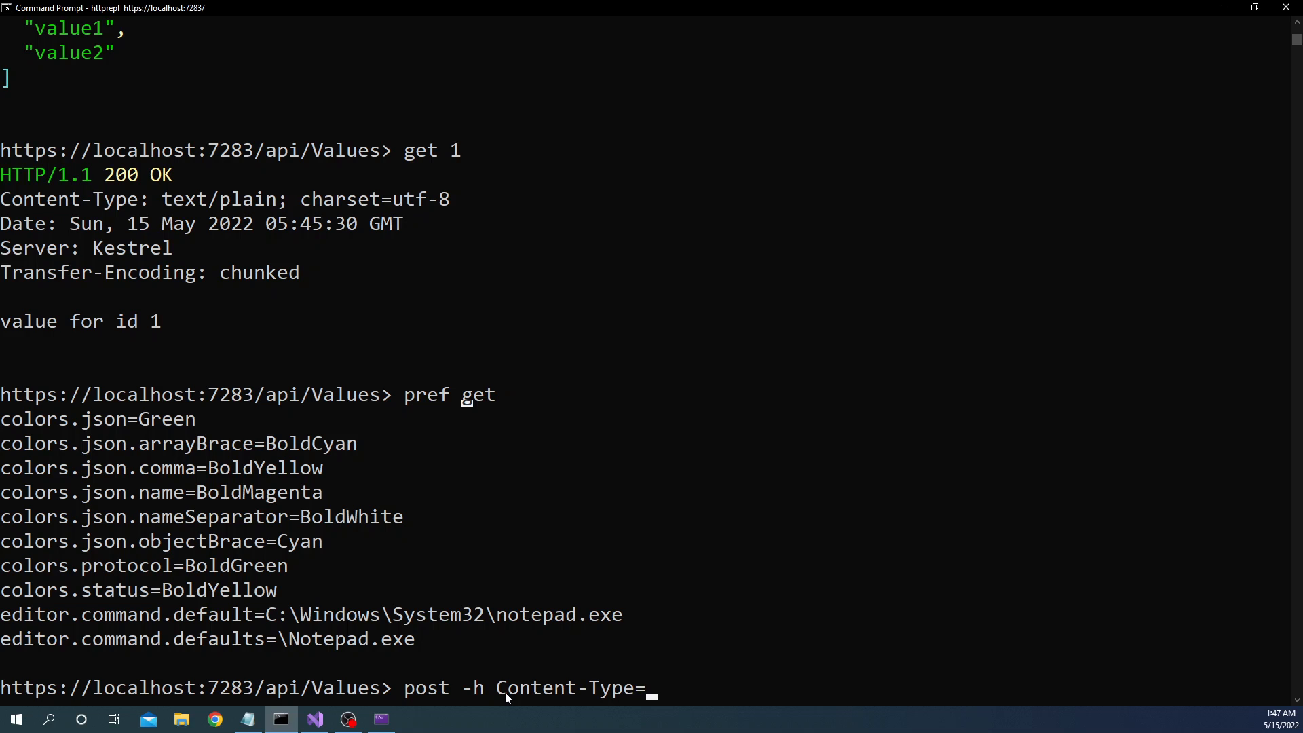
# Step: POST with Content-Type=application/json, entering 'Test from REPL' as the body in Notepad
pyautogui.write('appli')
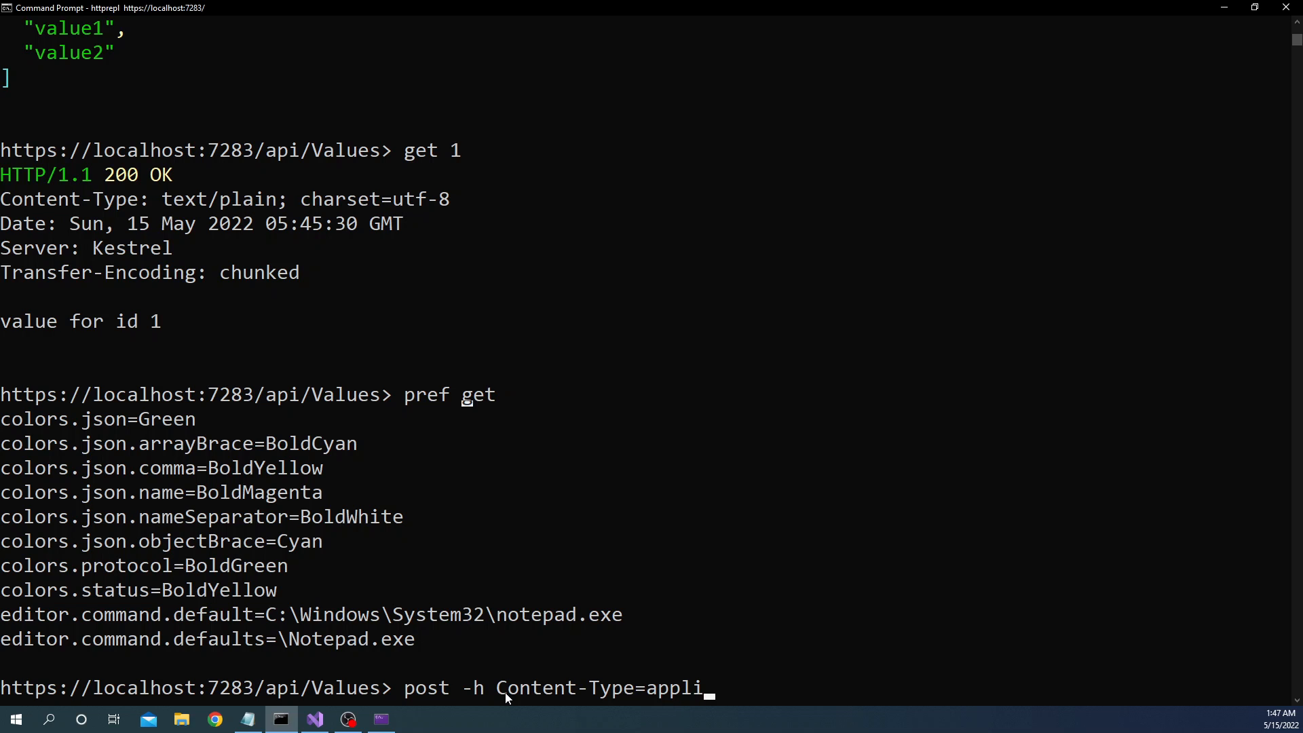
pyautogui.write('cation/json')
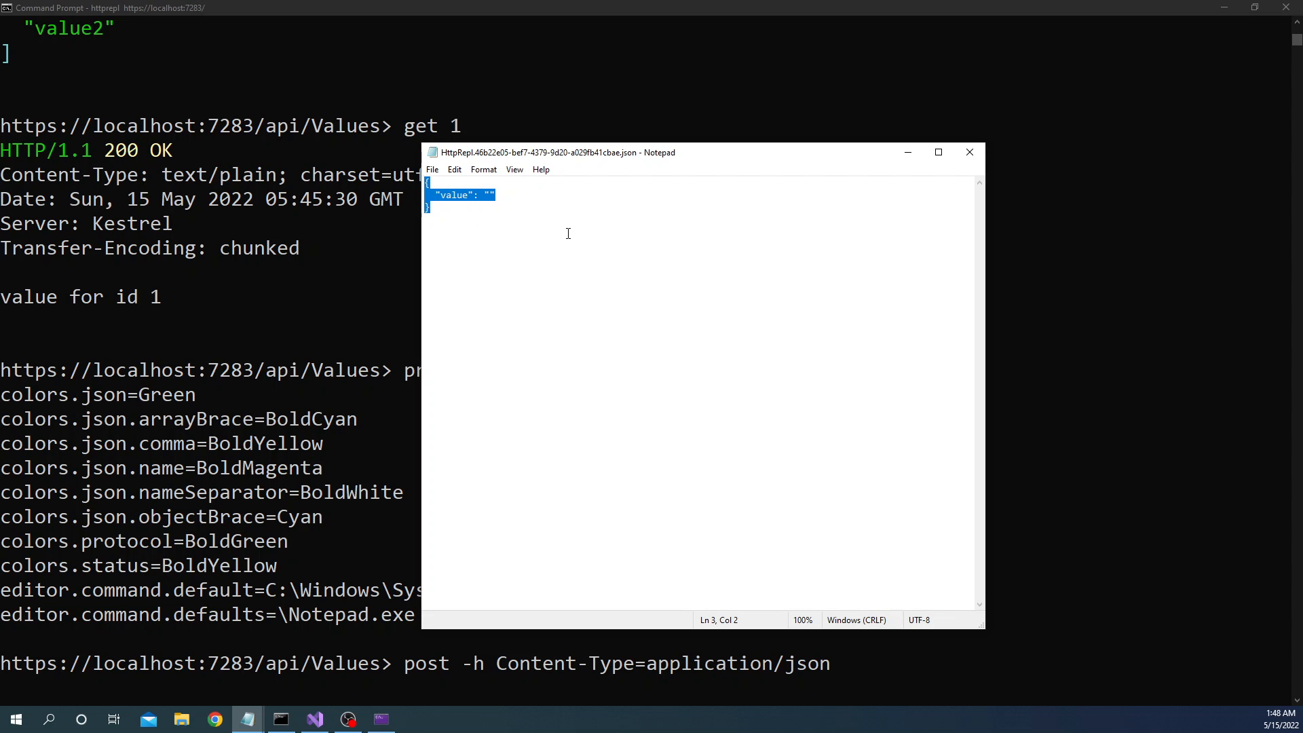
pyautogui.press('ctrl+a')
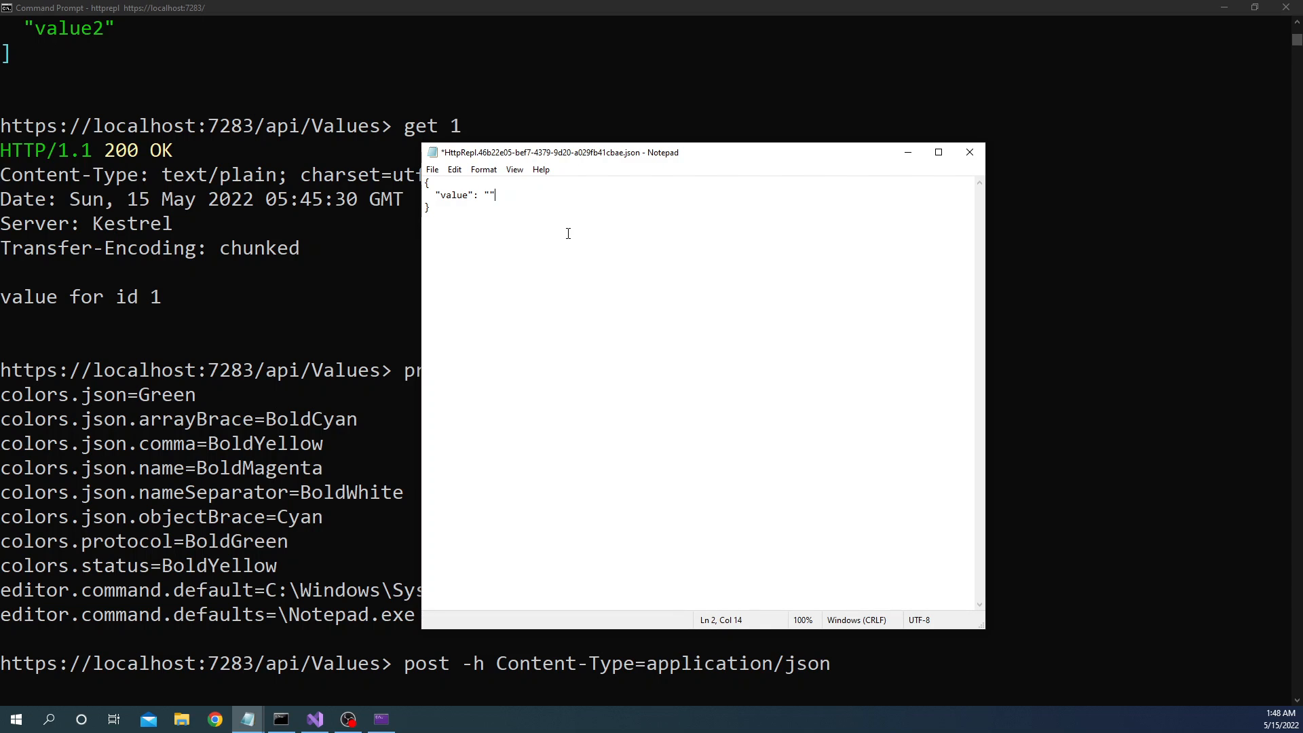
pyautogui.write('Tes')
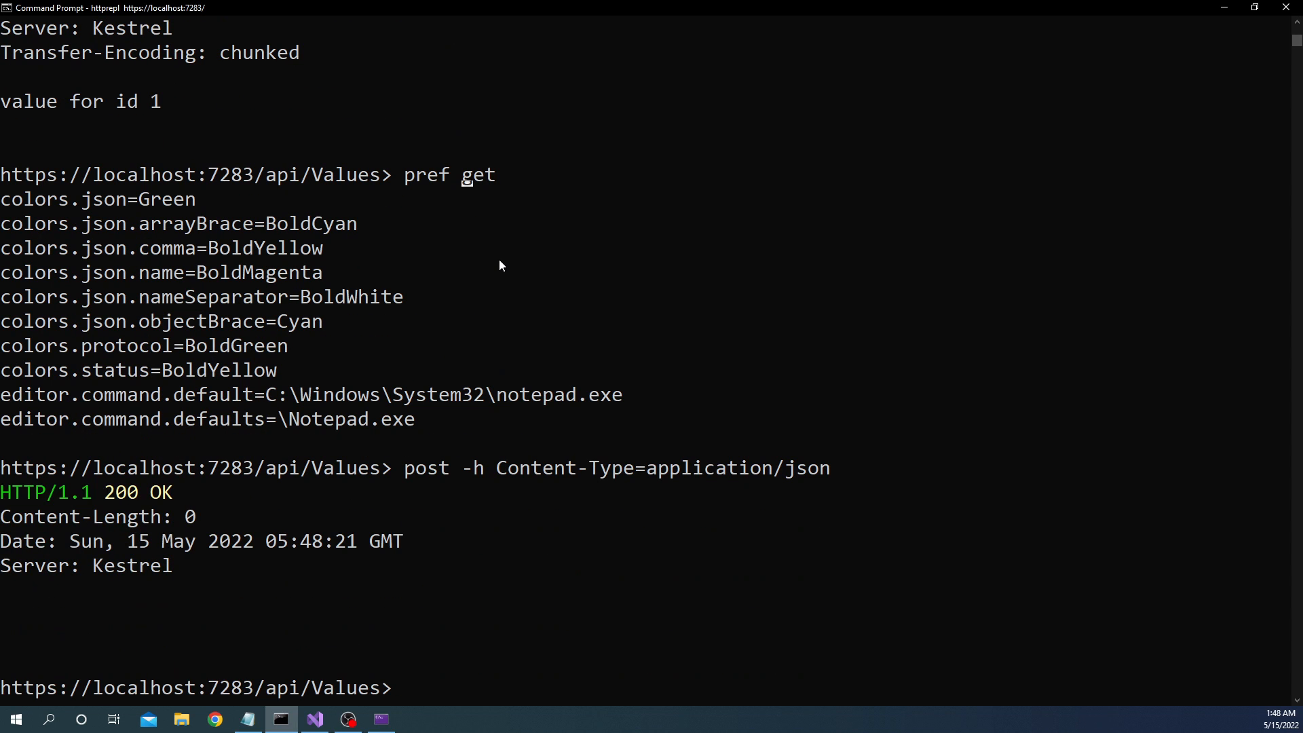
pyautogui.moveTo(106, 509)
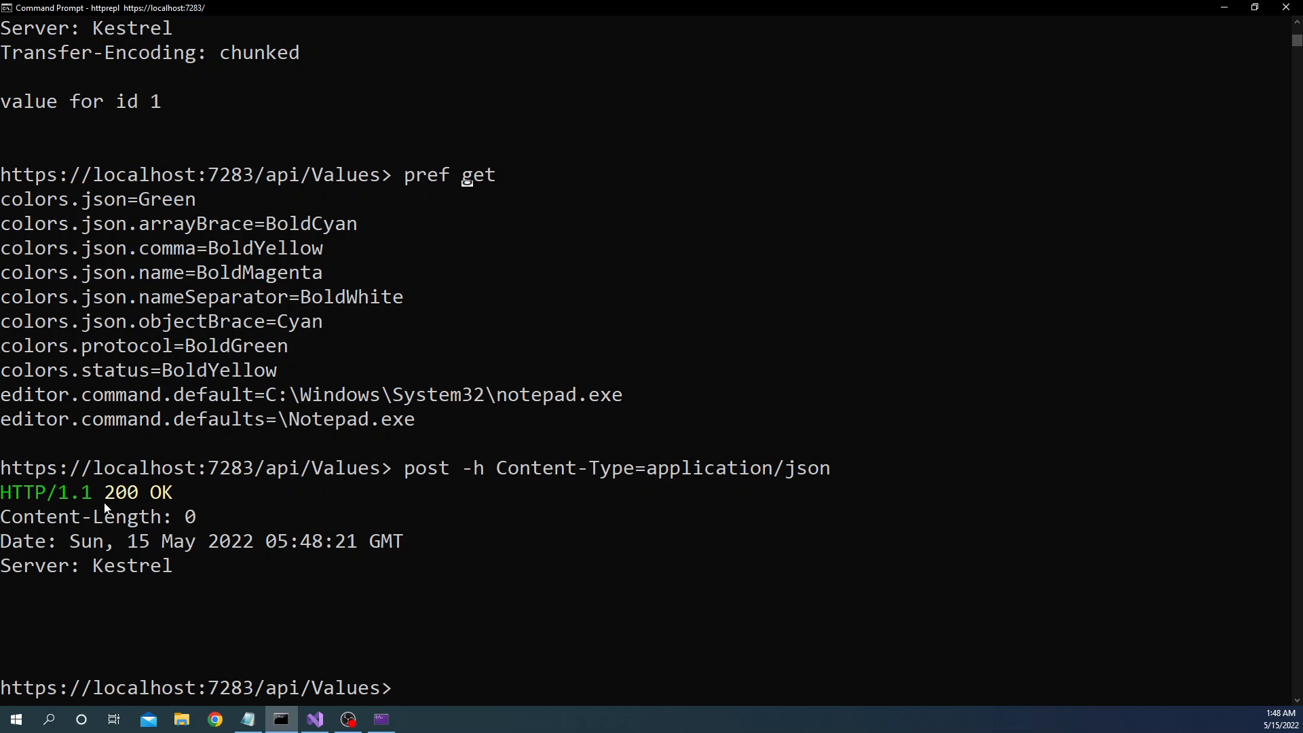
pyautogui.moveTo(517, 494)
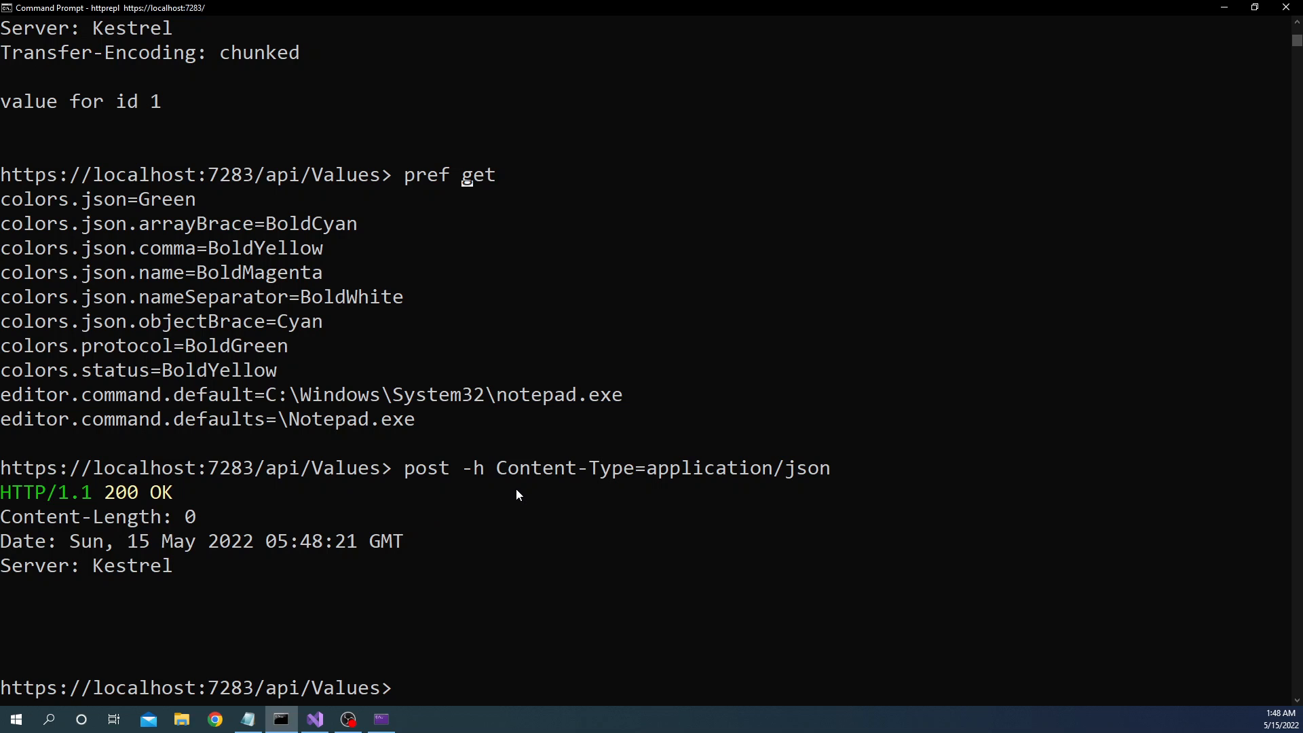
pyautogui.moveTo(384, 719)
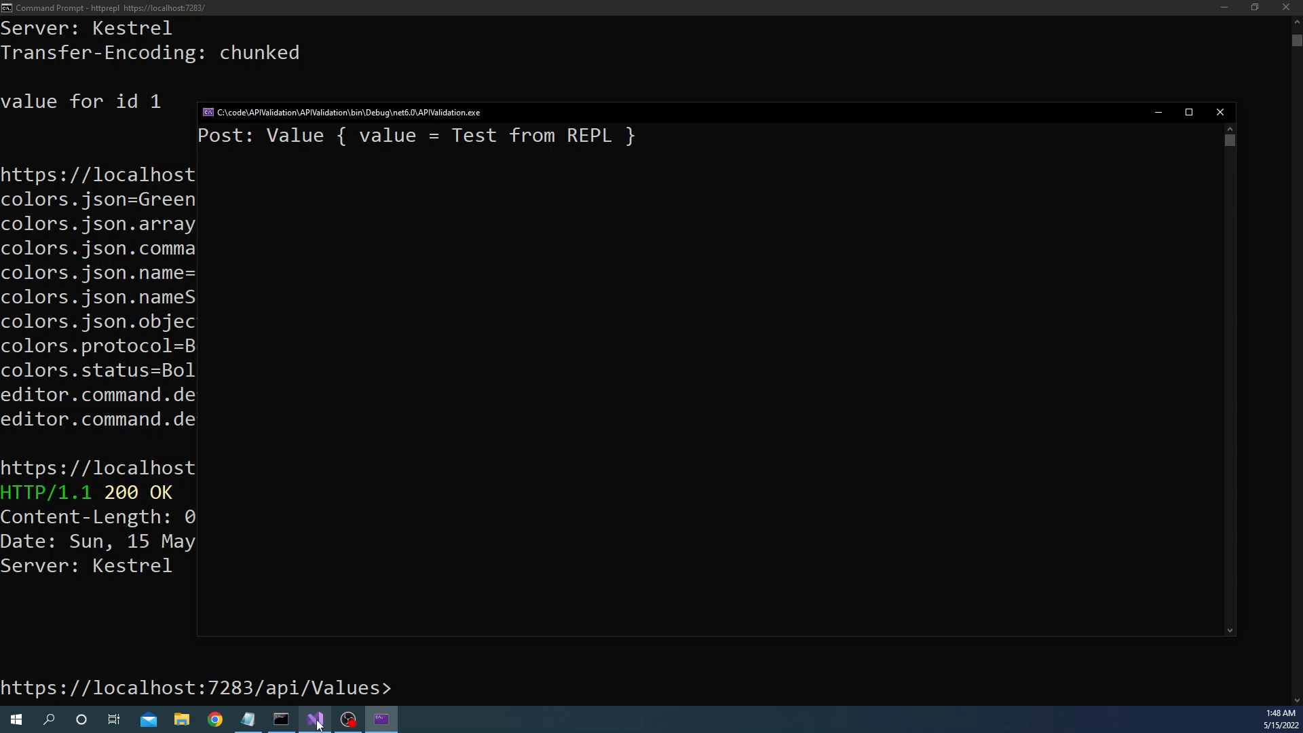
# Step: Send put 1 -h Content-Type=application/json with body "PUT for 1" and verify the API console logged it
pyautogui.click(314, 719)
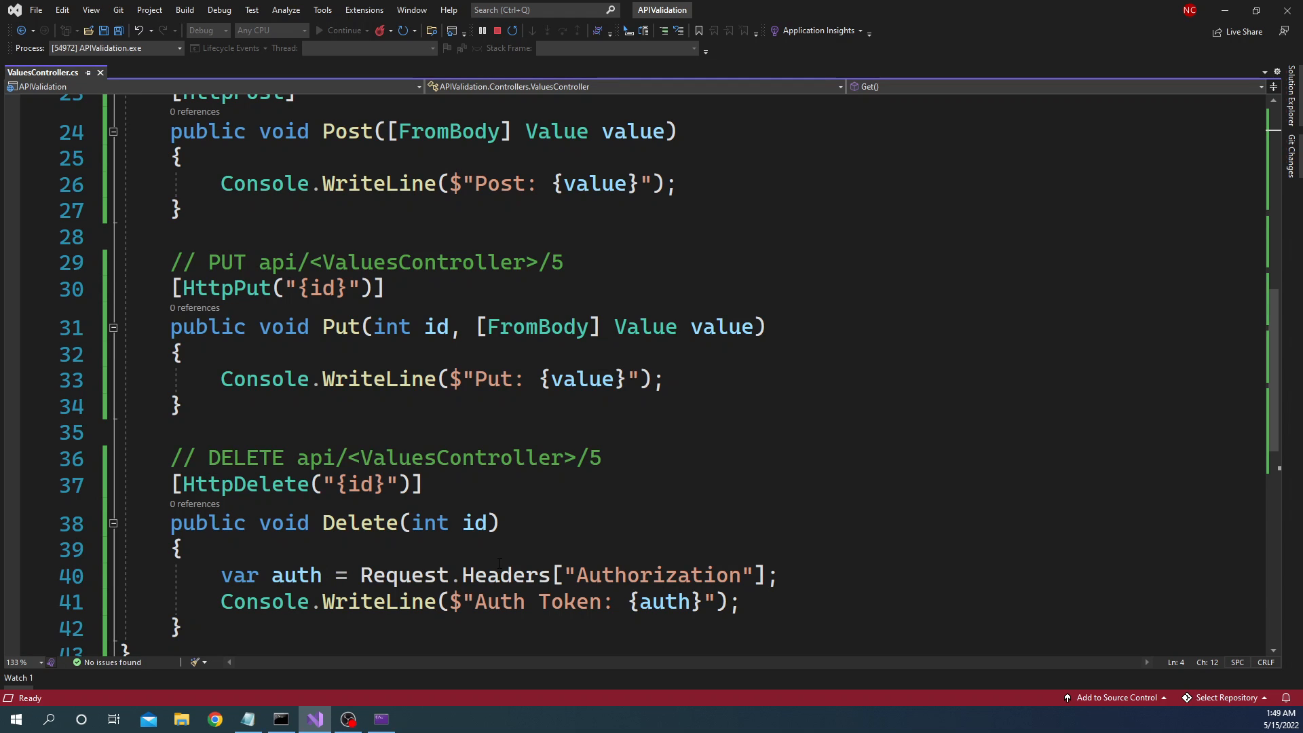
pyautogui.click(279, 719)
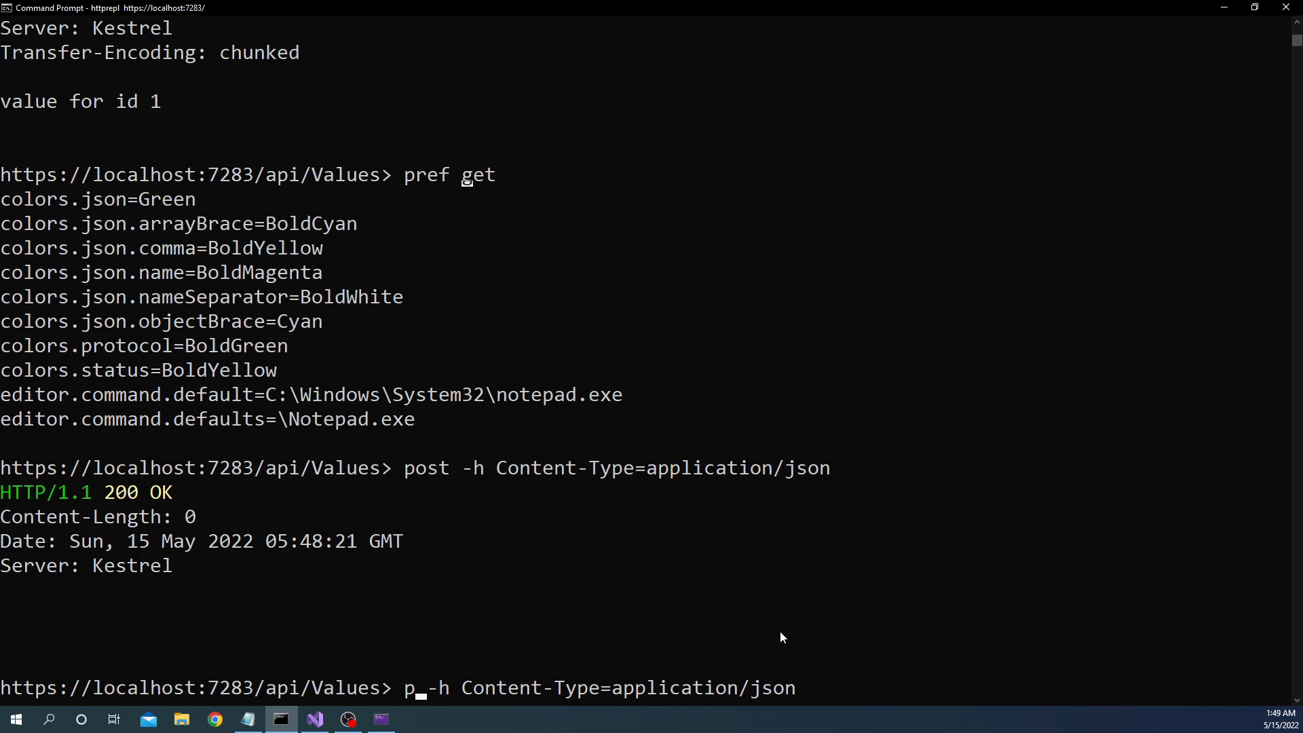
pyautogui.write('ut')
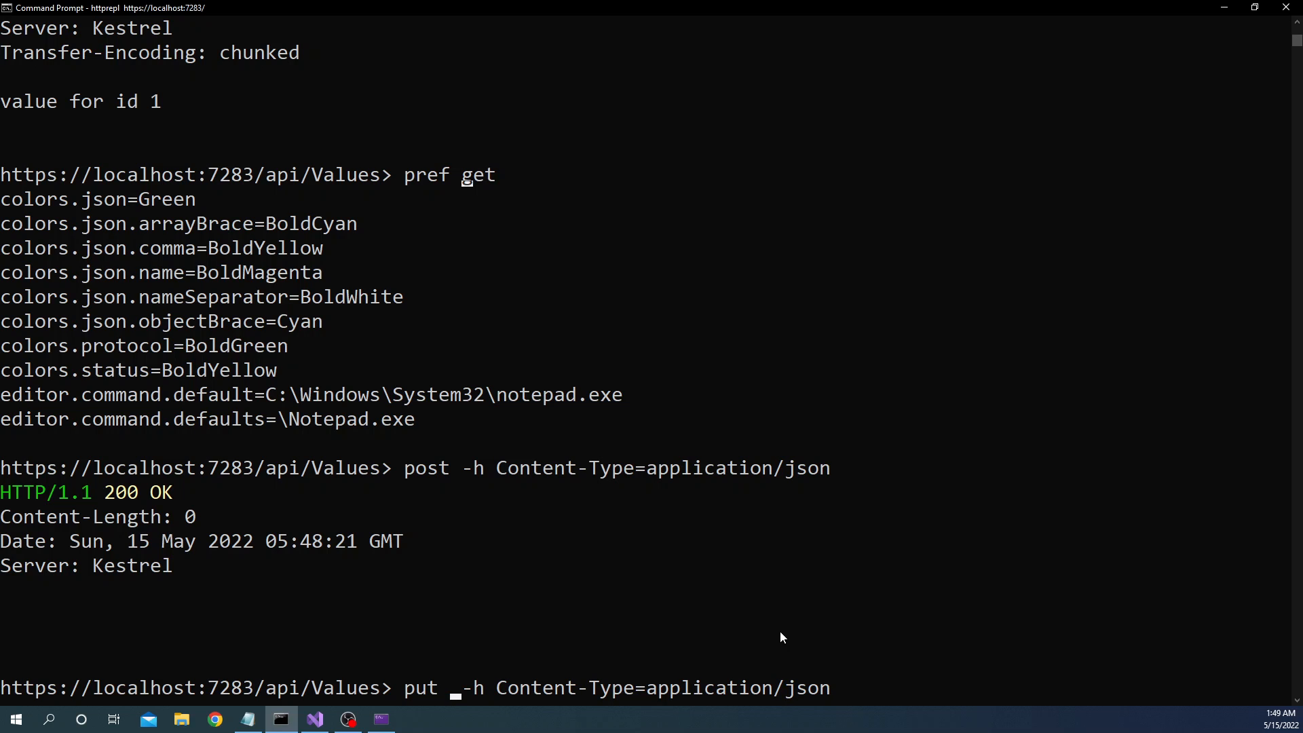
pyautogui.write('1')
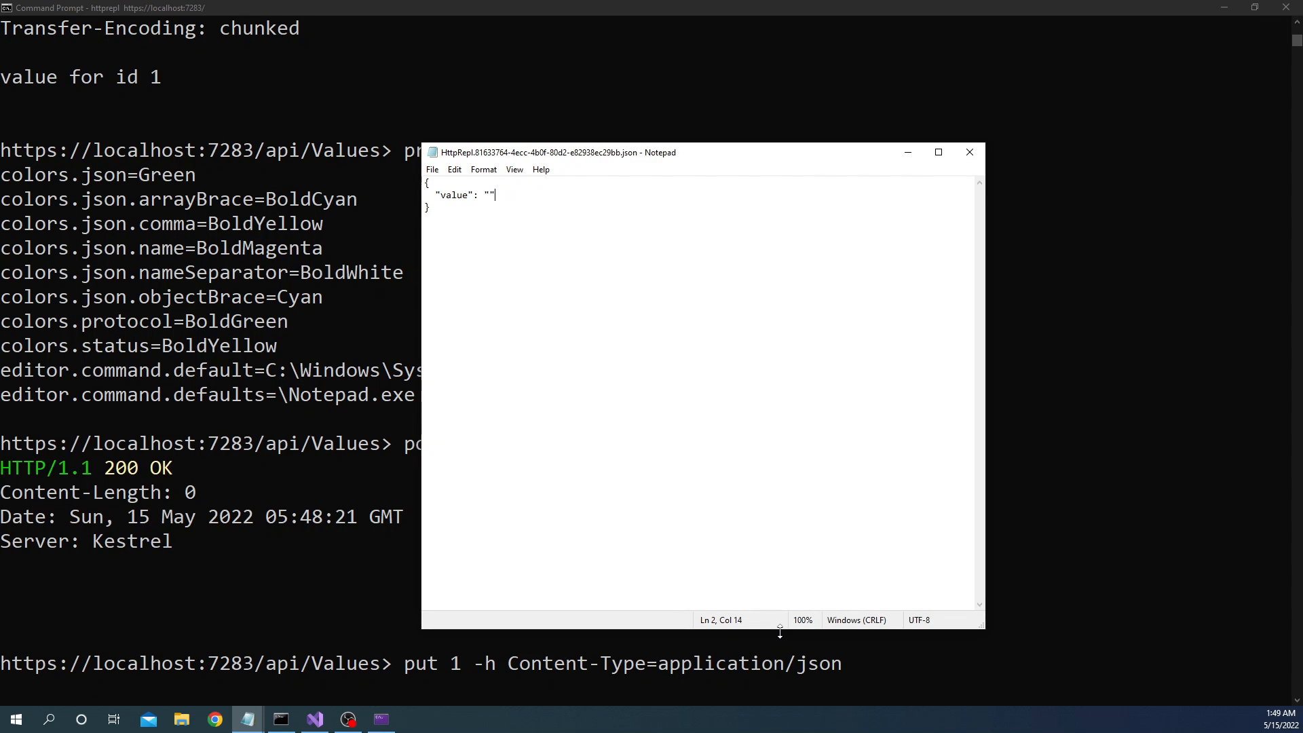
pyautogui.write('PUT')
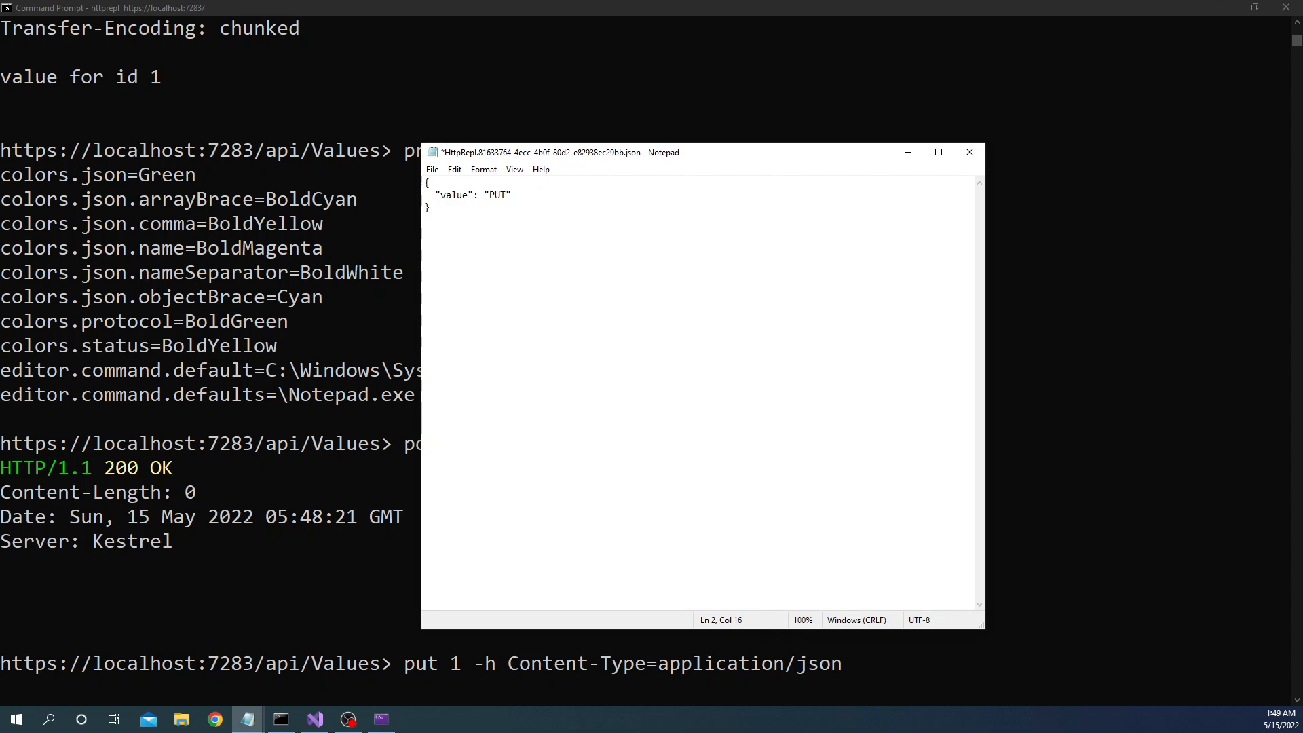
pyautogui.write('for 1')
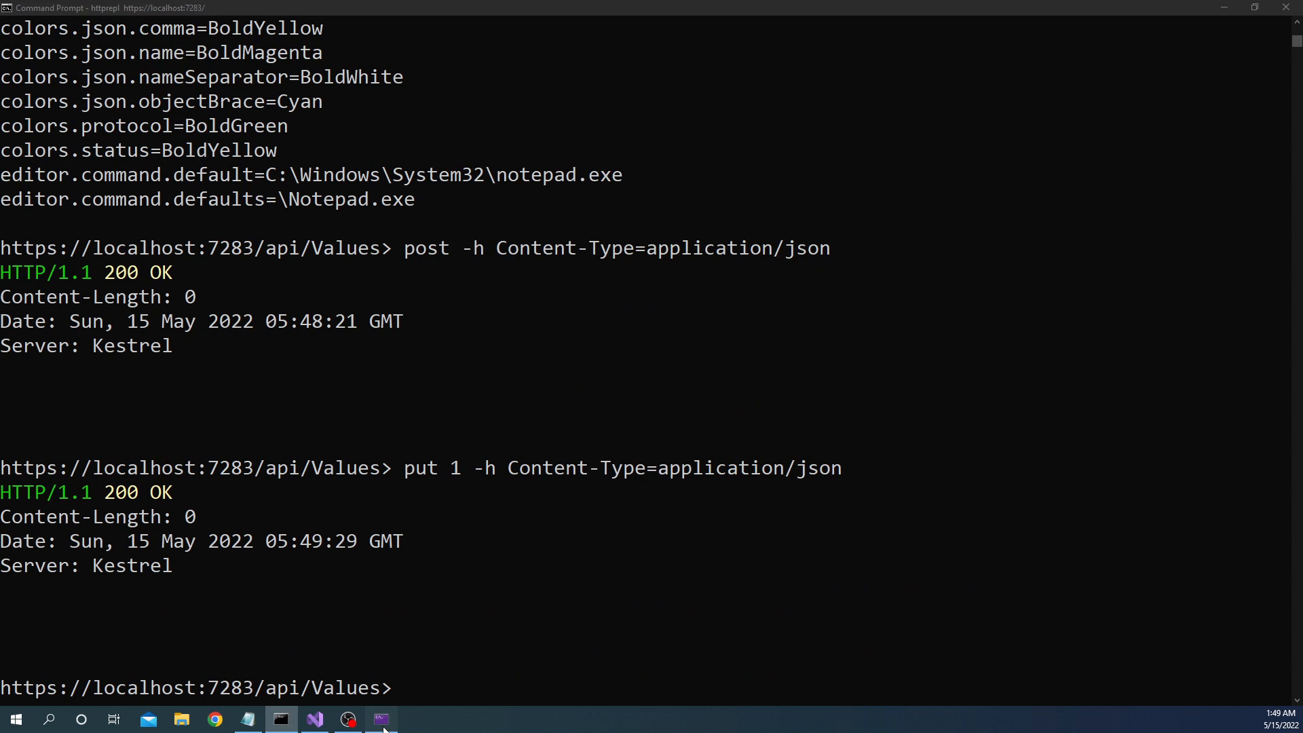
pyautogui.click(380, 719)
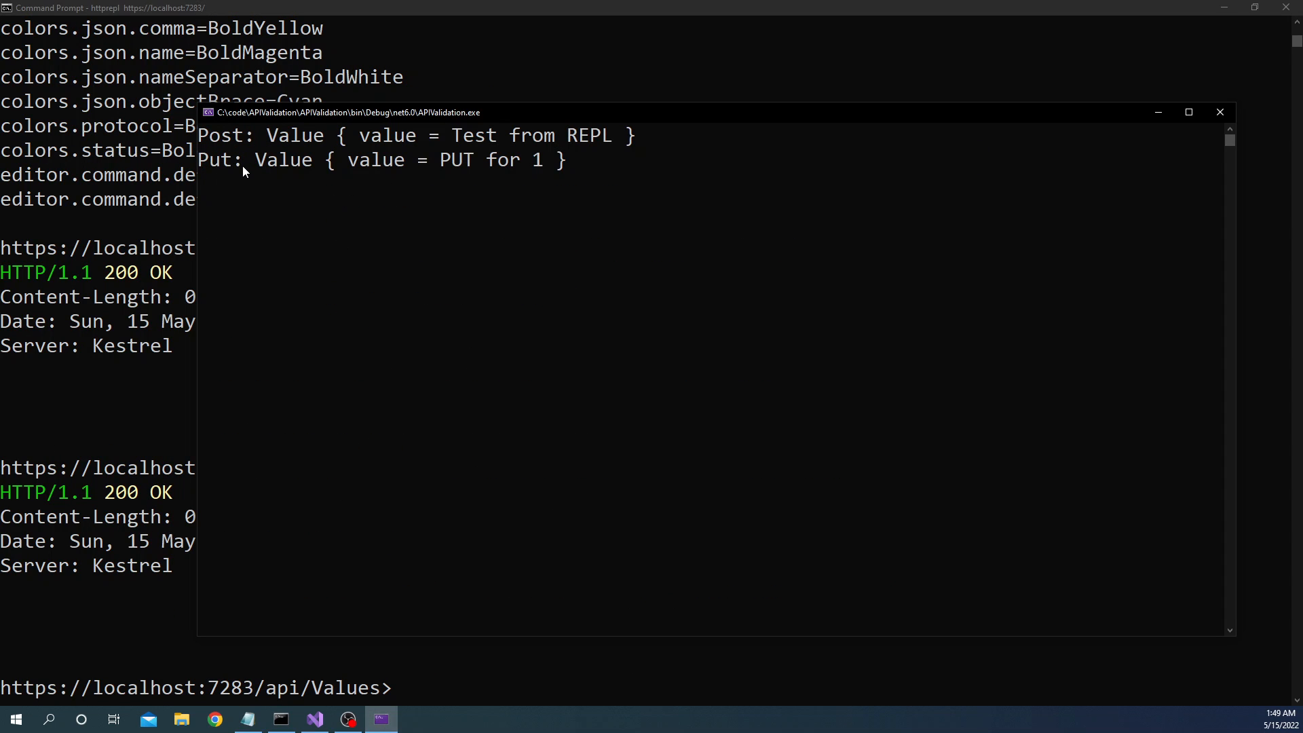
pyautogui.moveTo(546, 165)
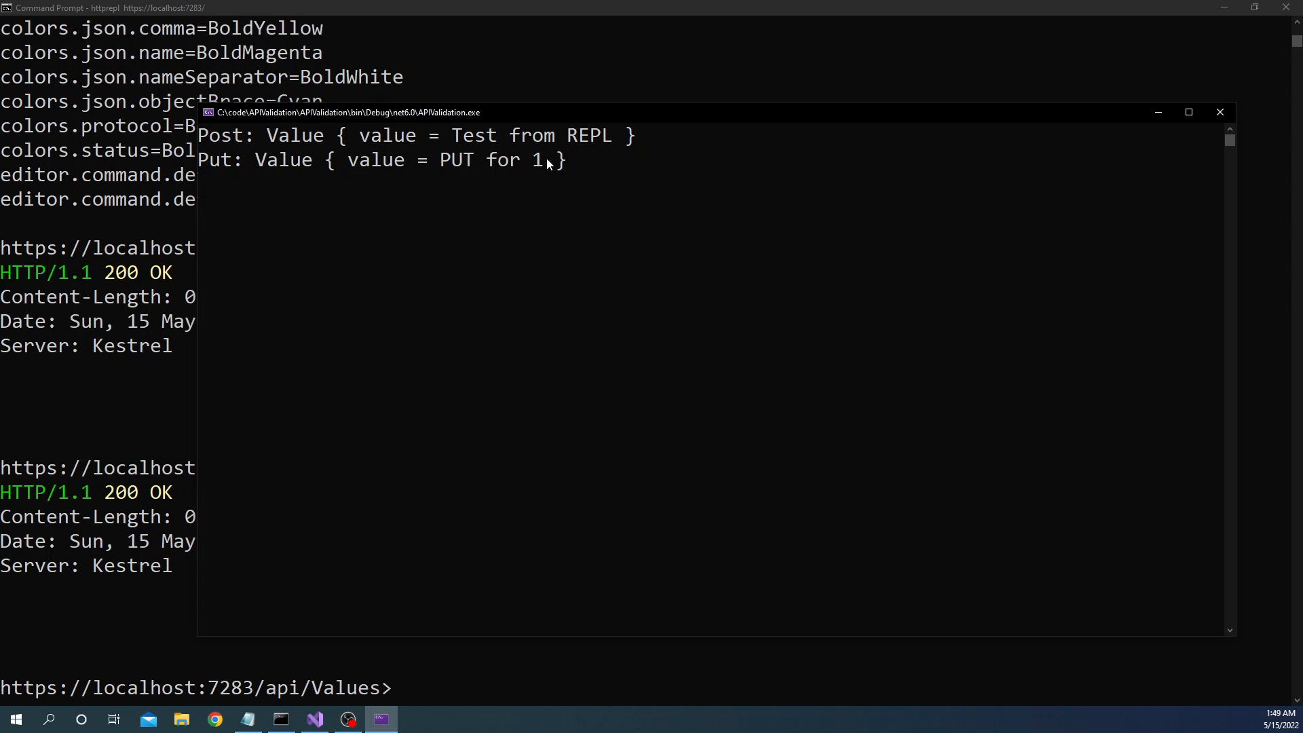
pyautogui.moveTo(166, 598)
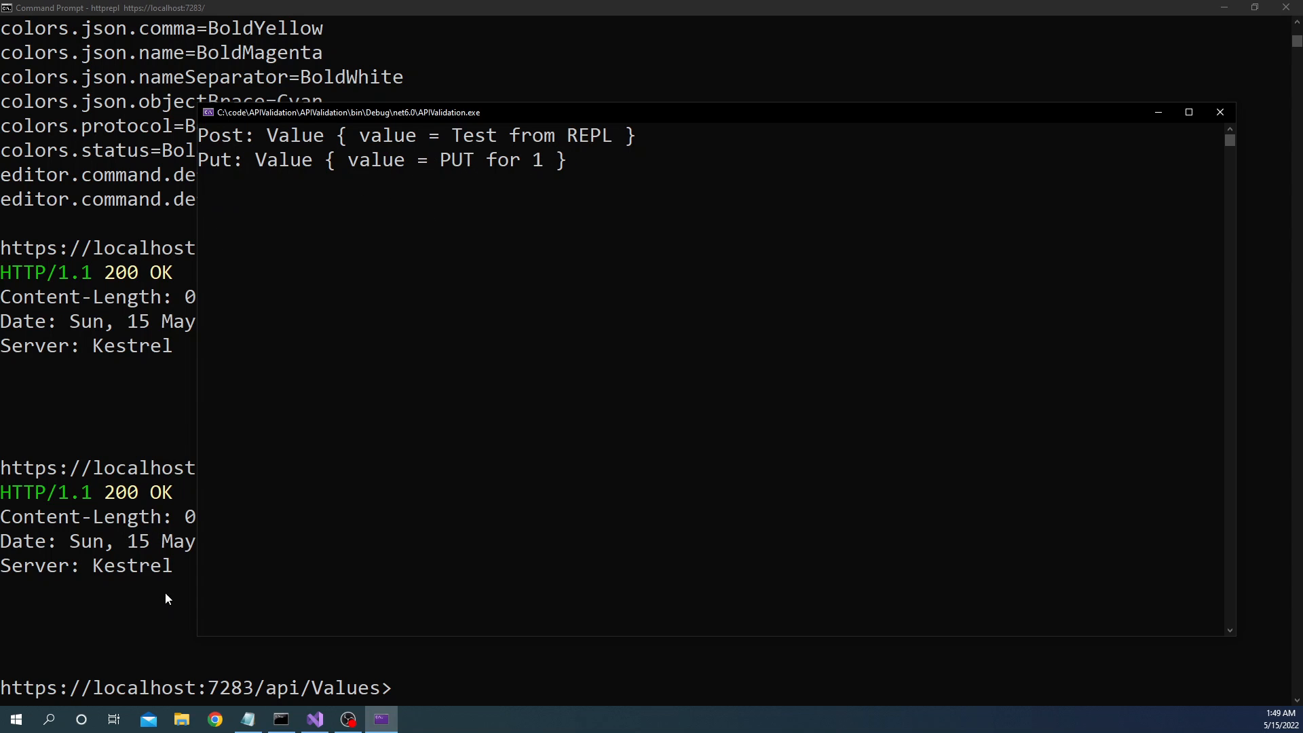
pyautogui.moveTo(447, 677)
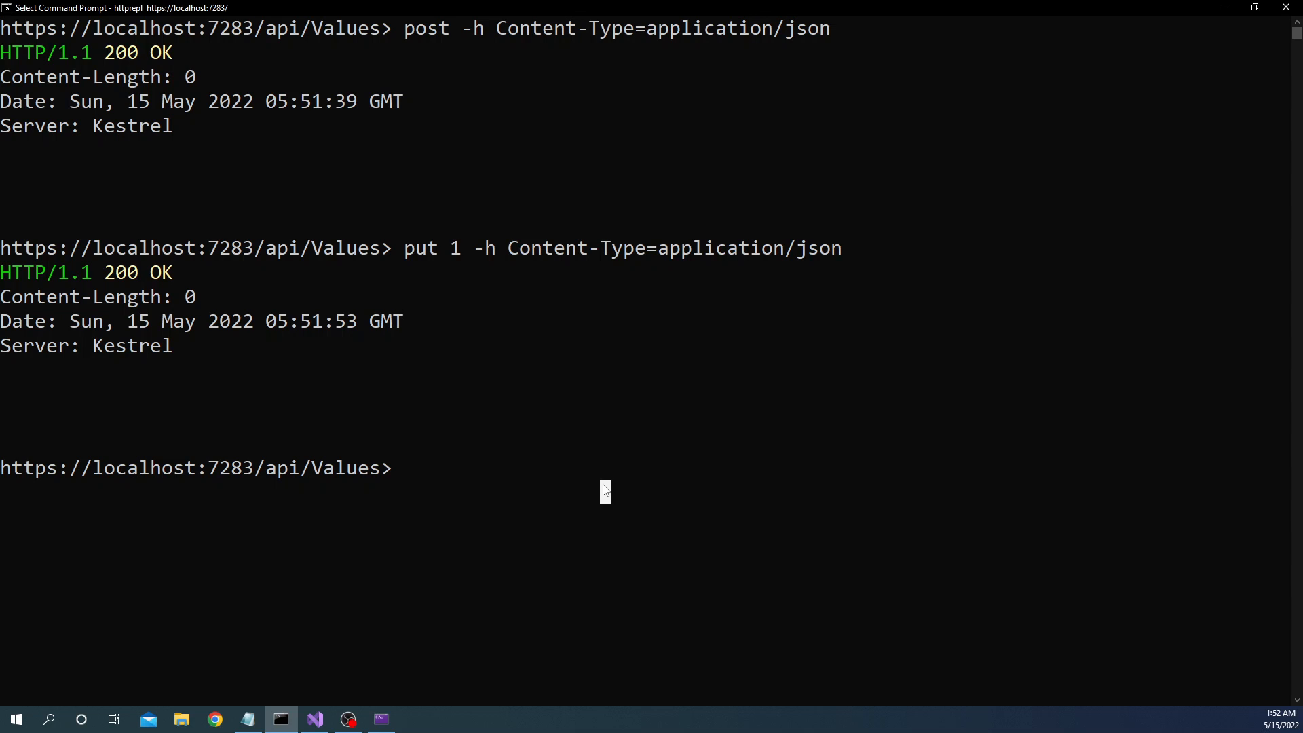
# Step: Send delete 1 -h Authorization=APIKEY and verify the API console logged the APIKEY token
pyautogui.write('delete 1')
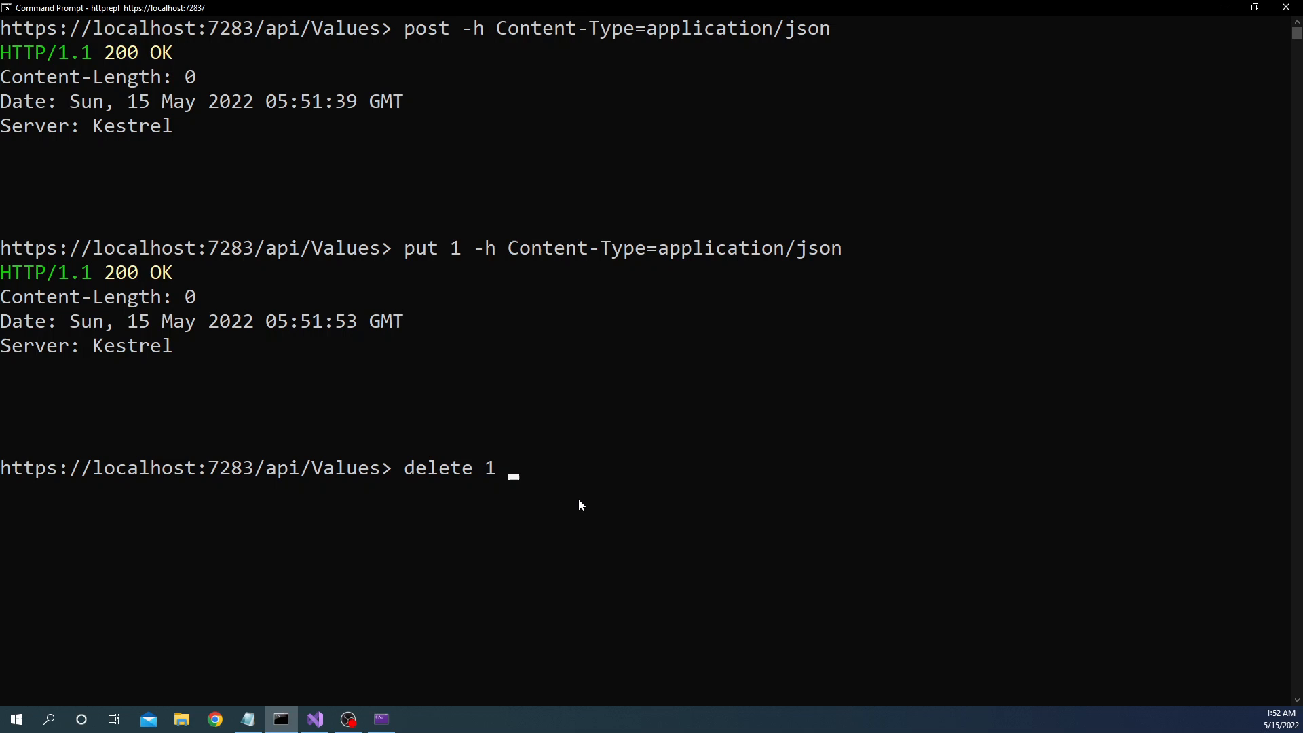
pyautogui.write('-h Authorization=')
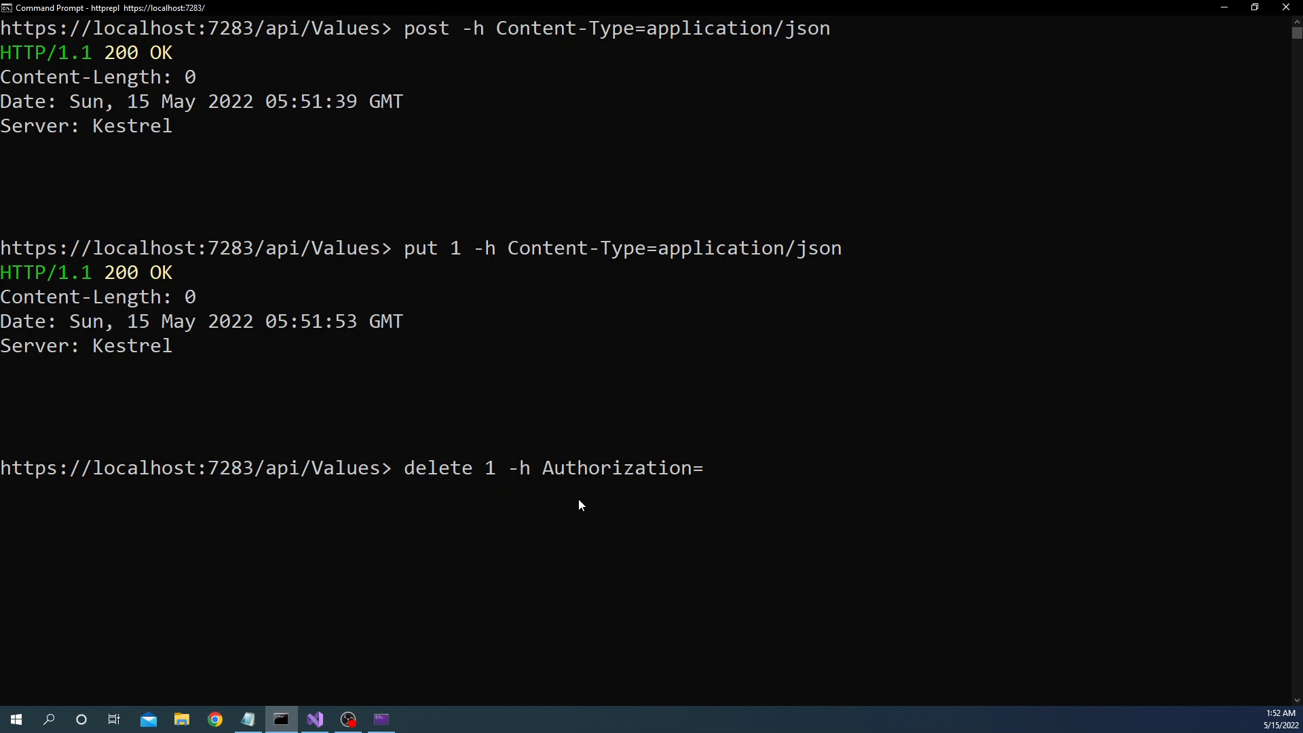
pyautogui.write('APIKEY')
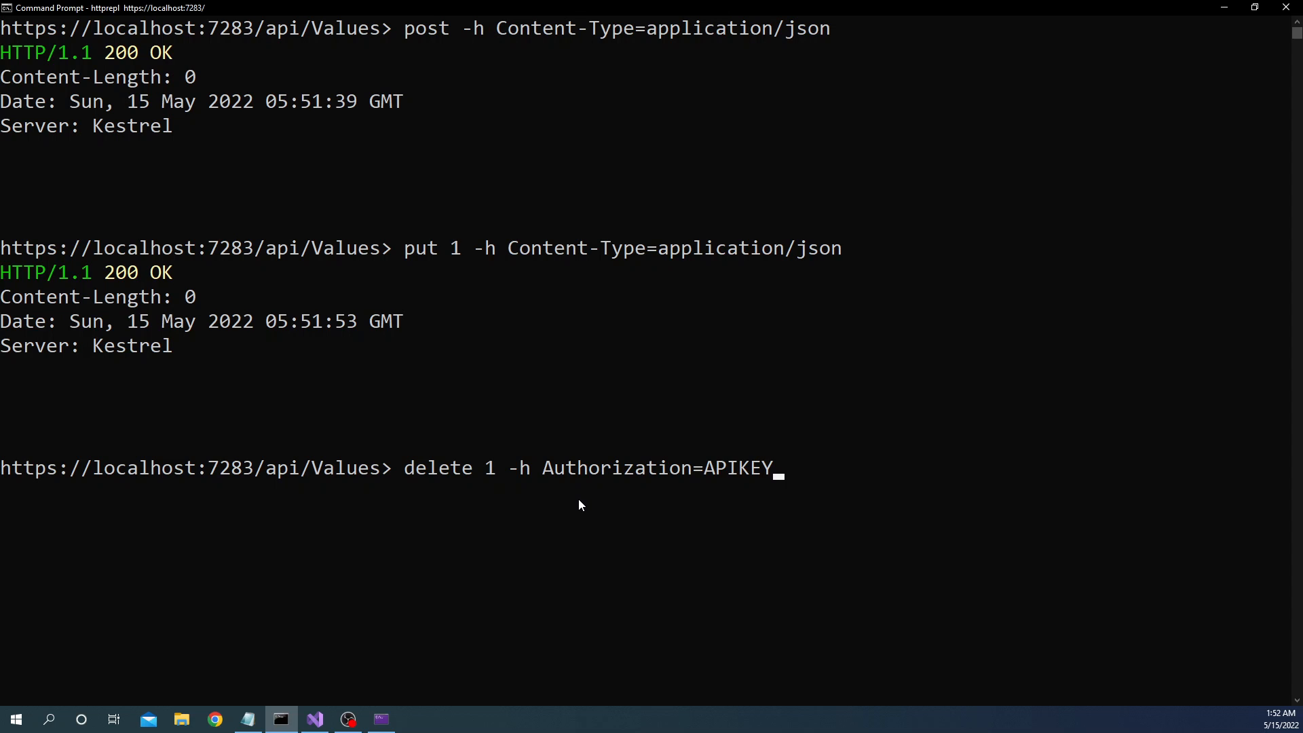
pyautogui.press('Return')
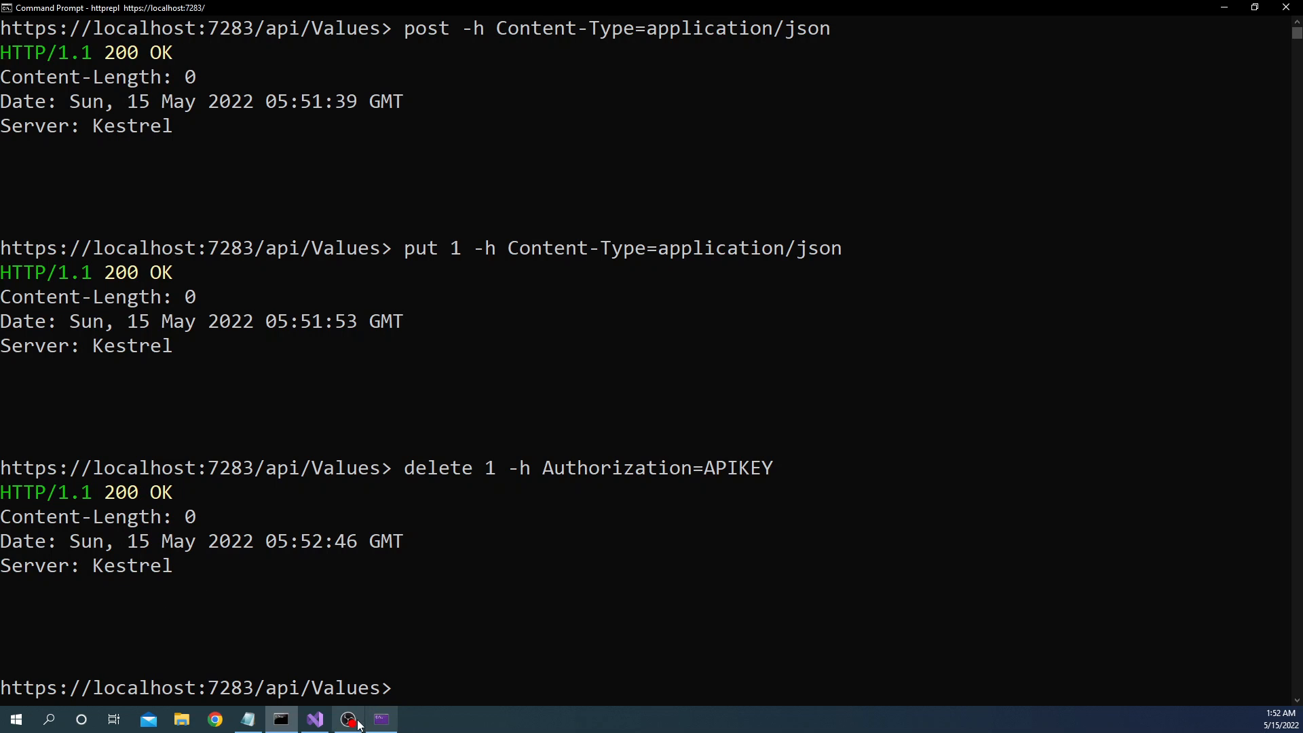
pyautogui.click(381, 719)
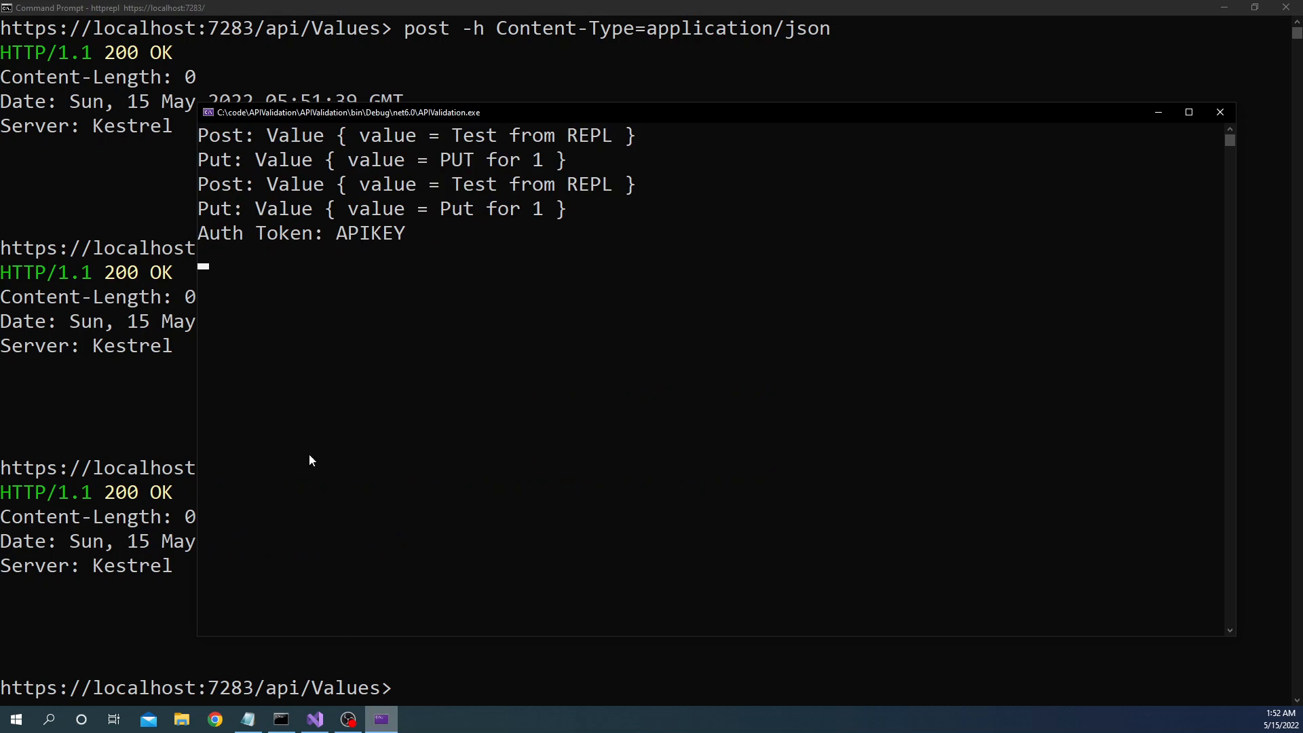
pyautogui.moveTo(386, 254)
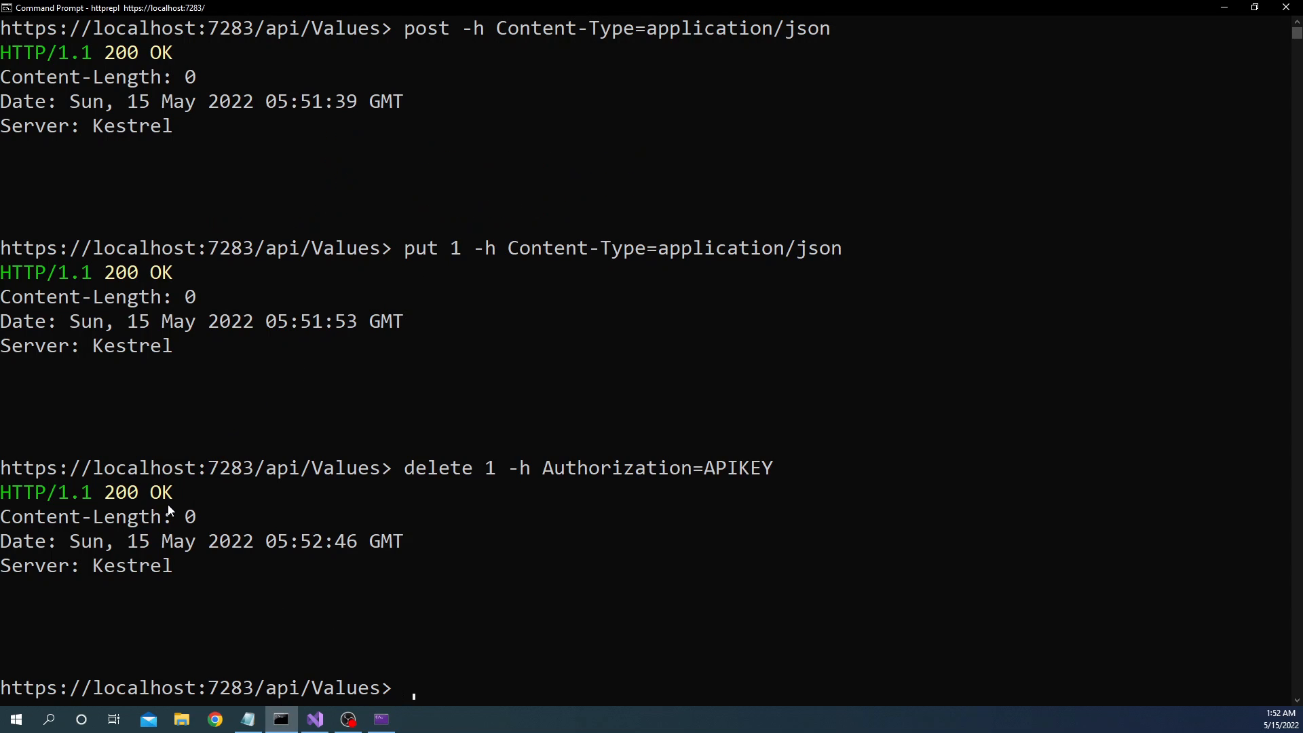
pyautogui.moveTo(636, 565)
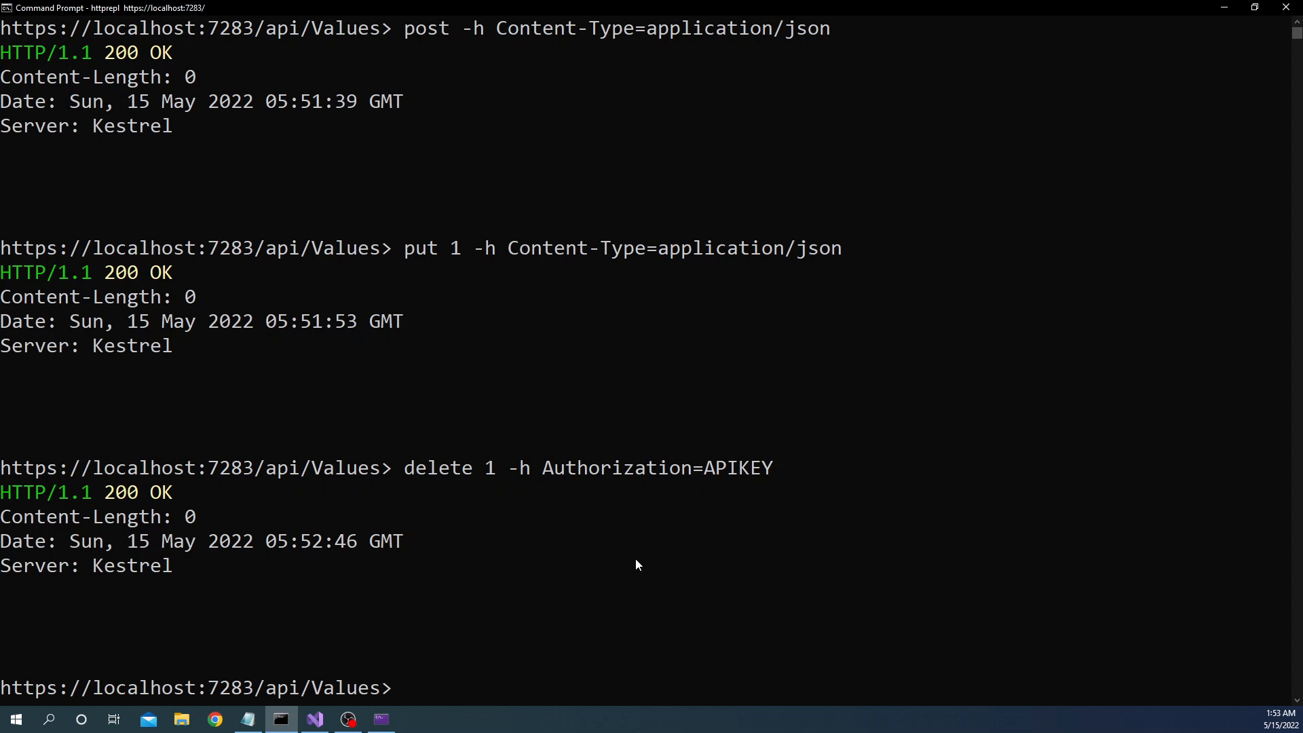
pyautogui.moveTo(606, 681)
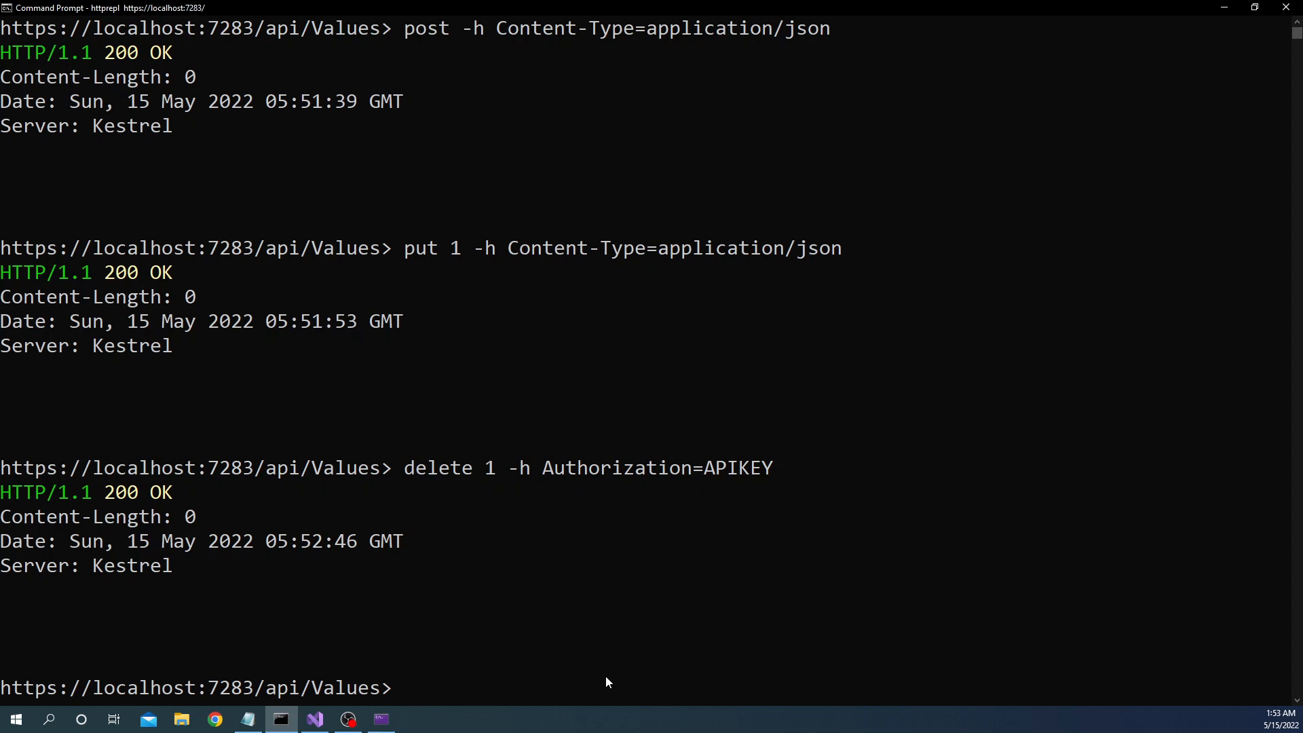
# Step: Run set header Authorization "bearer token" so every later request carries it
pyautogui.click(615, 657)
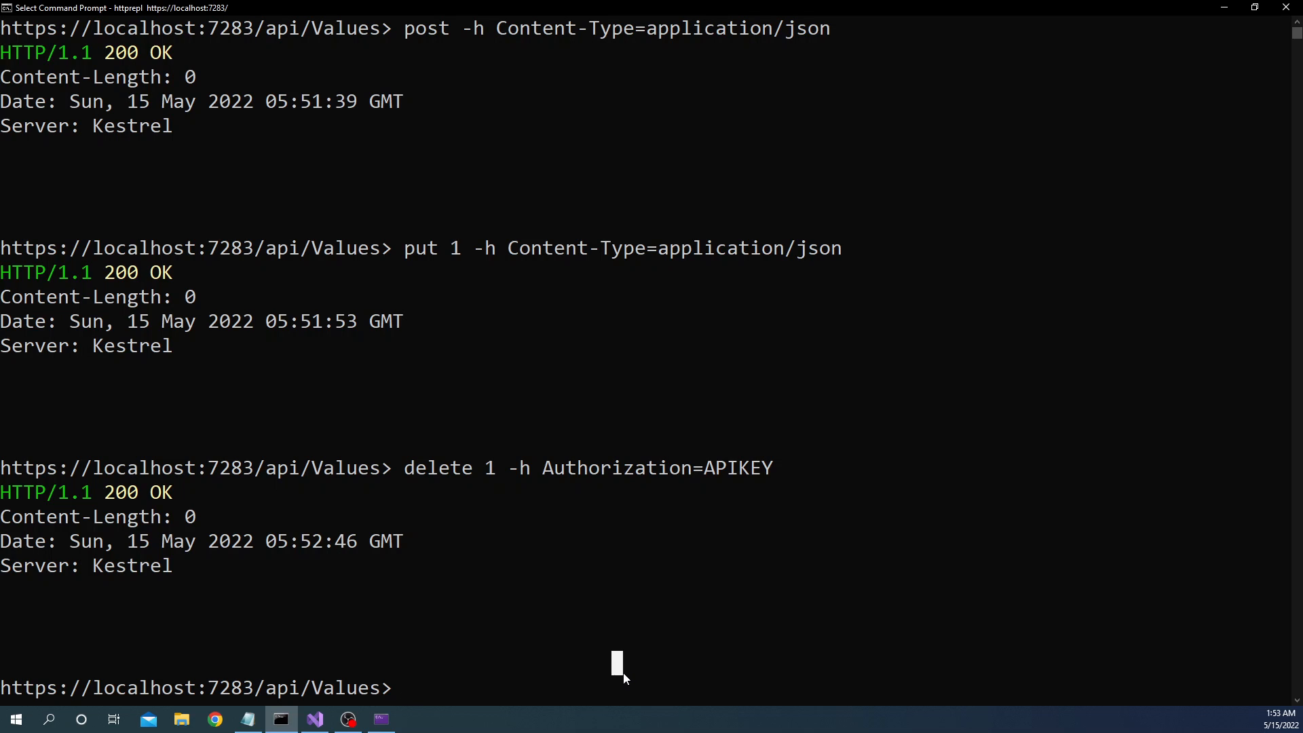
pyautogui.write('set')
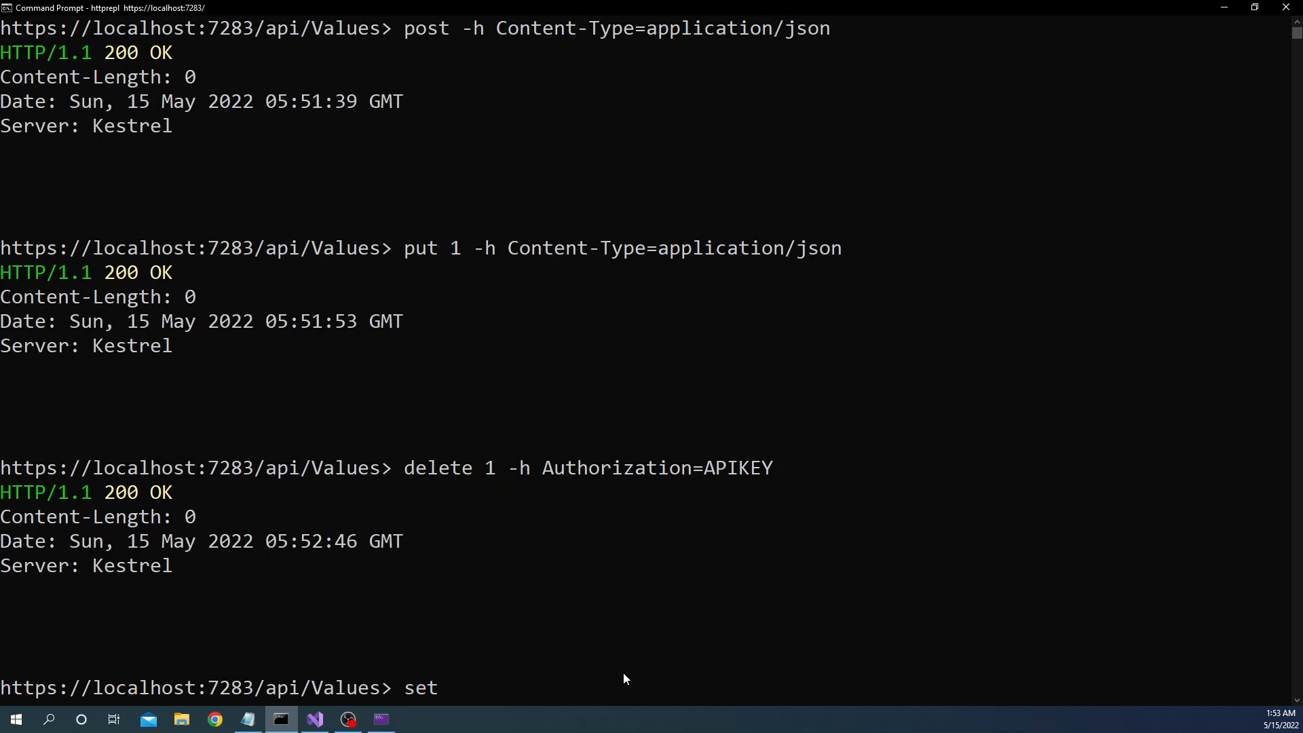
pyautogui.write('he')
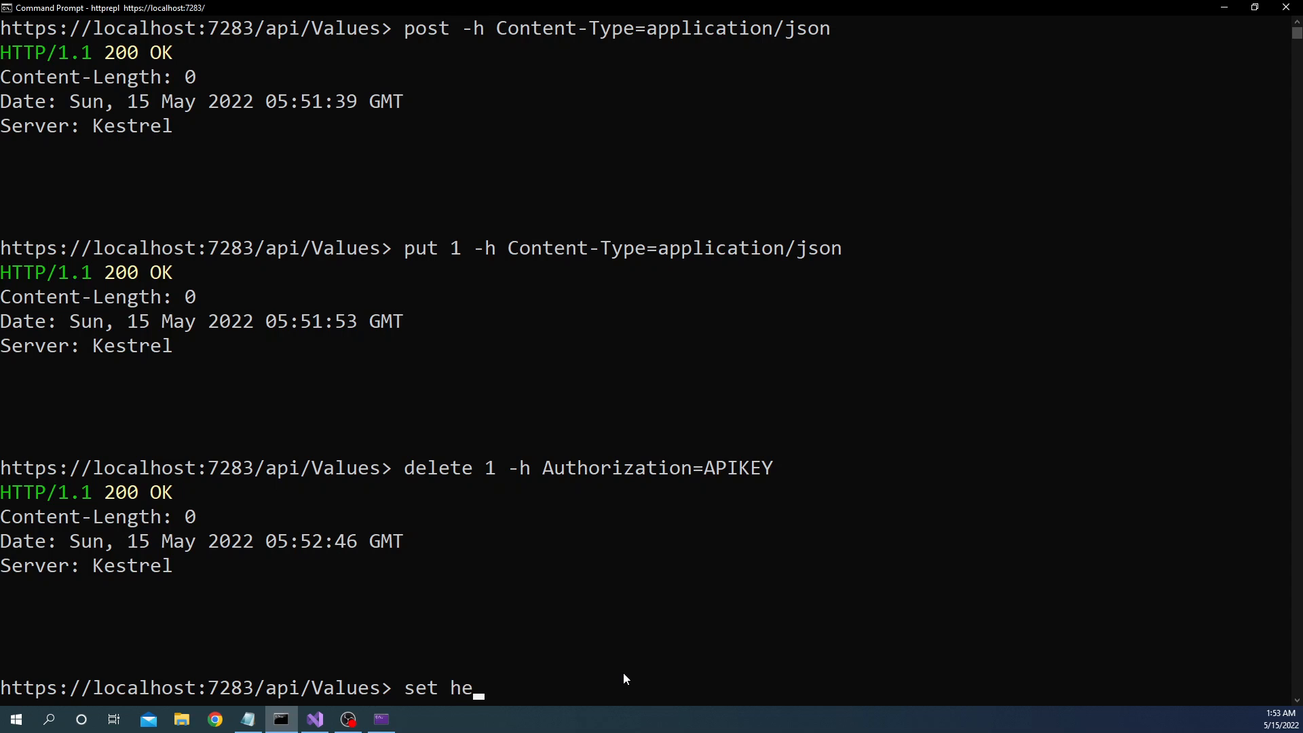
pyautogui.write('ader')
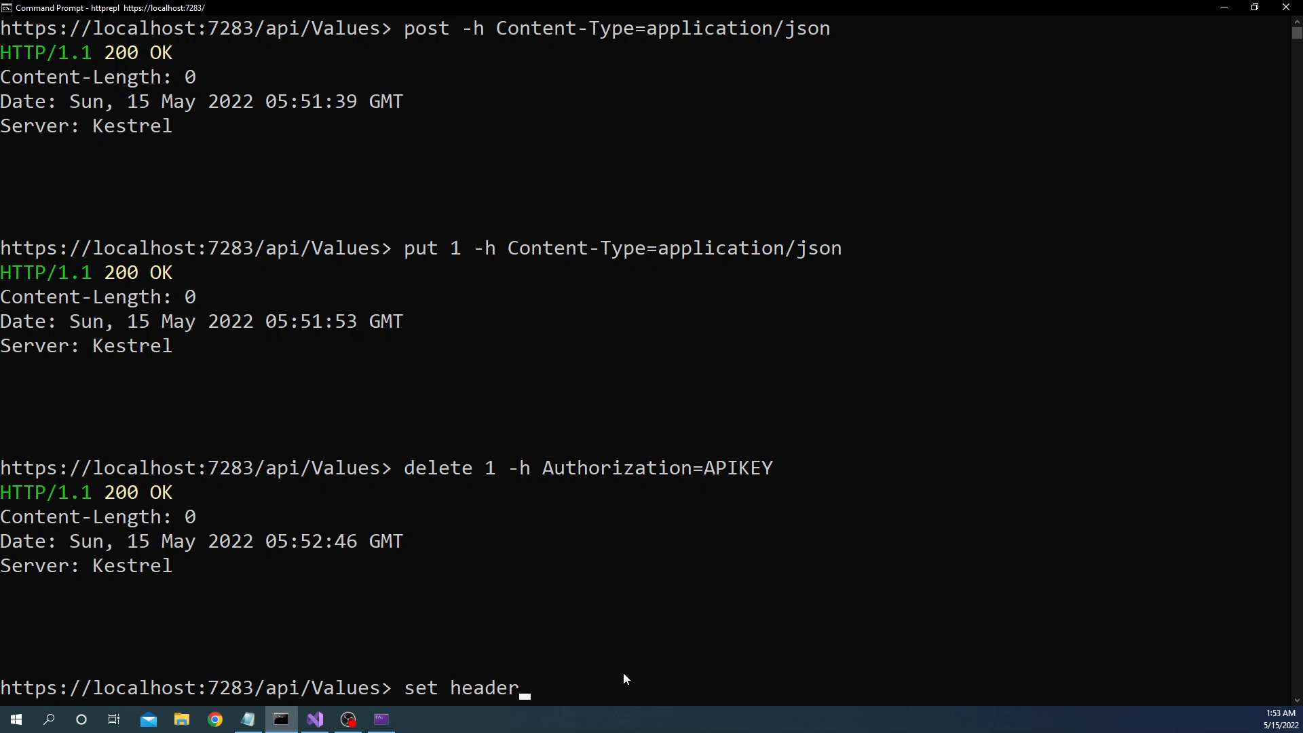
pyautogui.write('Authori')
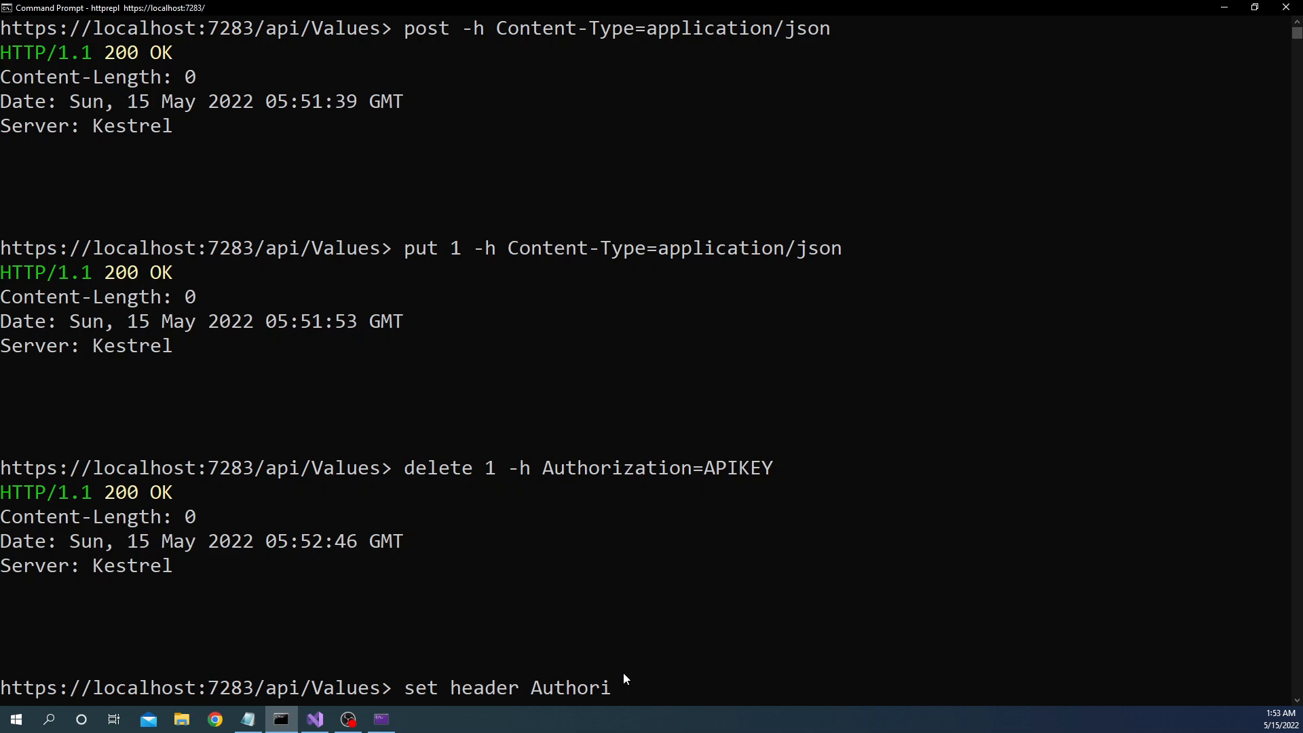
pyautogui.press('Return')
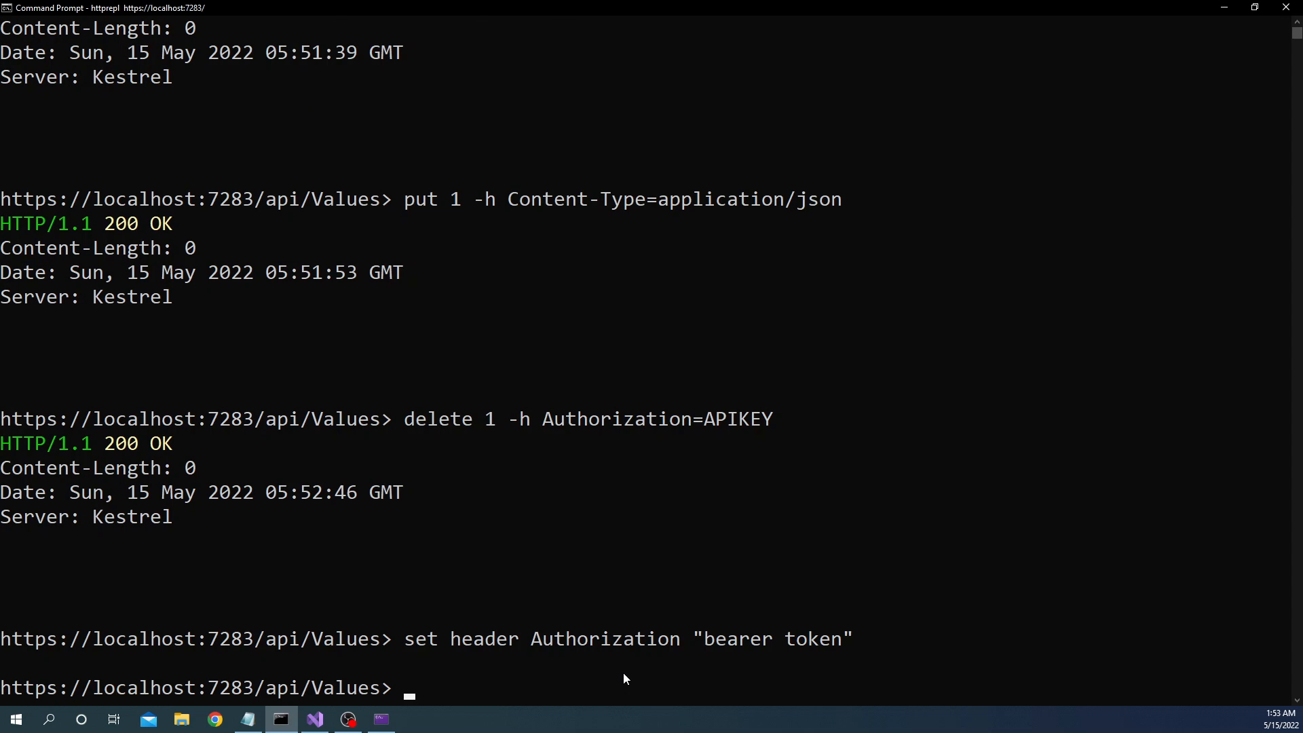